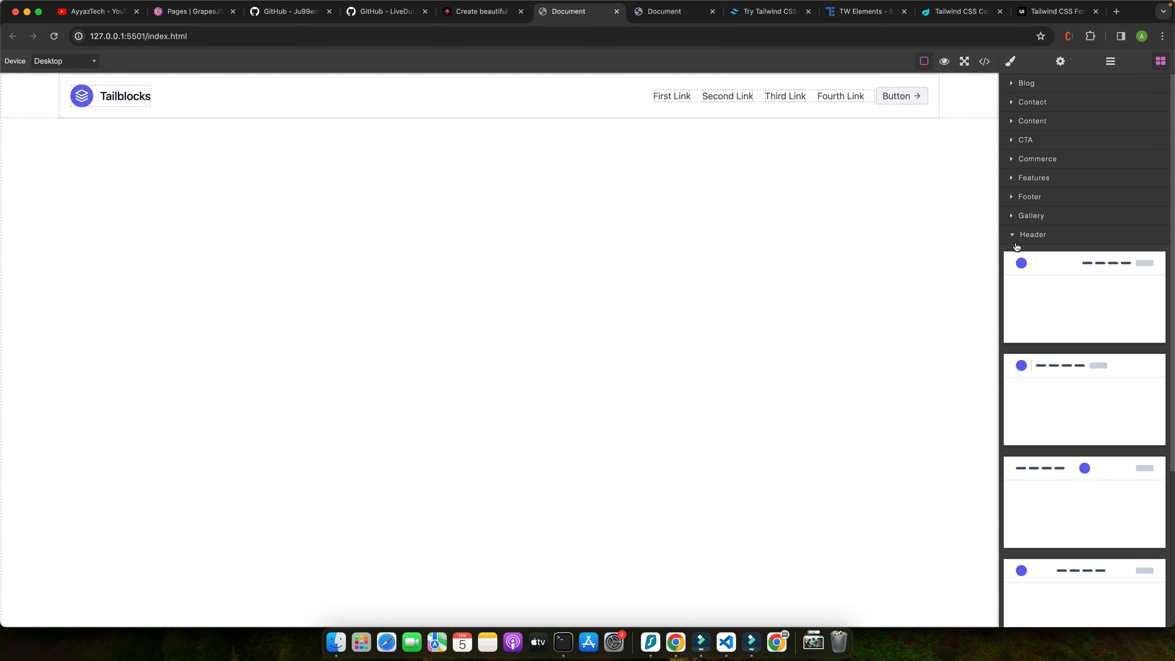
Collapse the Header category and add a pricing section from the Pricing blocks below the hero
left_click(1032, 234)
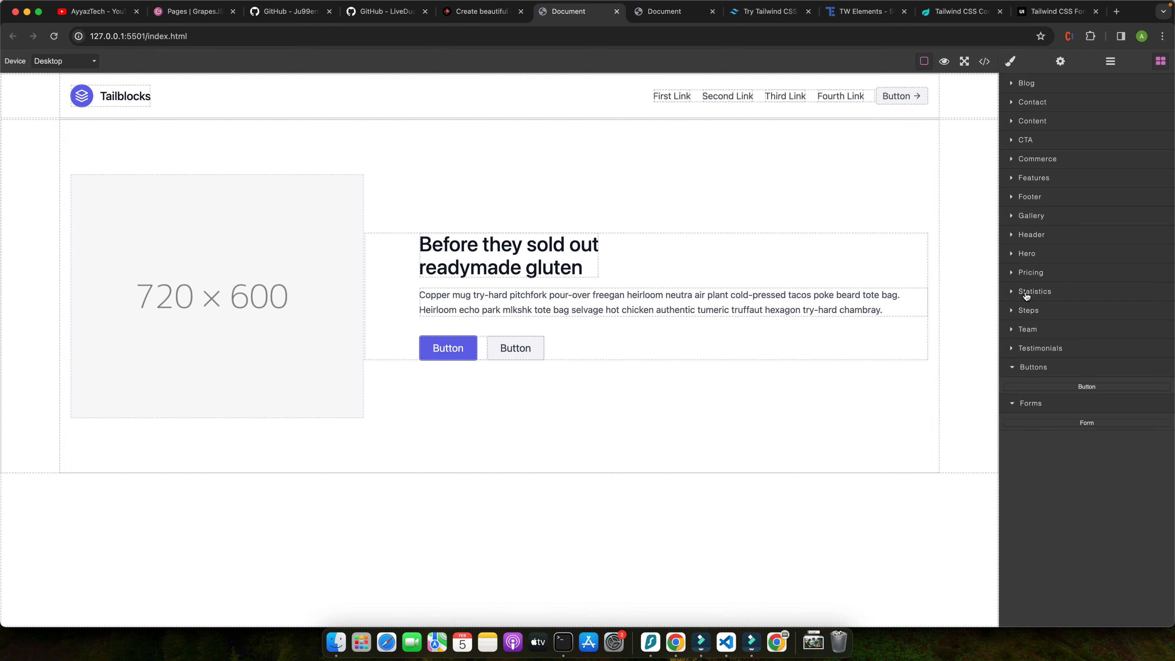
left_click(1031, 271)
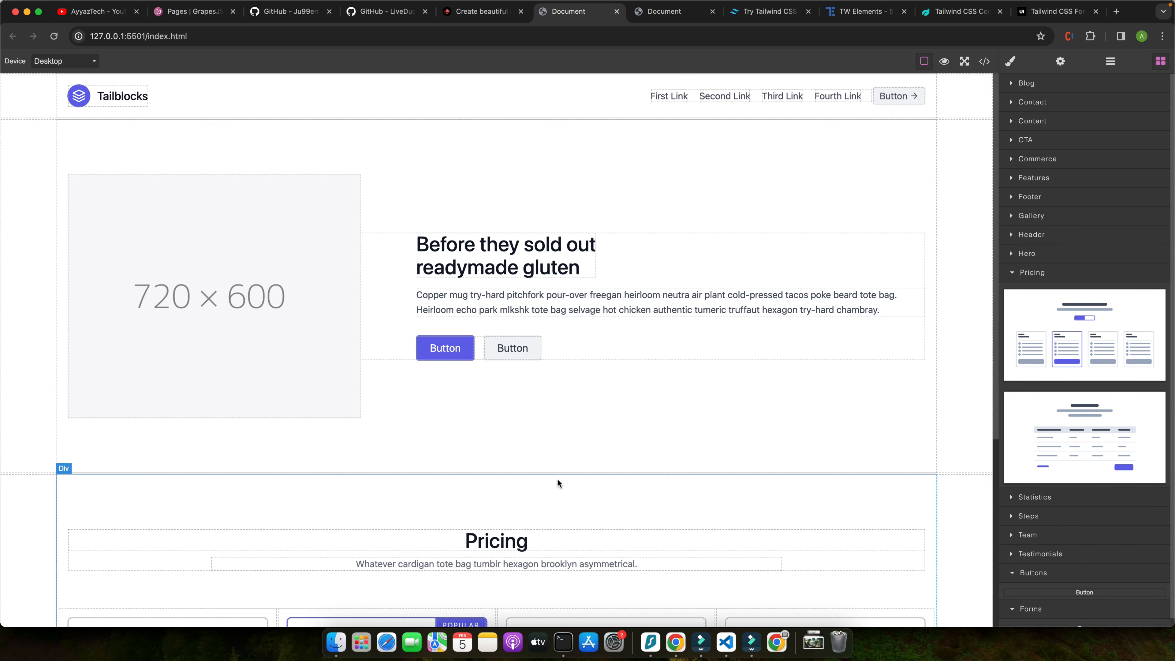
scroll("down", 3)
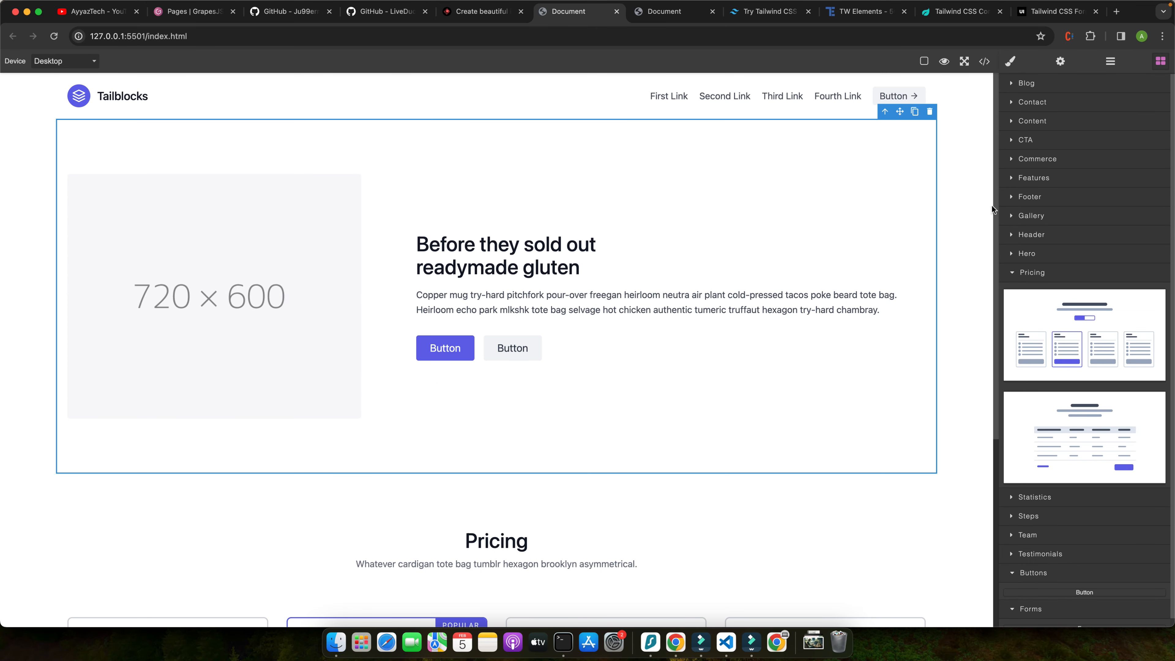
scroll("down", 3)
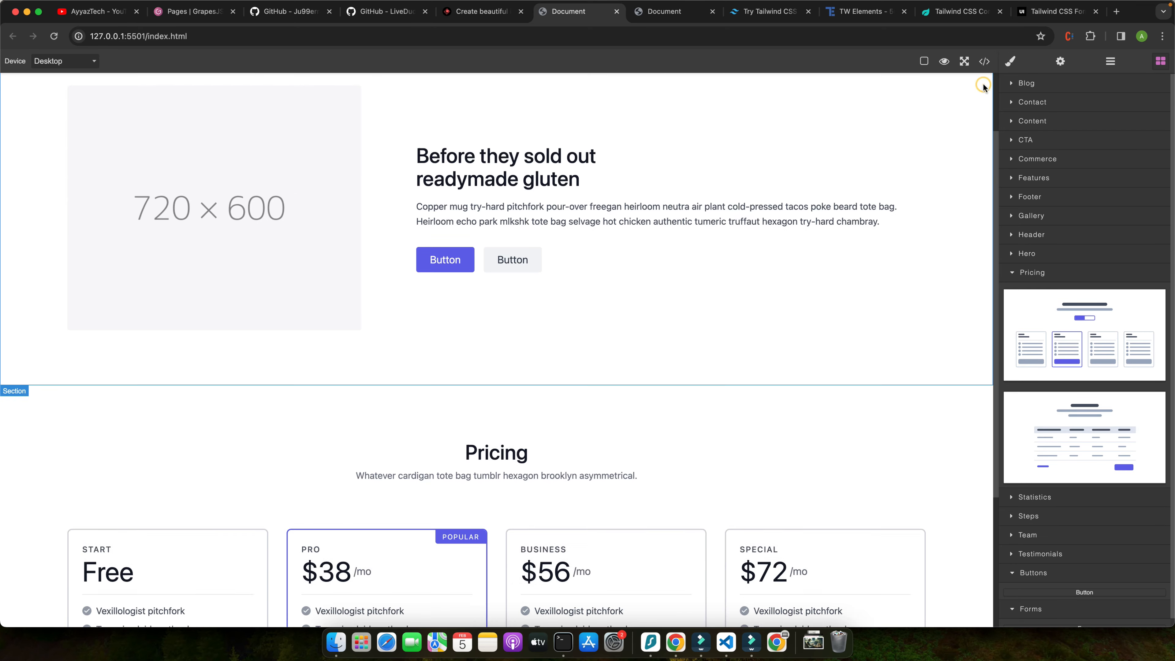
scroll("down", 3)
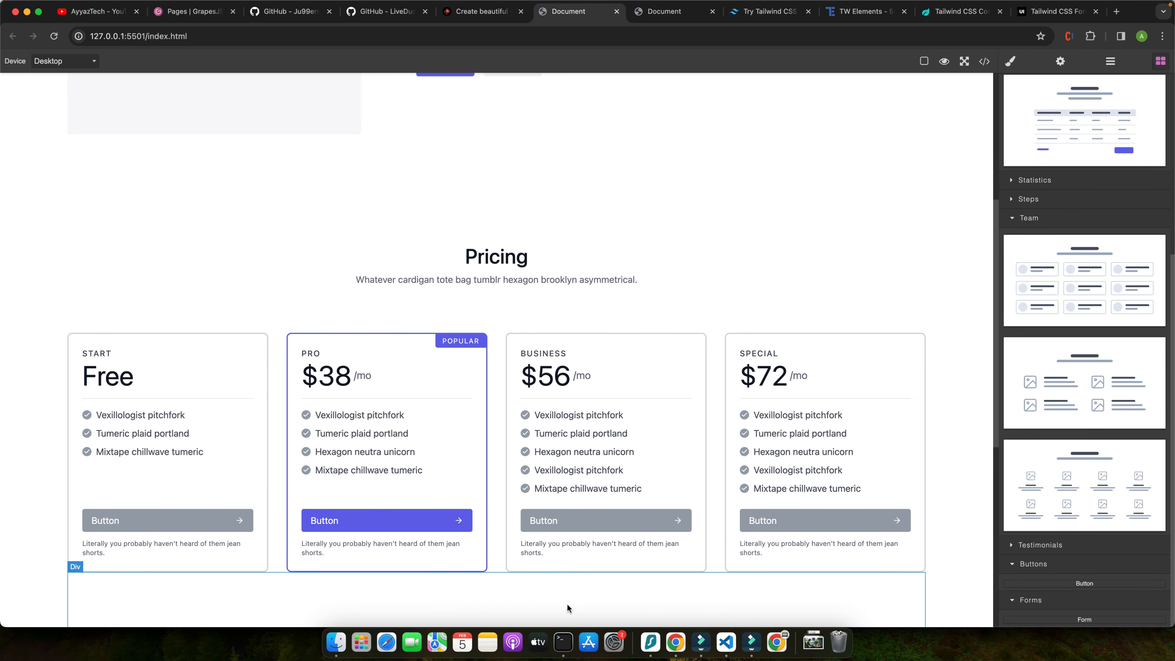
scroll("down", 3)
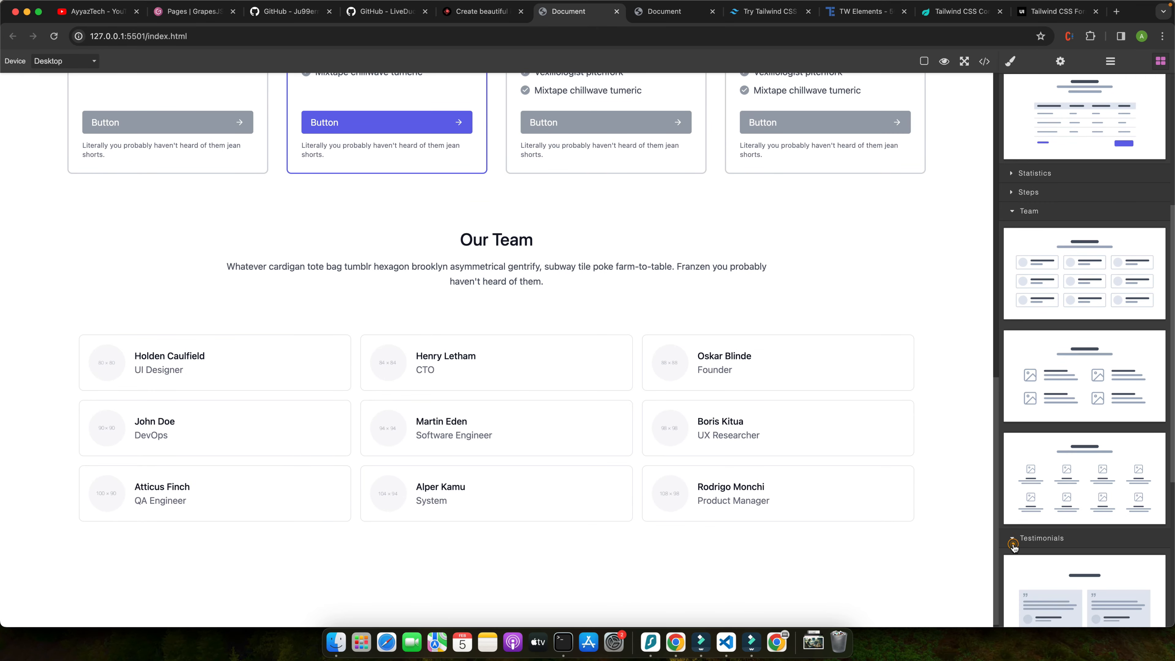
scroll("down", 3)
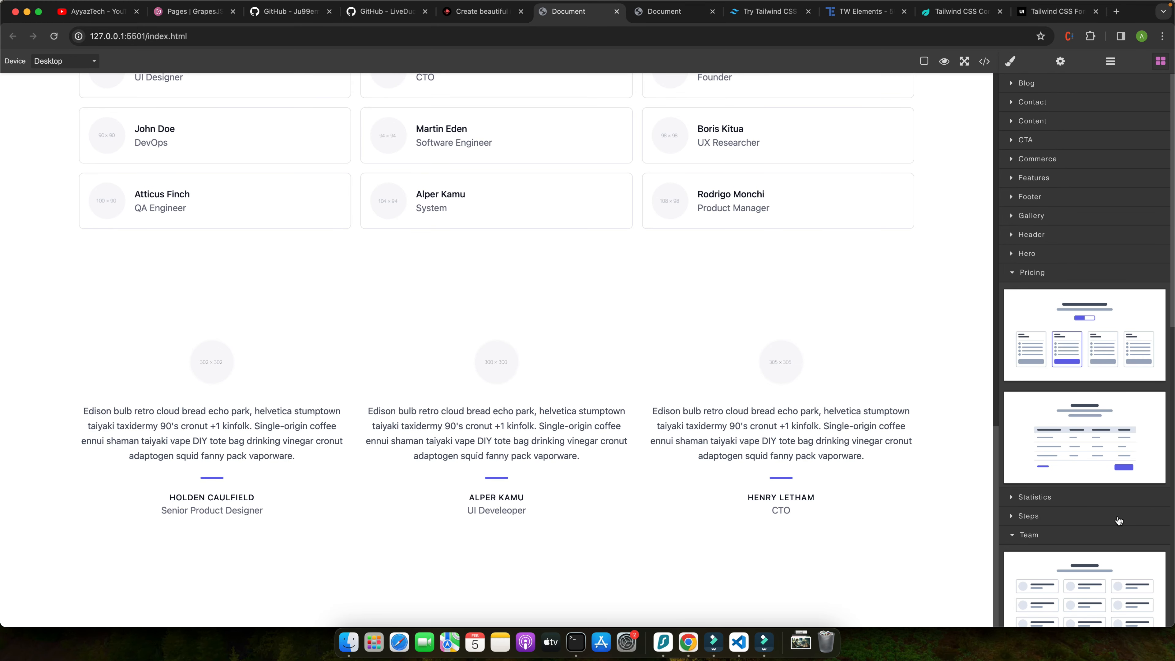
left_click(1032, 272)
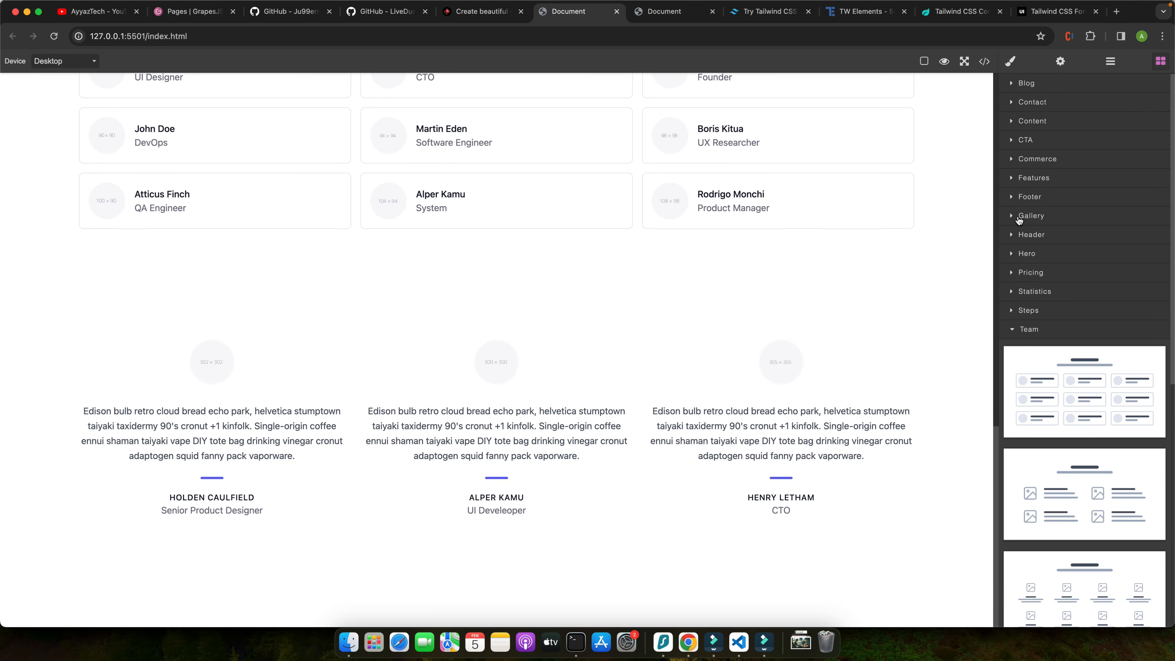
Add a four-column content block and an app-download CTA from the Content and CTA categories
left_click(1032, 121)
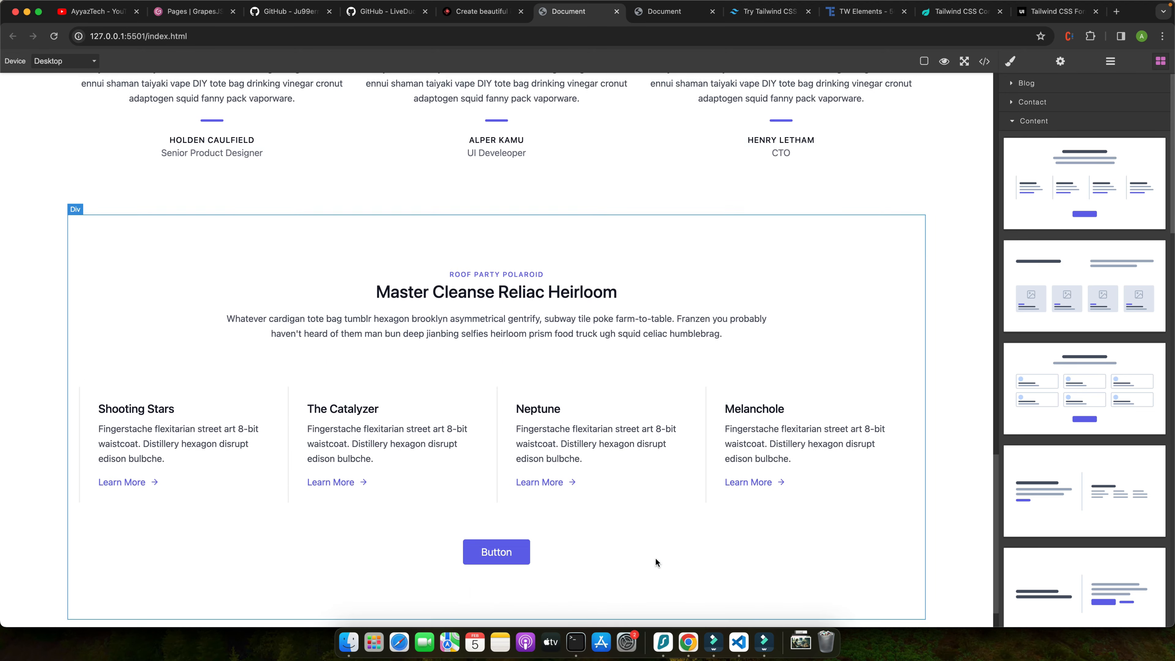
scroll("down", 3)
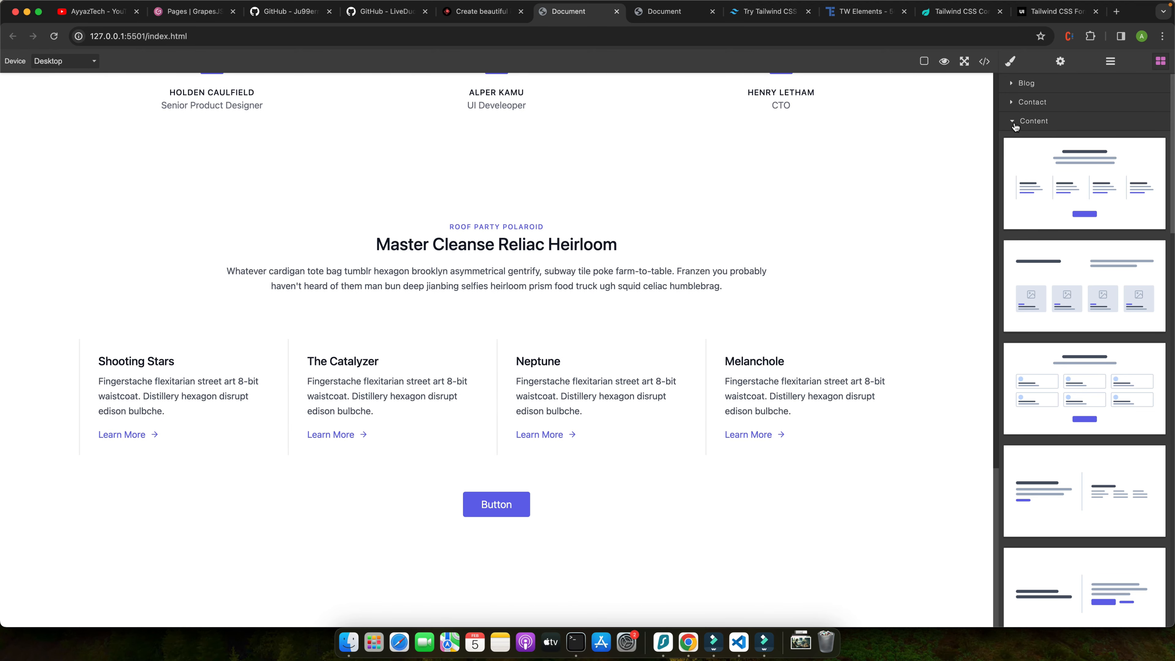
left_click(1012, 121)
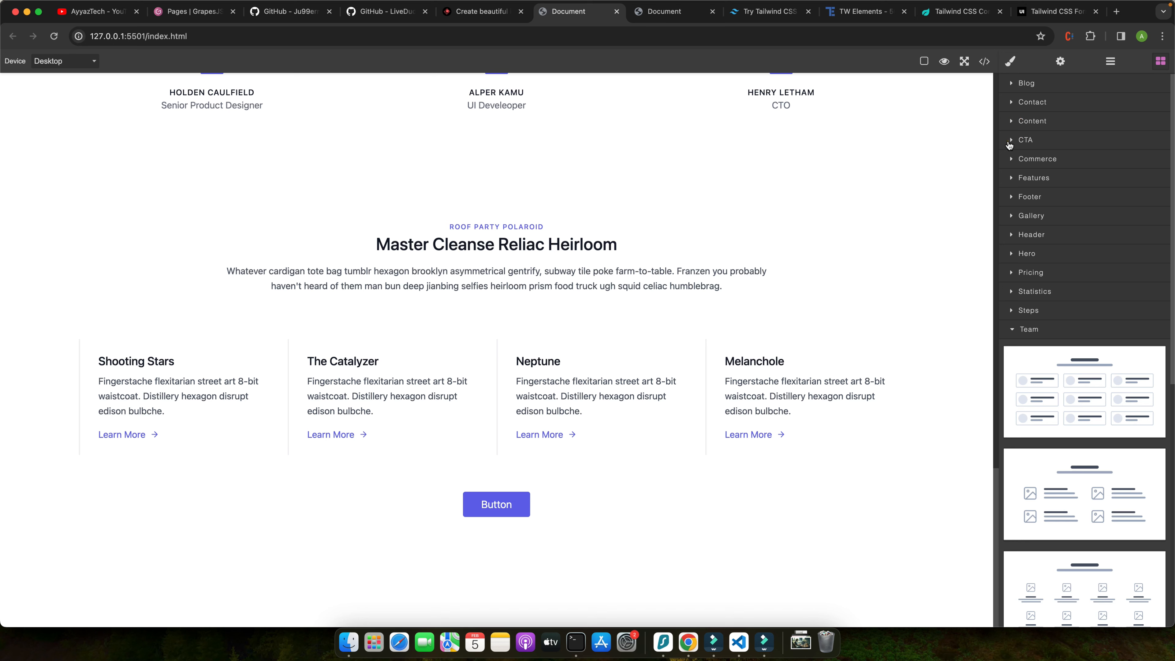
left_click(1024, 140)
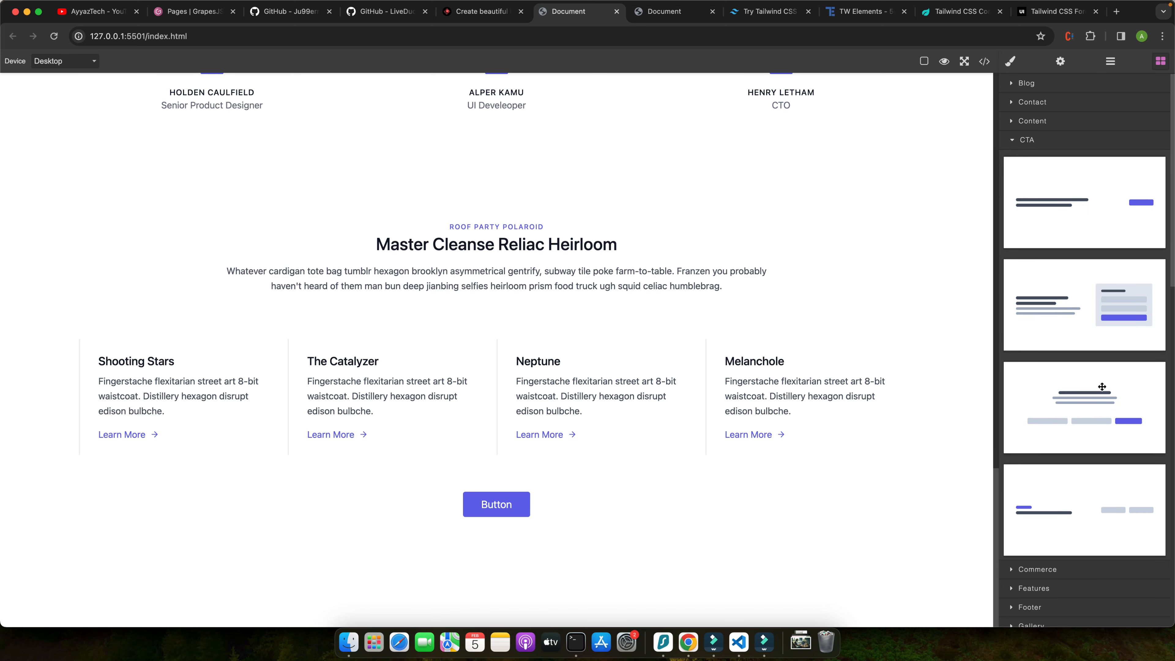
mouse_move(1096, 439)
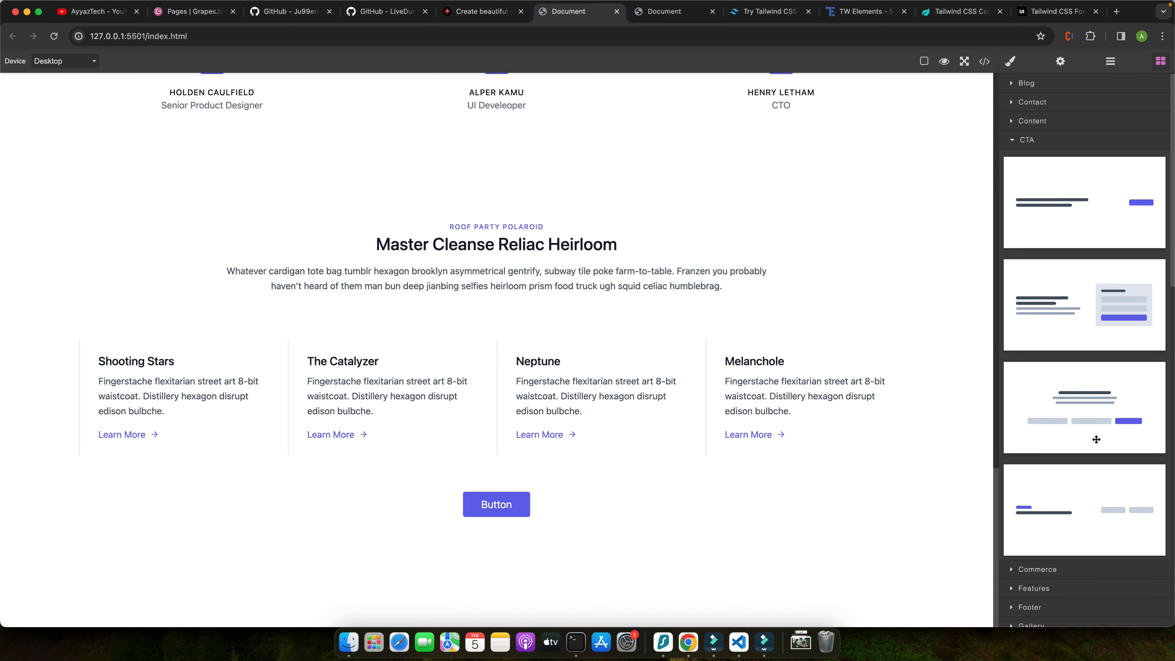
mouse_move(564, 588)
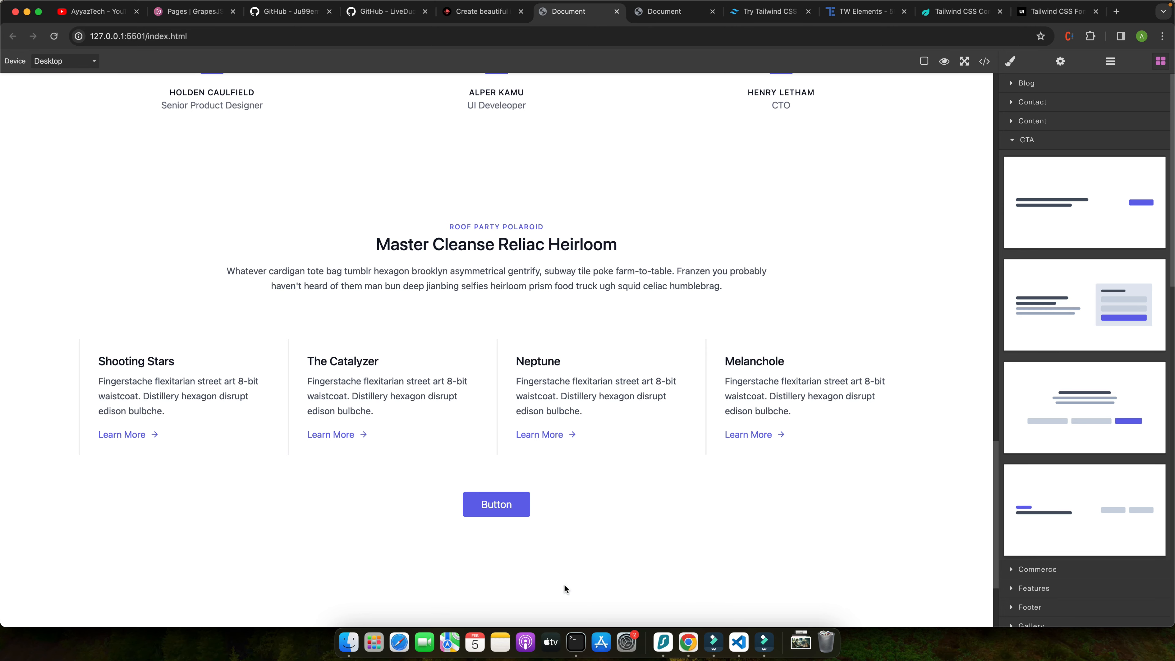
scroll("down", 3)
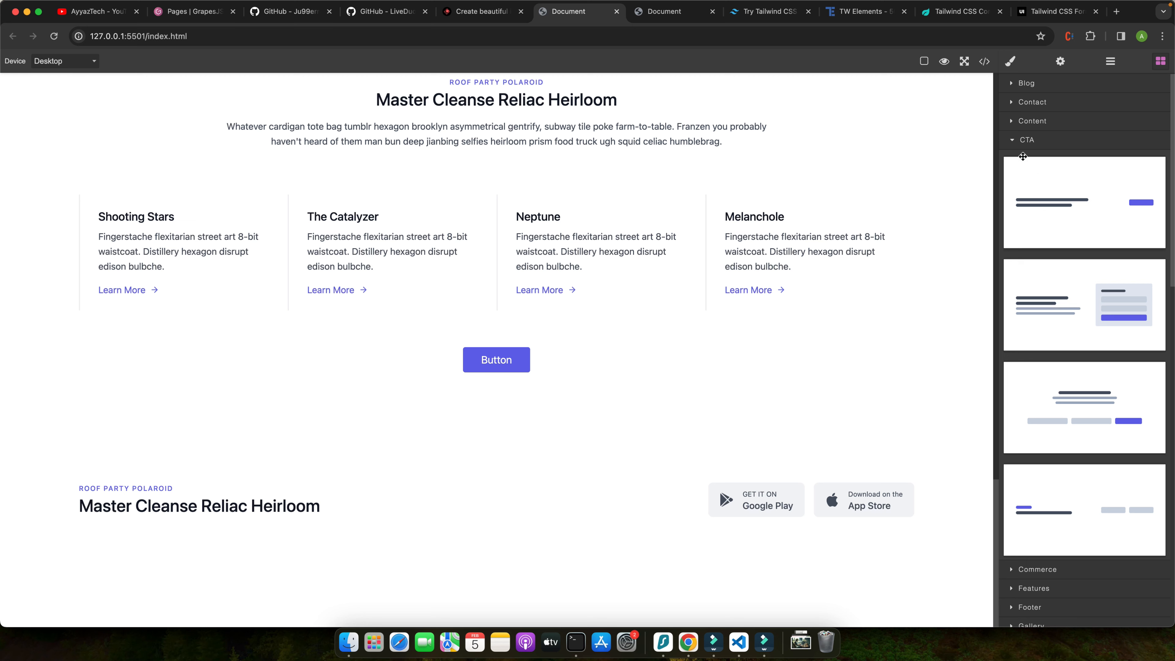
left_click(1035, 177)
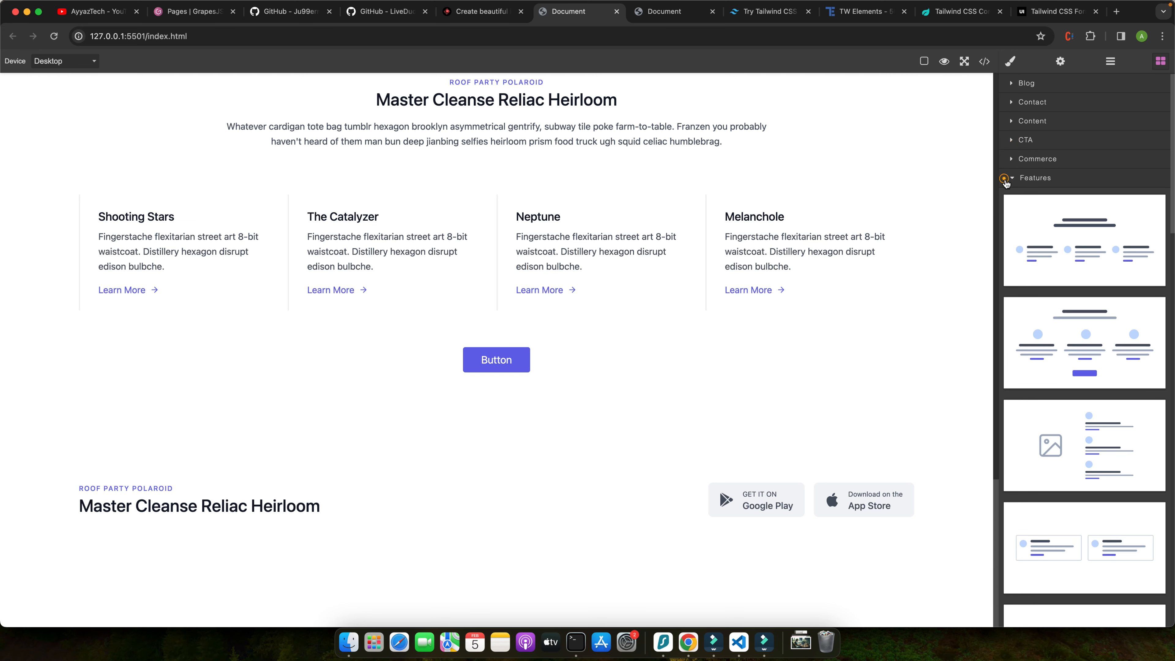
Add a features/link-list section at the bottom of the page
scroll("down", 3)
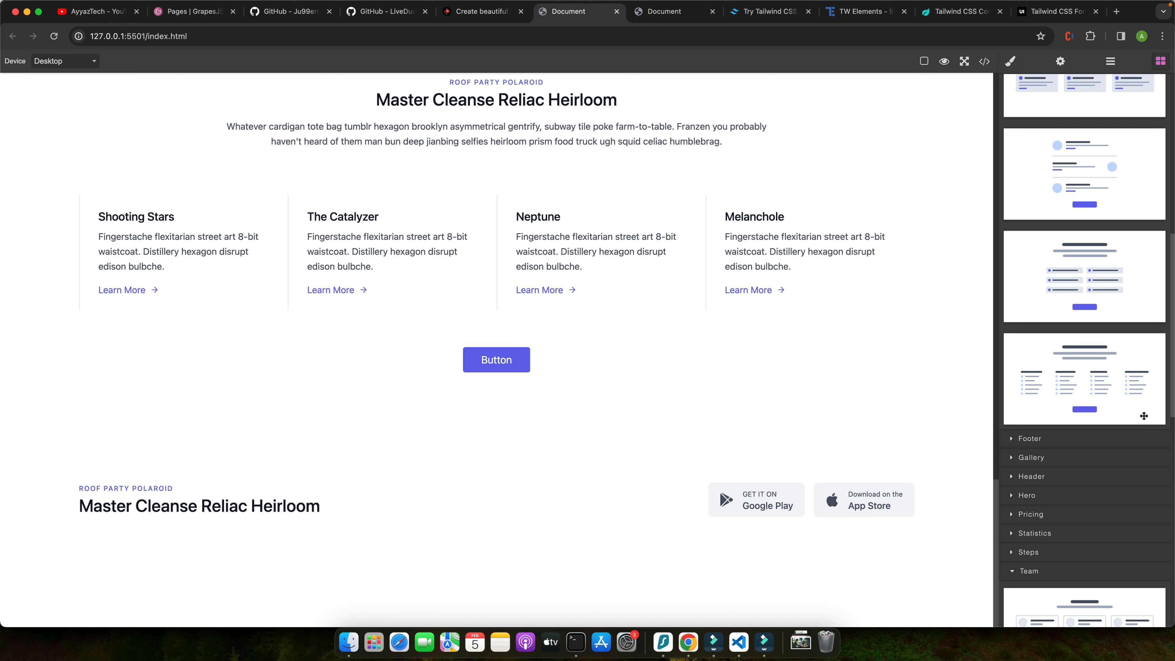
mouse_move(1152, 400)
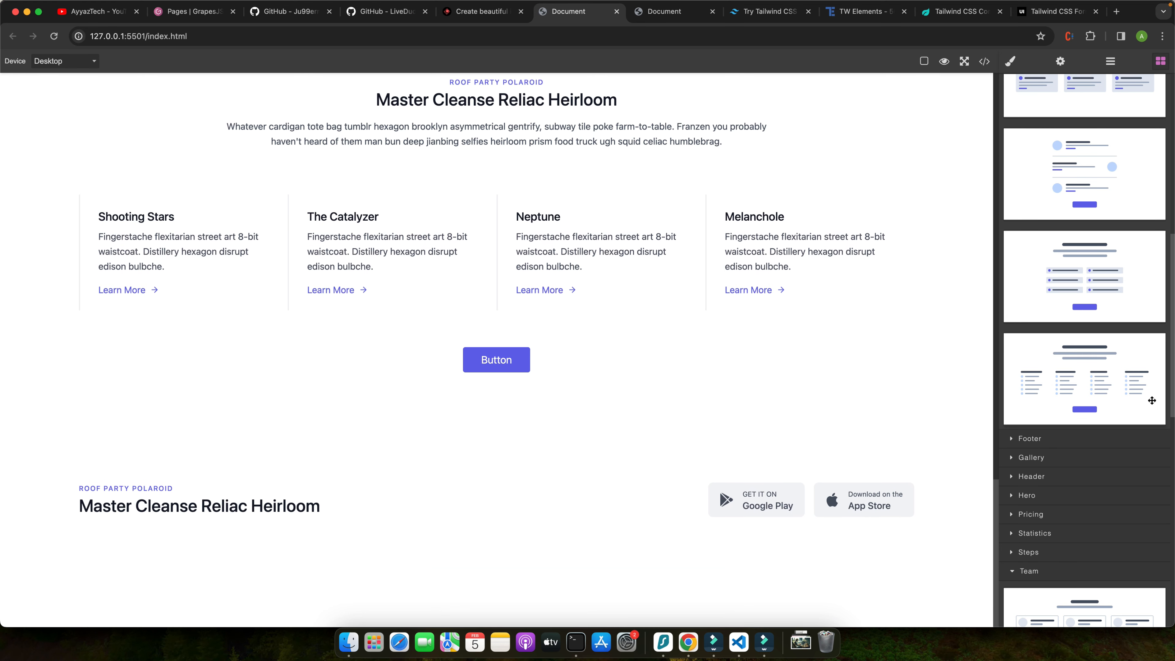
scroll("down", 3)
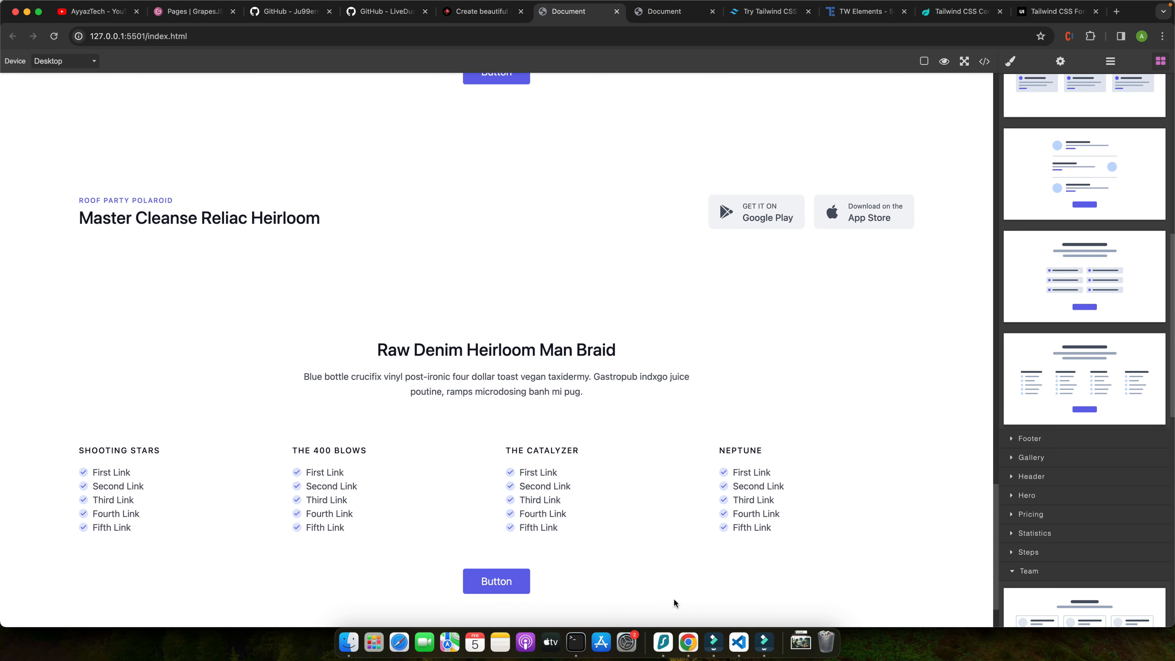
Switch to the ray.so tab showing the Tailwind 'Click Me' button snippet
left_click(254, 11)
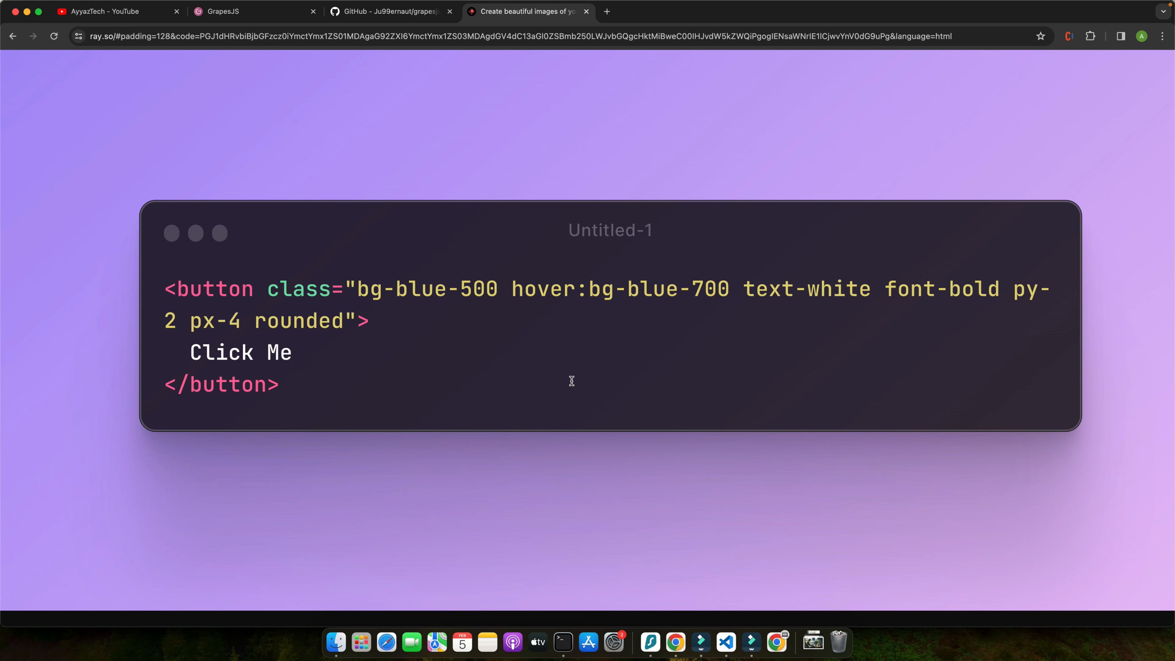
Switch browser tabs to the grapesjs.com homepage with its demo options
left_click(292, 353)
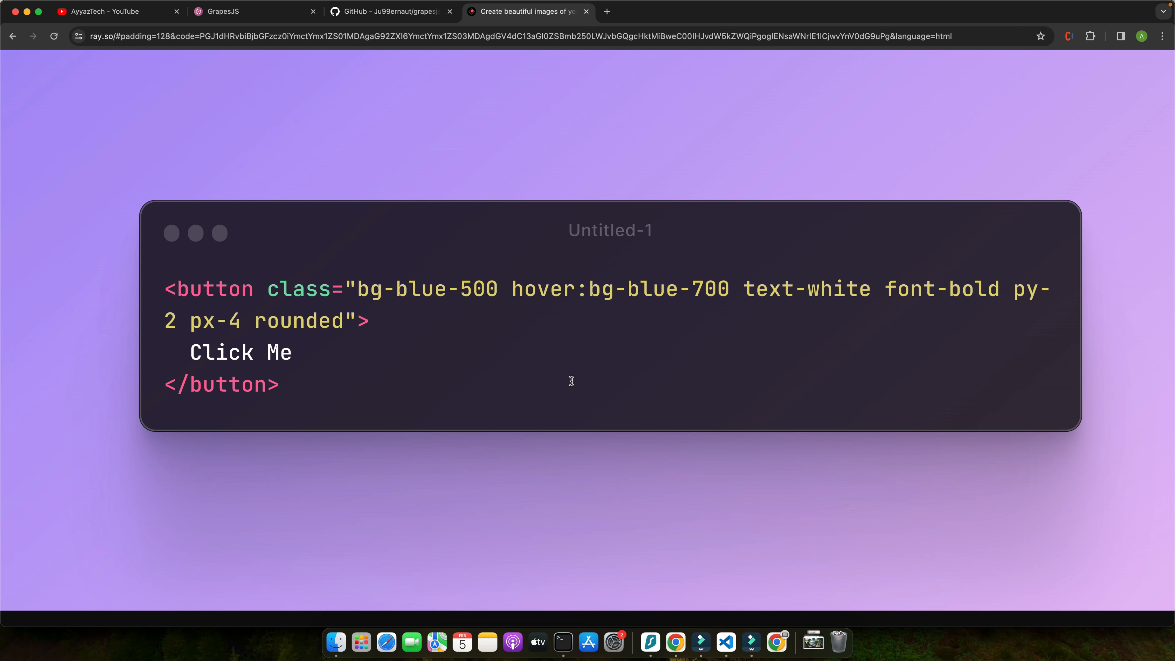
left_click(254, 11)
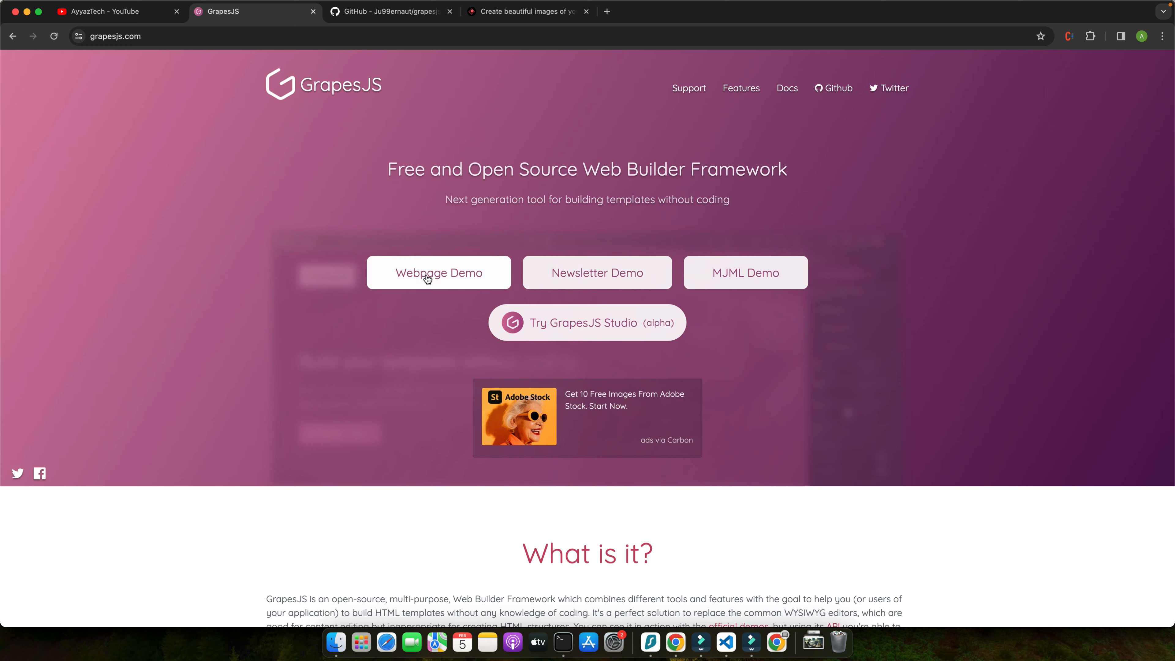
Launch the Webpage Demo and set team1.jpg as the hero image placeholder
left_click(438, 272)
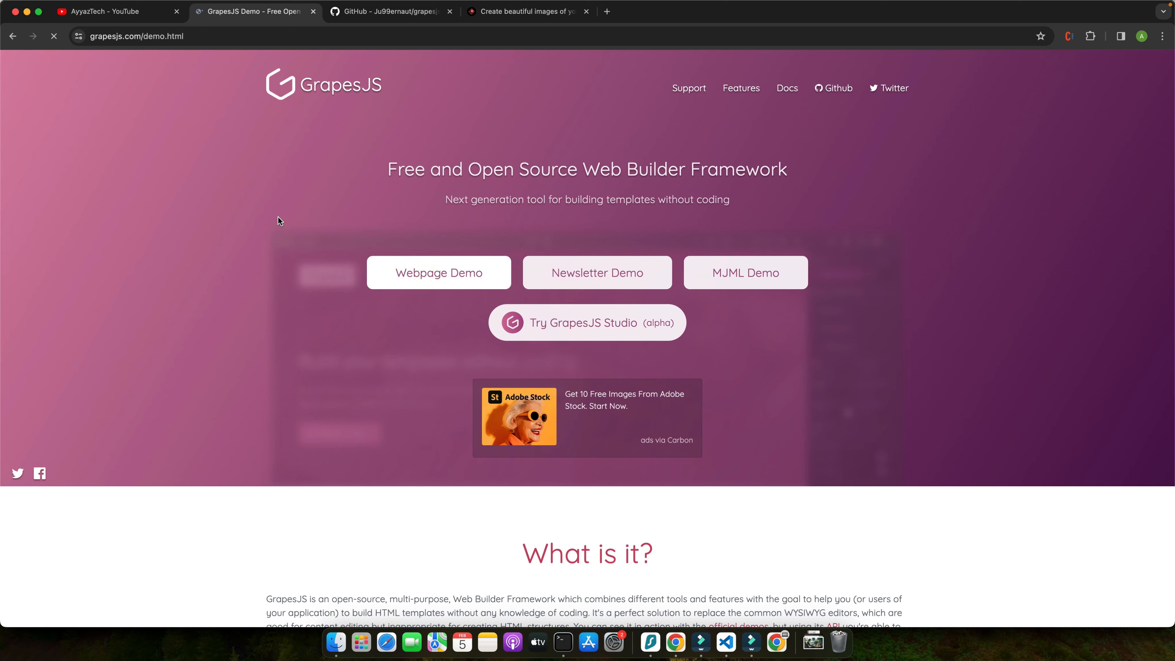
mouse_move(605, 249)
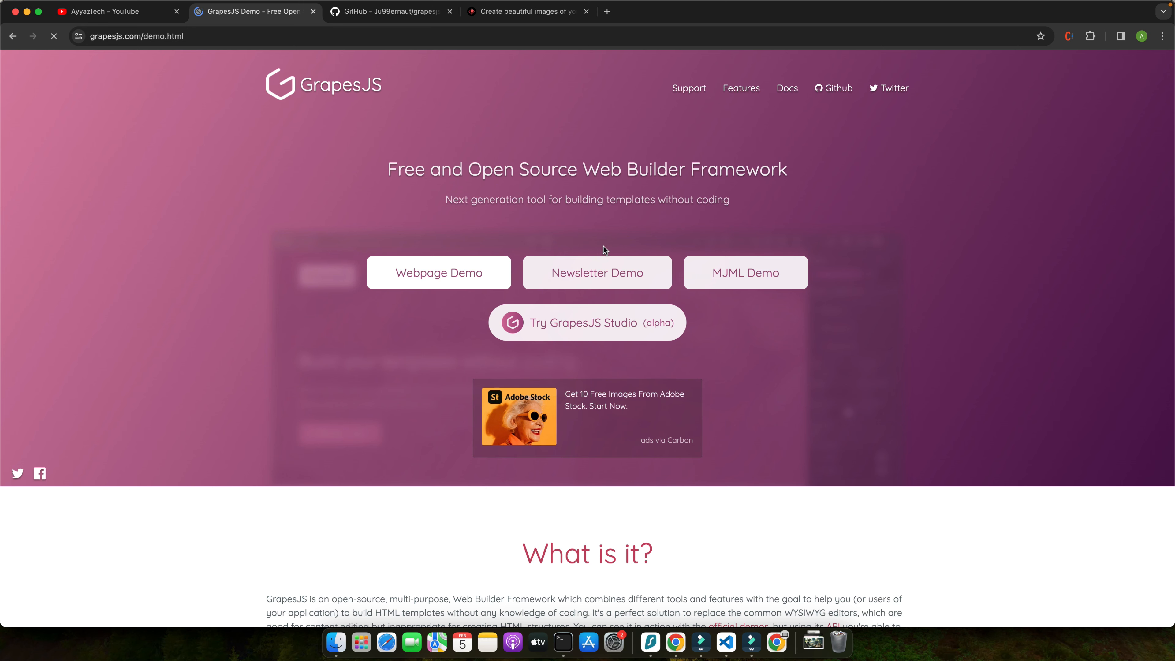
left_click(438, 272)
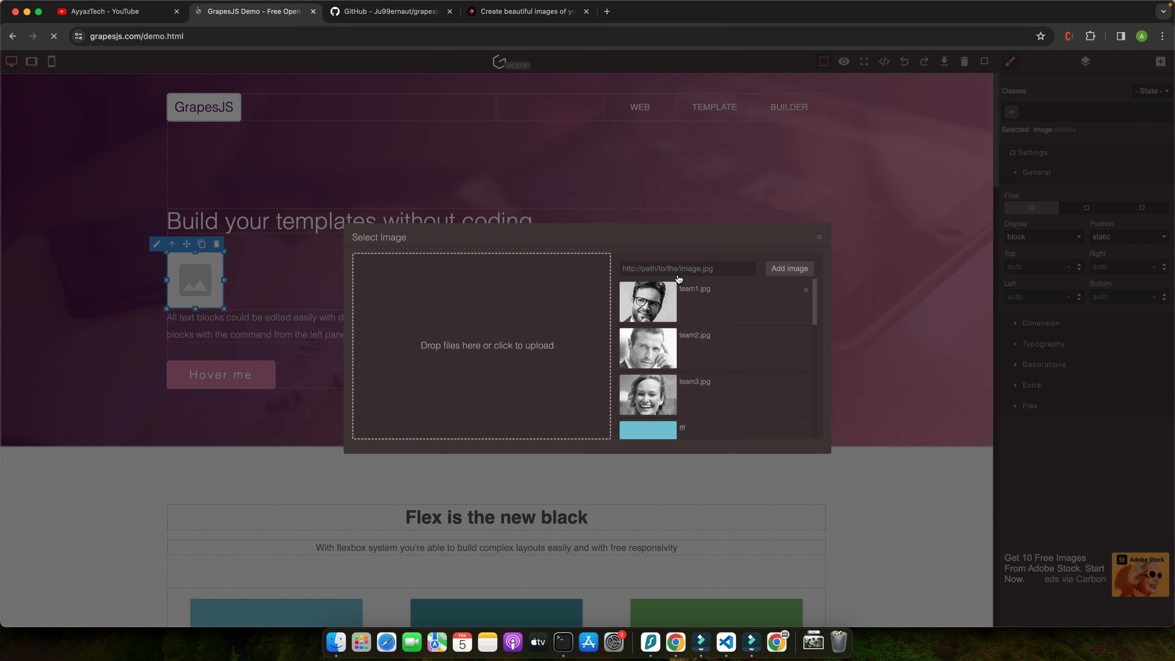
left_click(647, 302)
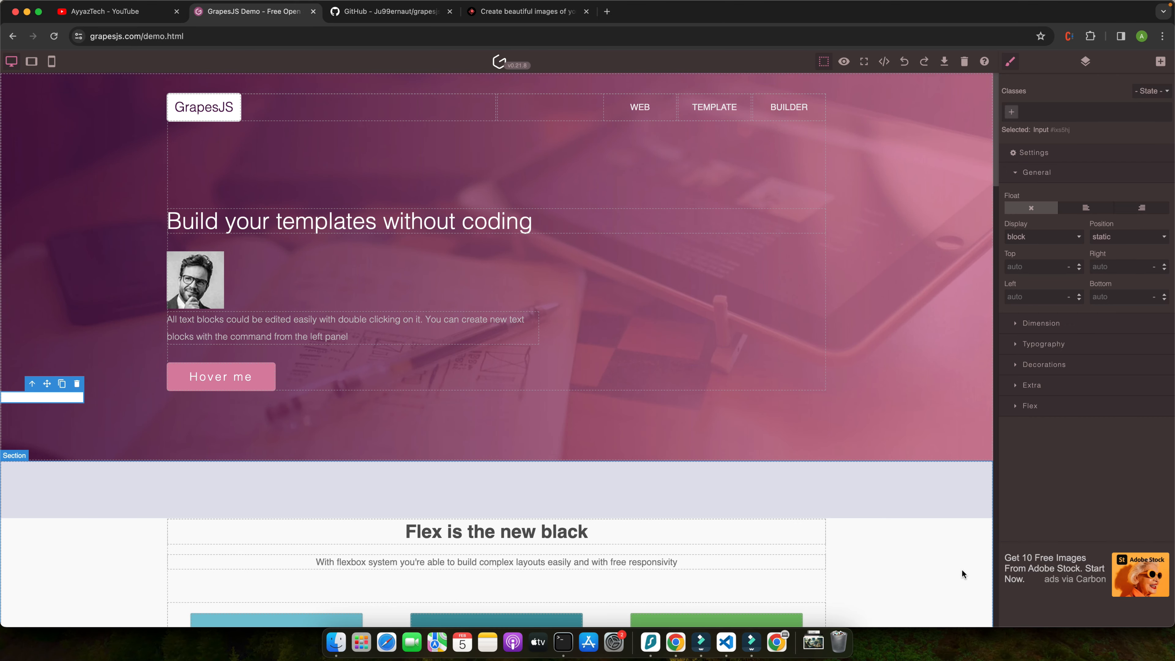
mouse_move(541, 334)
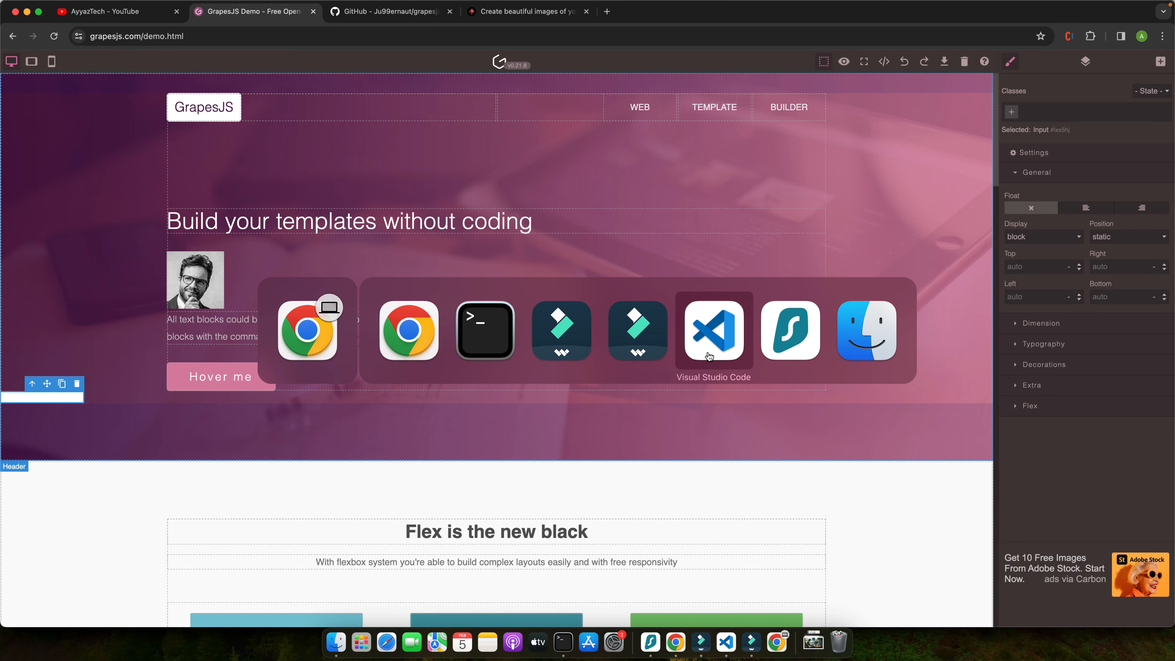
left_click(389, 11)
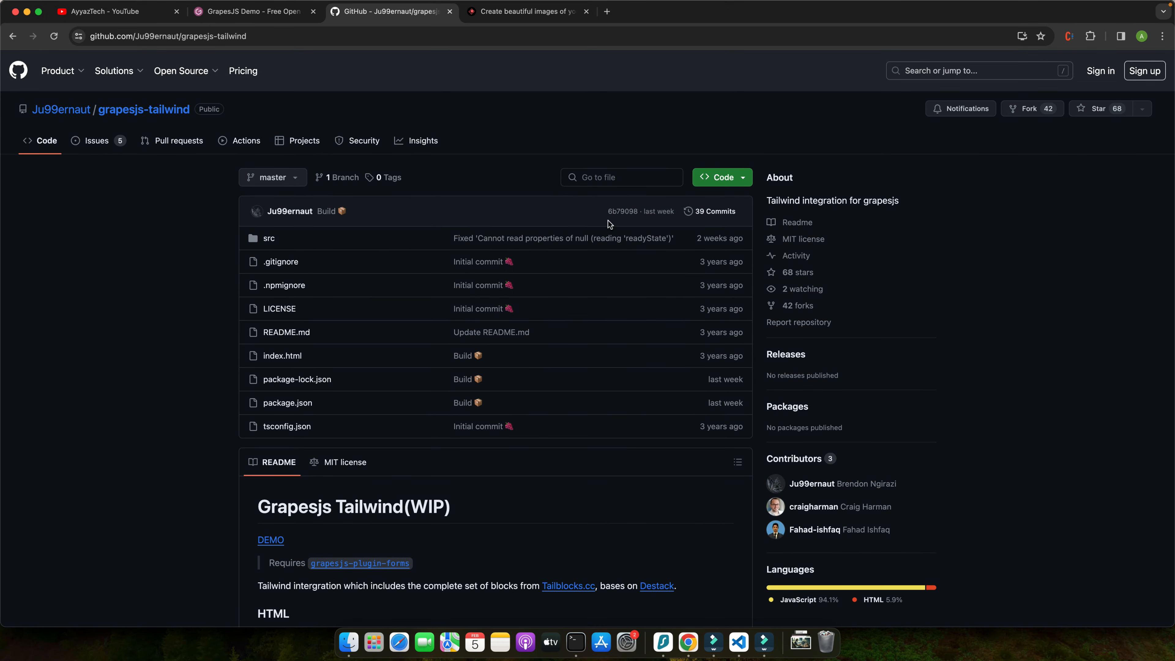
mouse_move(395, 376)
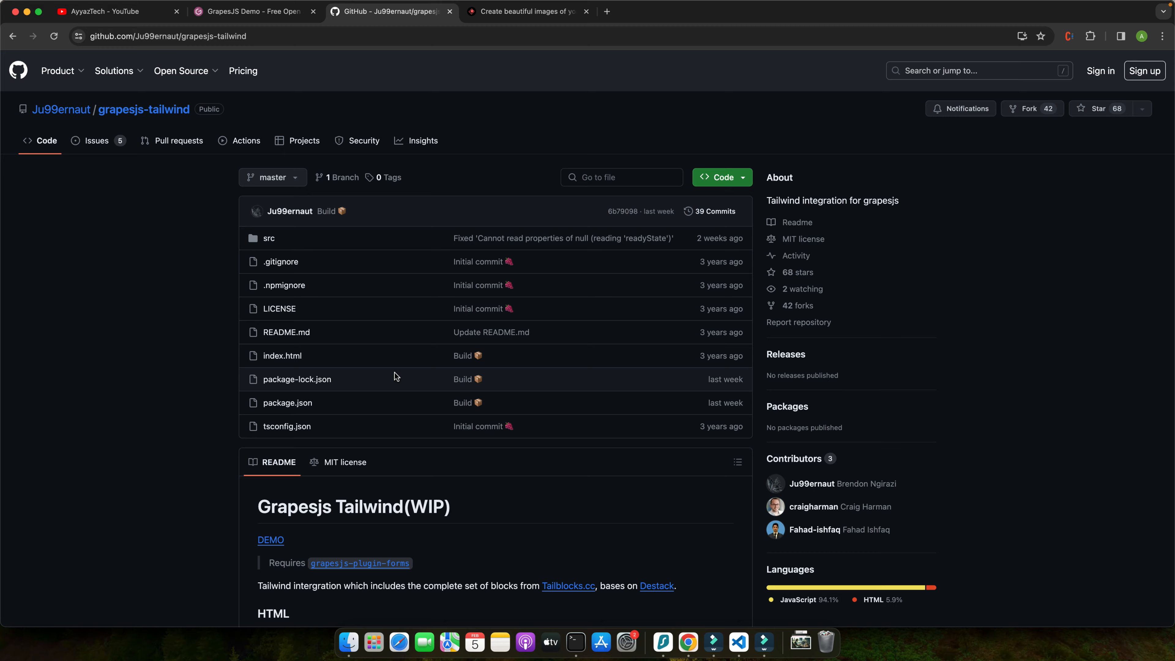
scroll("down", 3)
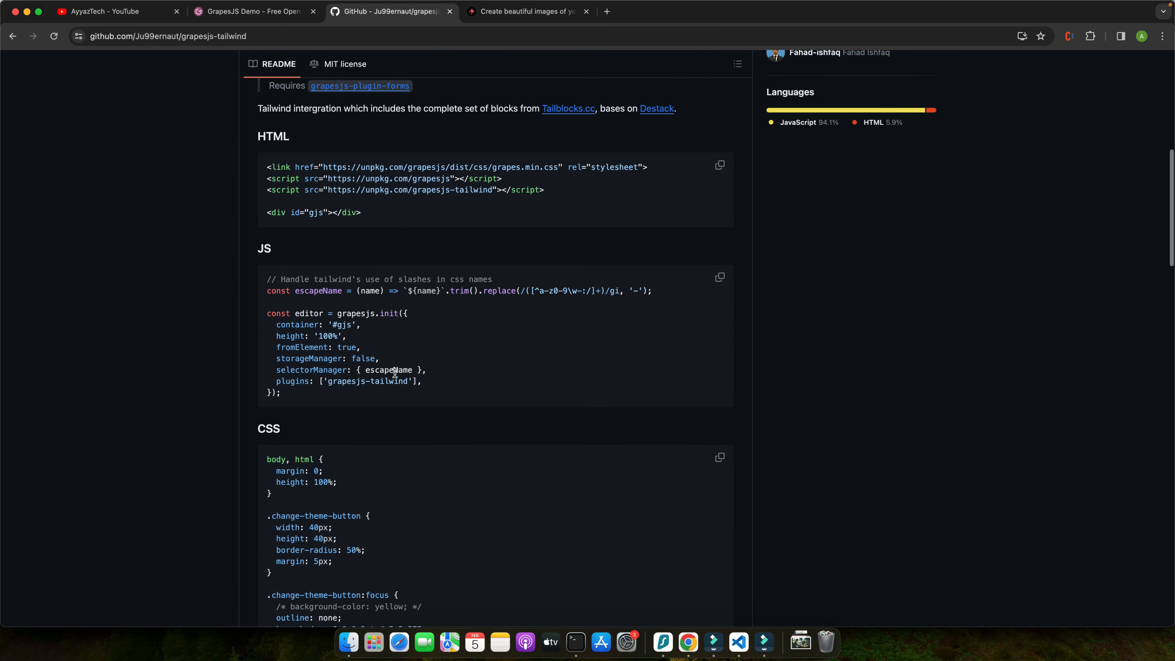
scroll("up", 3)
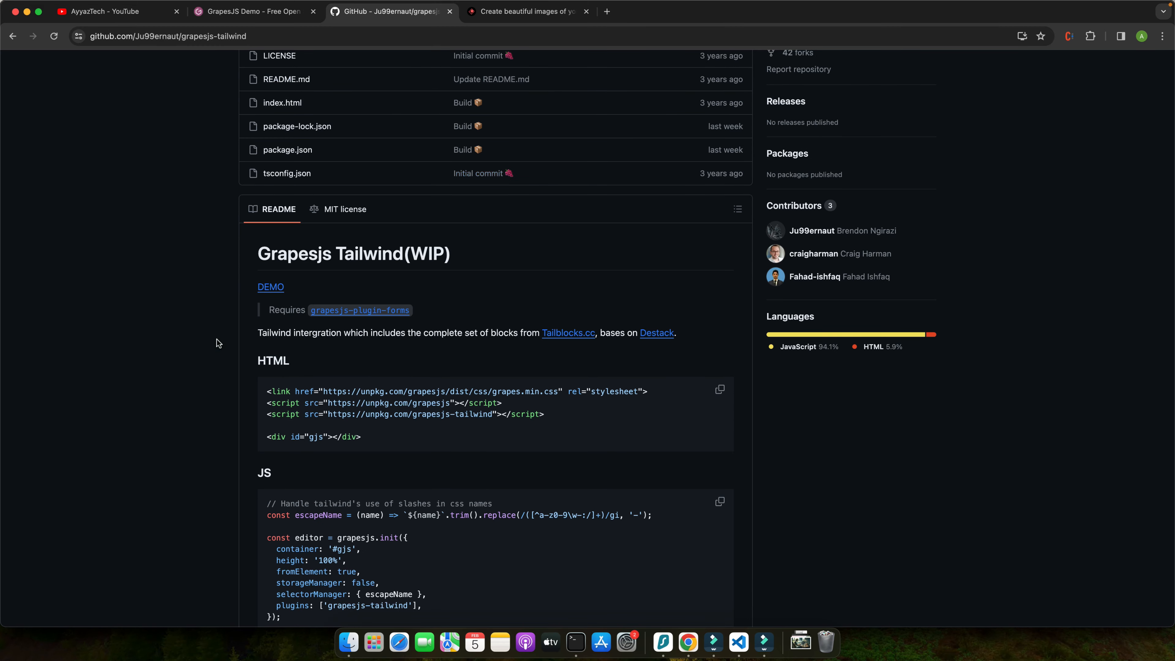
mouse_move(370, 437)
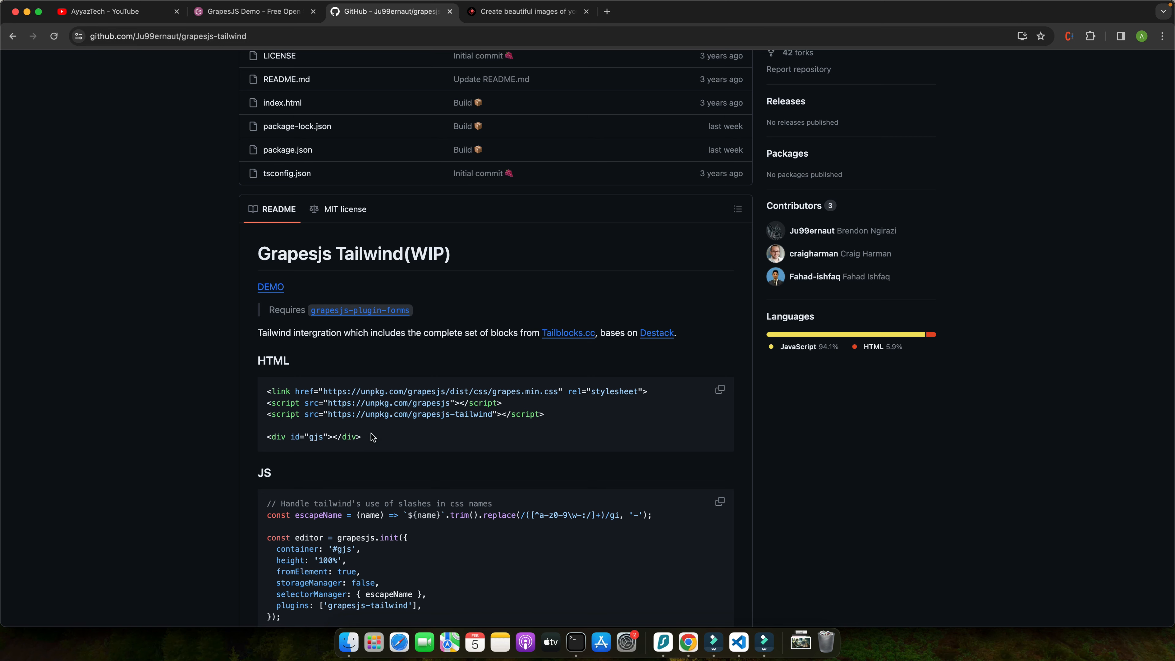
left_click(718, 390)
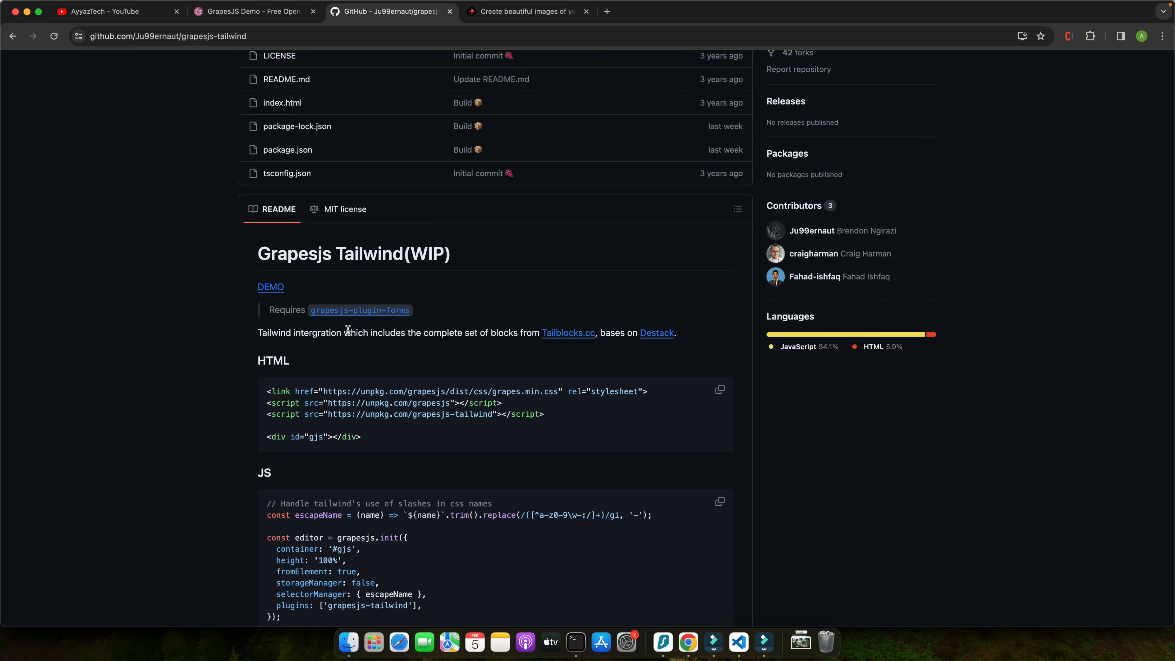
mouse_move(549, 345)
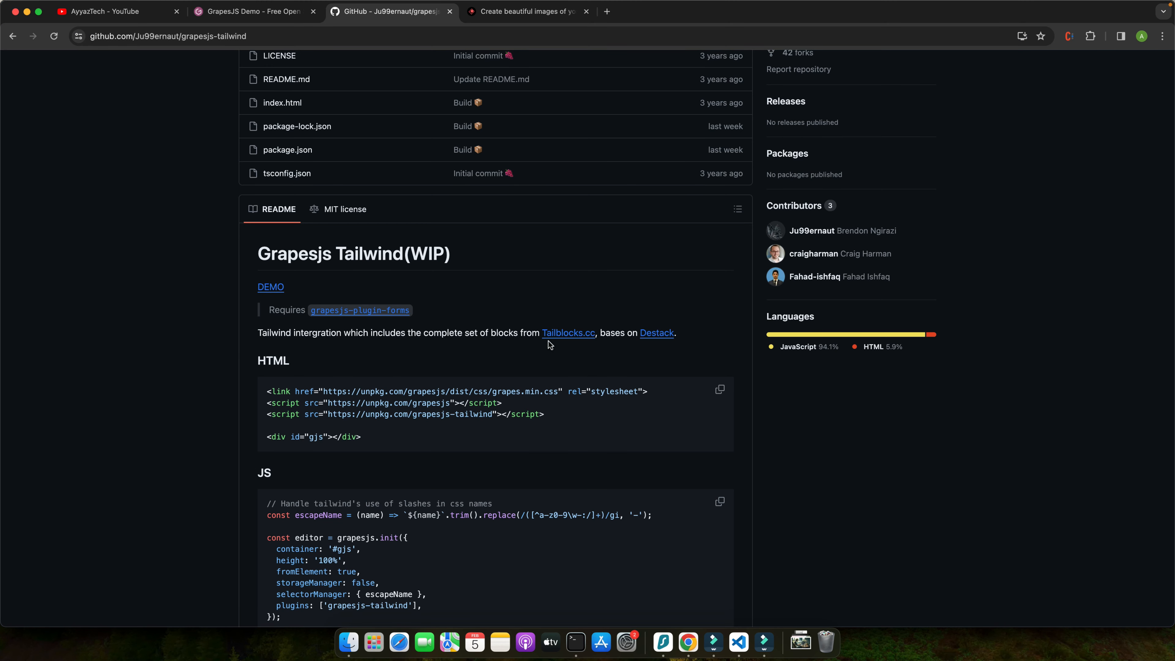
mouse_move(618, 343)
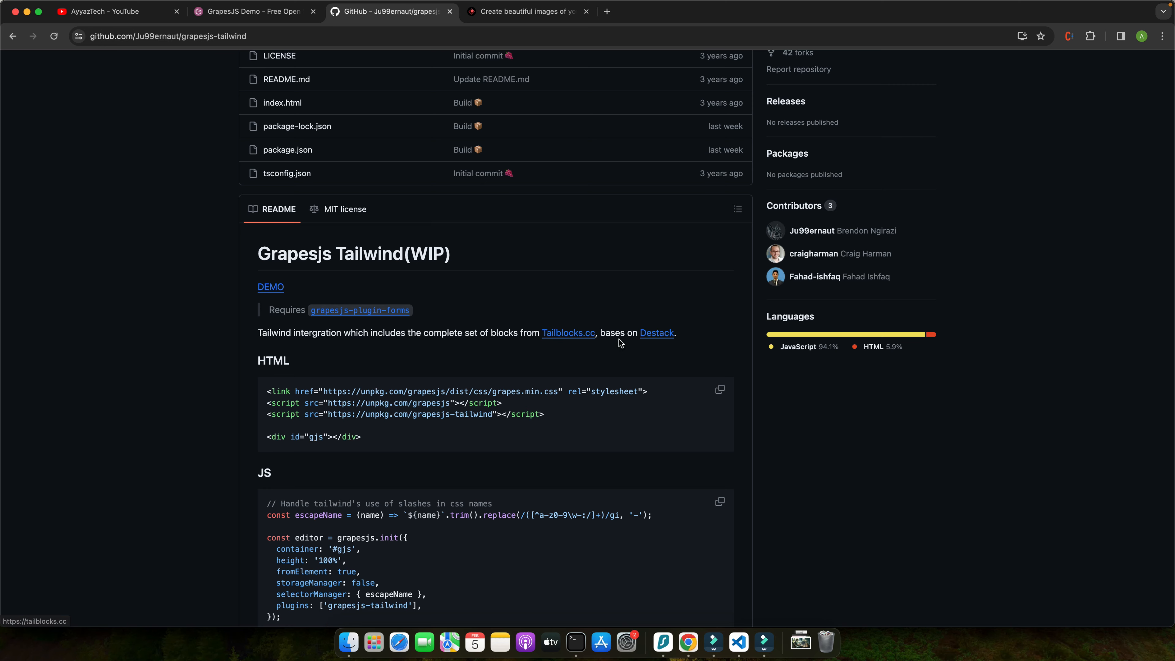
Create index.html in the tailwindcss folder and paste the GrapesJS links, div#gjs and init script
left_click(738, 645)
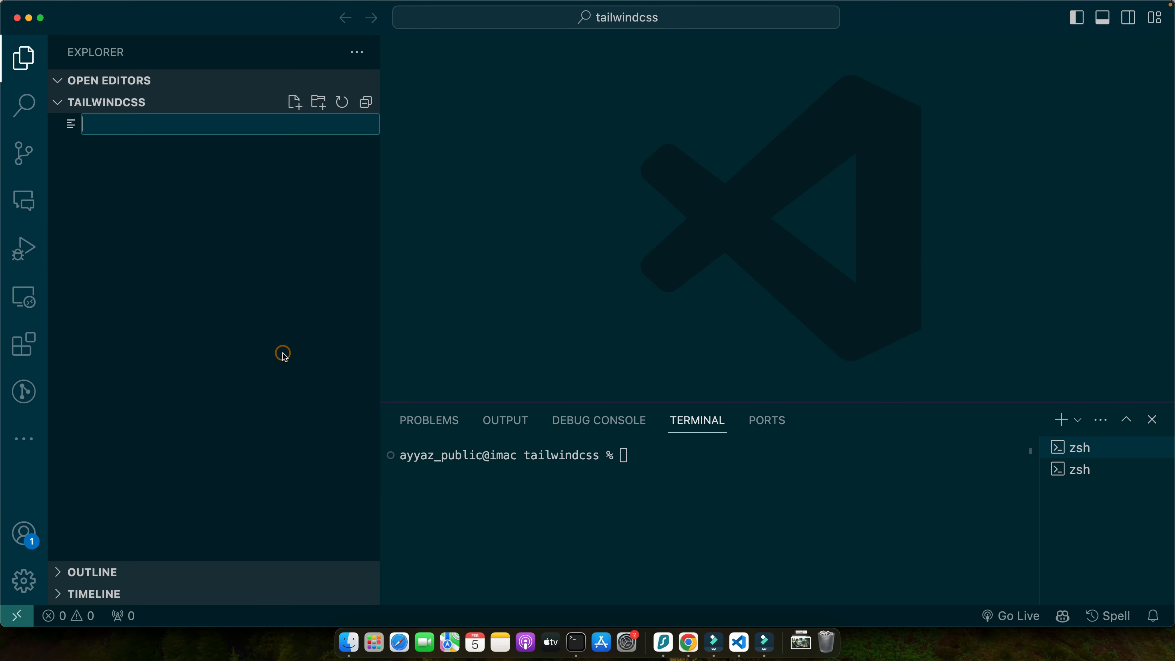
type("index")
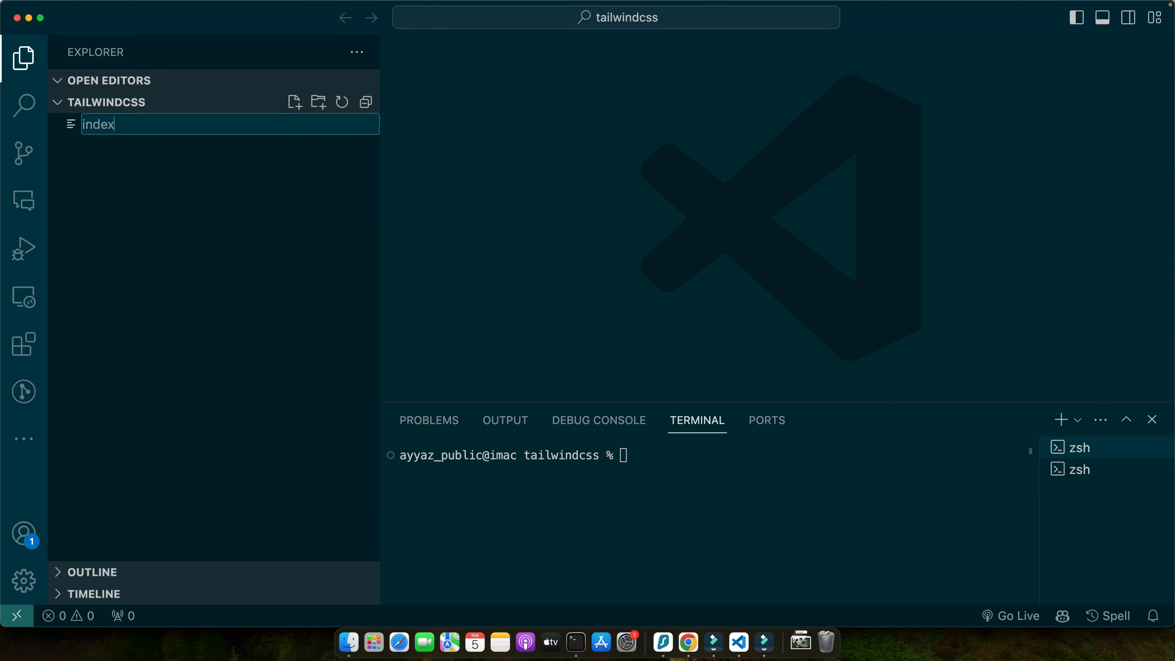
key("Enter")
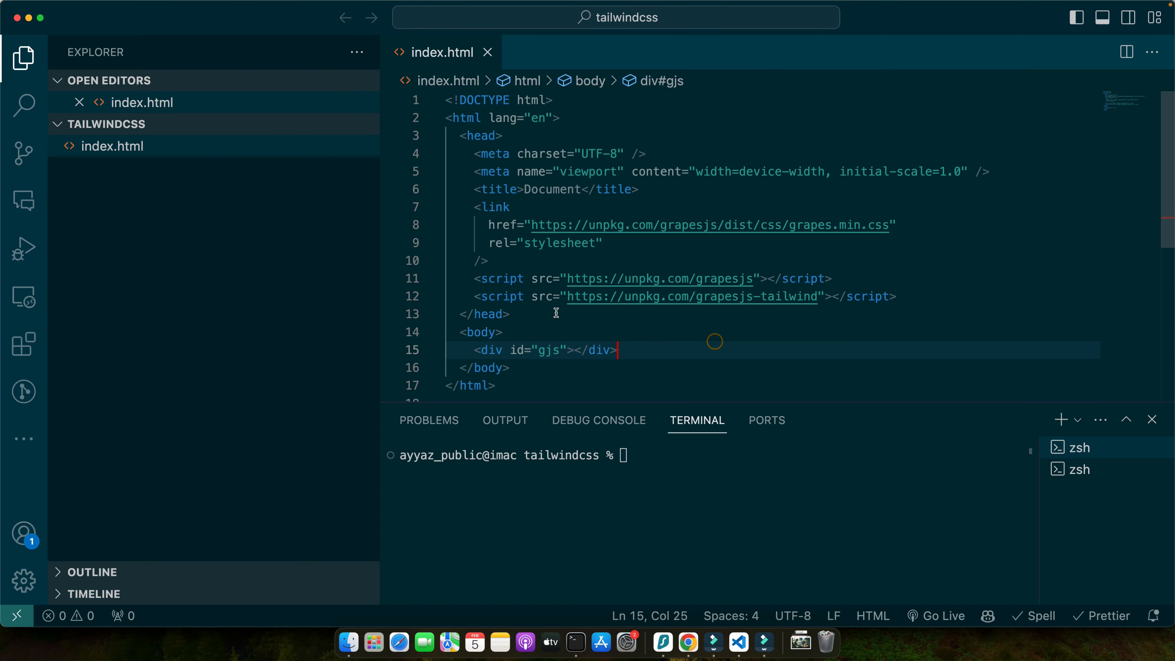
type("script>")
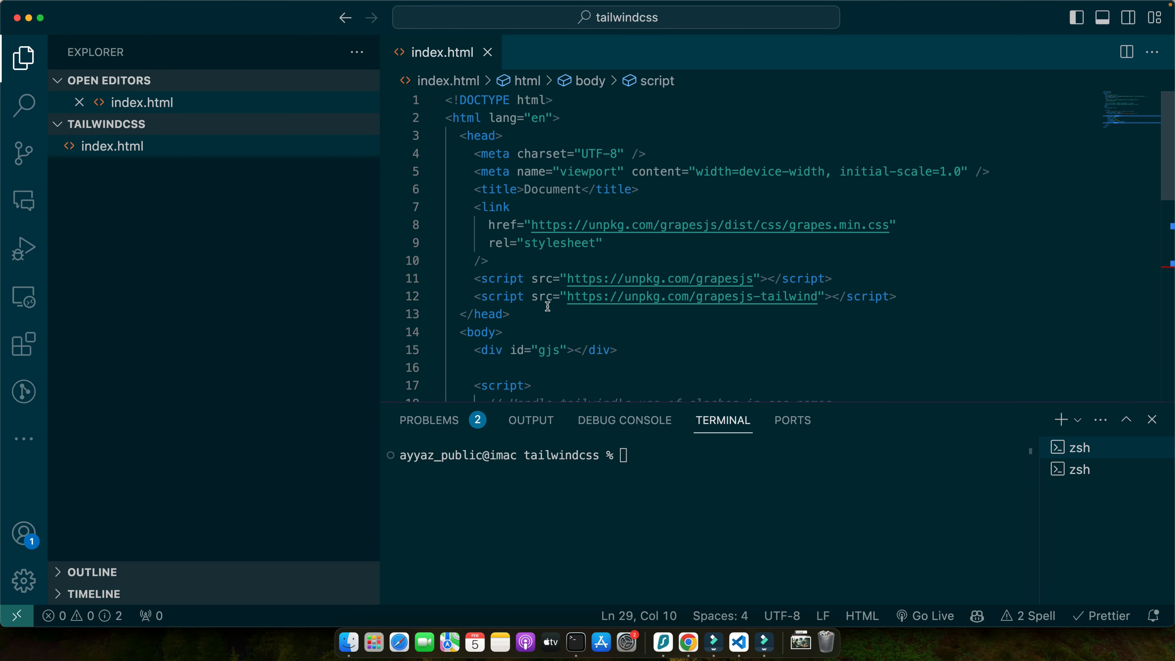
type("<")
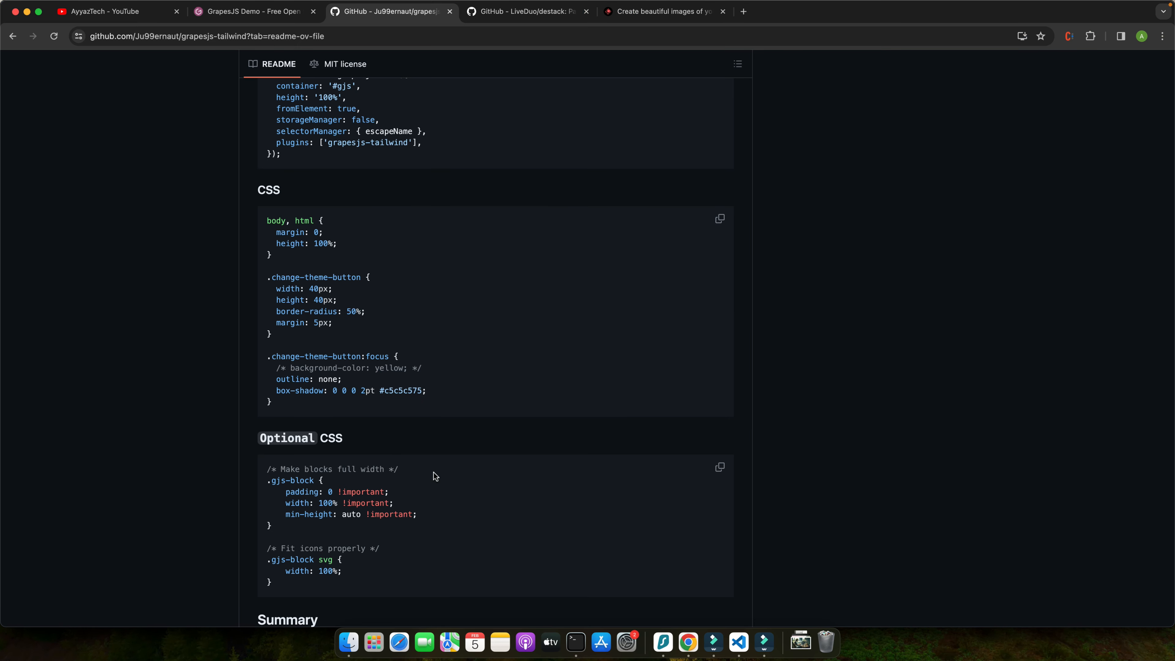
scroll("down", 3)
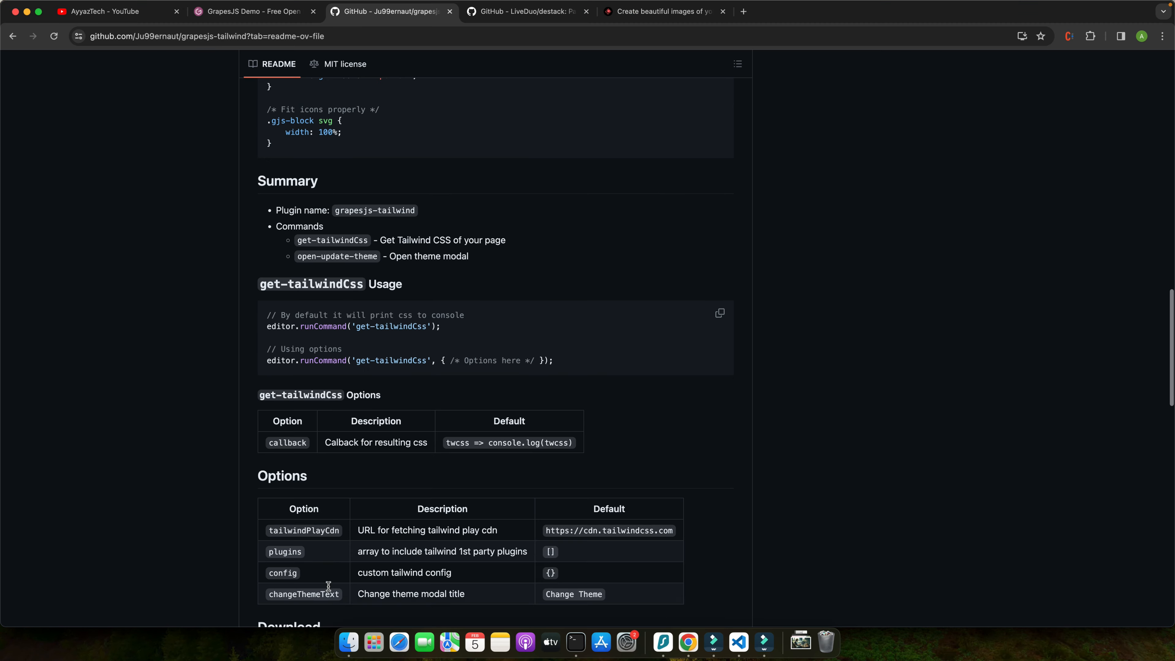
scroll("down", 3)
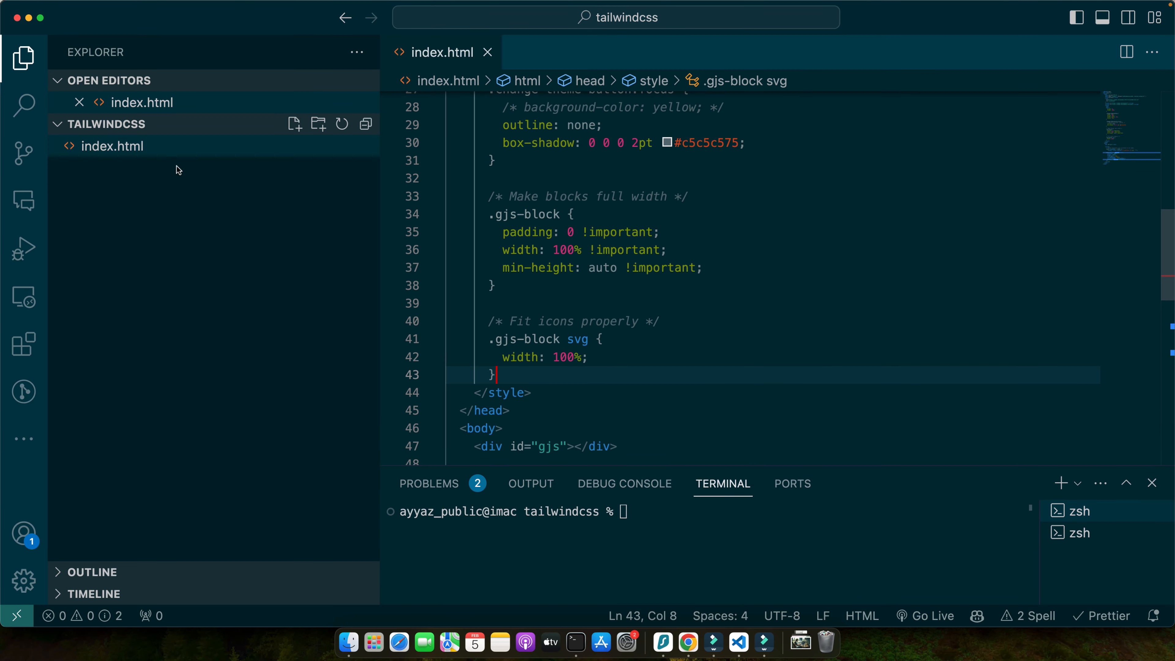
Serve index.html with Live Server so the empty GrapesJS editor loads locally
right_click(113, 146)
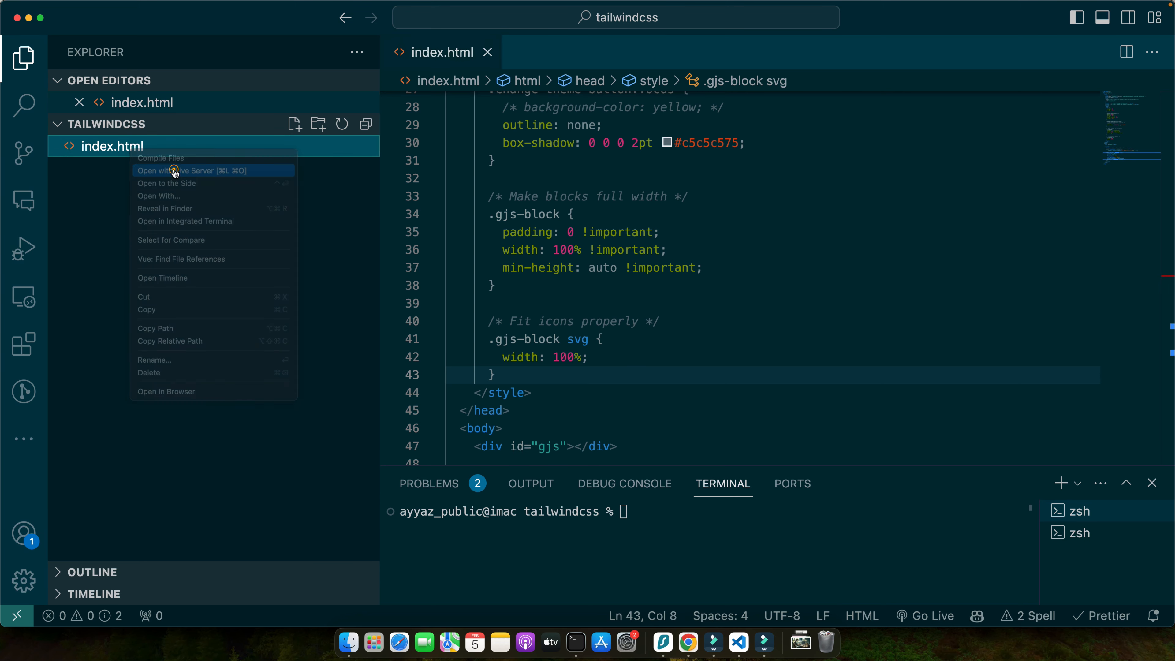
left_click(182, 170)
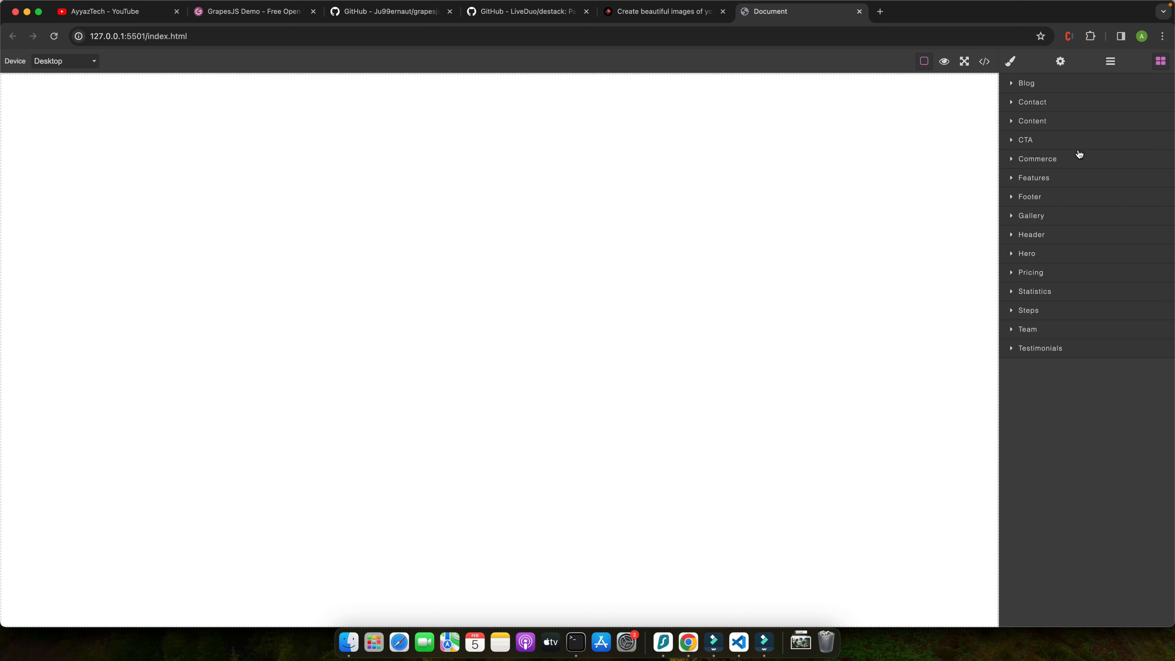
Drop the first Tailblocks header onto the canvas and rename its links About, Contact, Products, Plans
left_click(1031, 233)
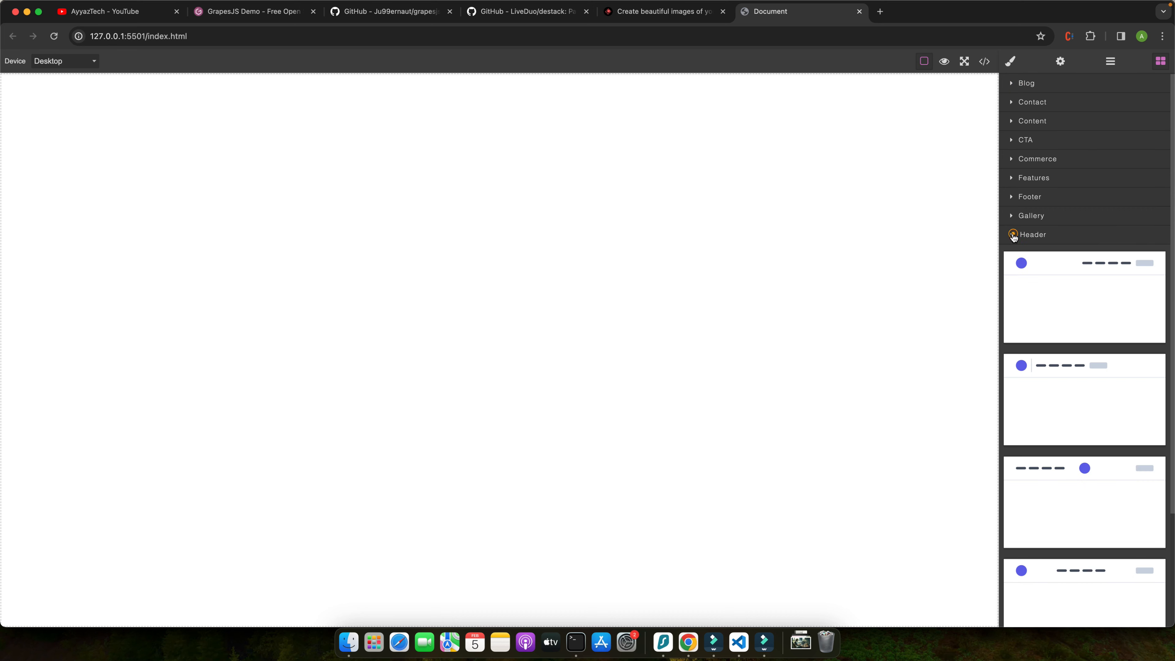
scroll("down", 3)
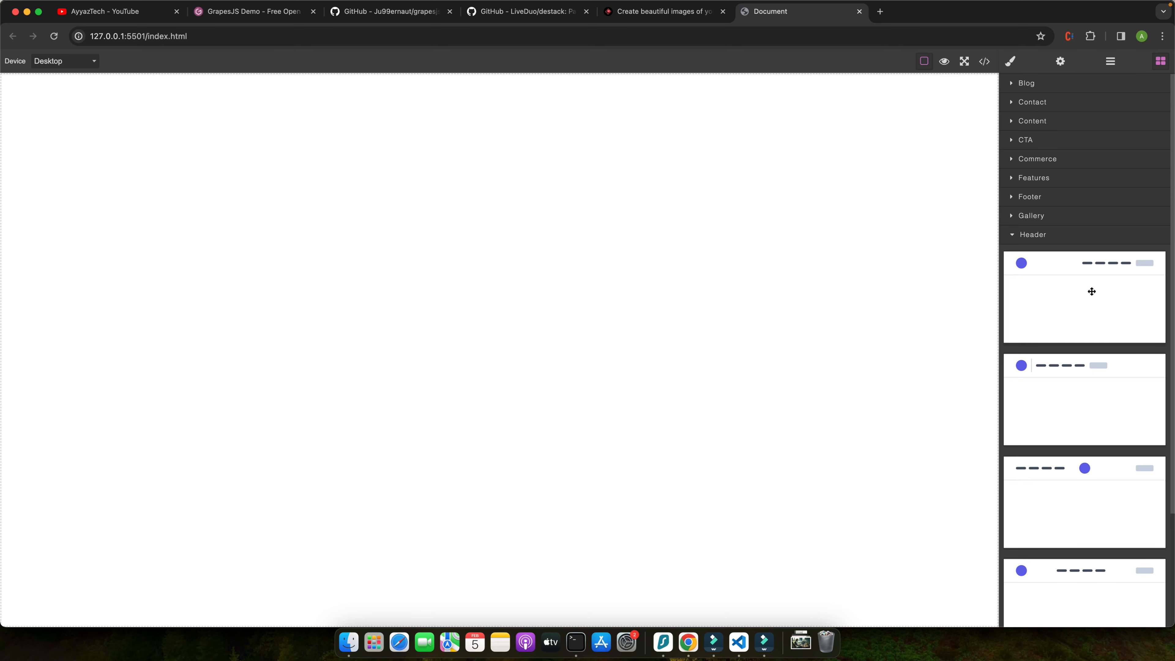
mouse_move(1074, 323)
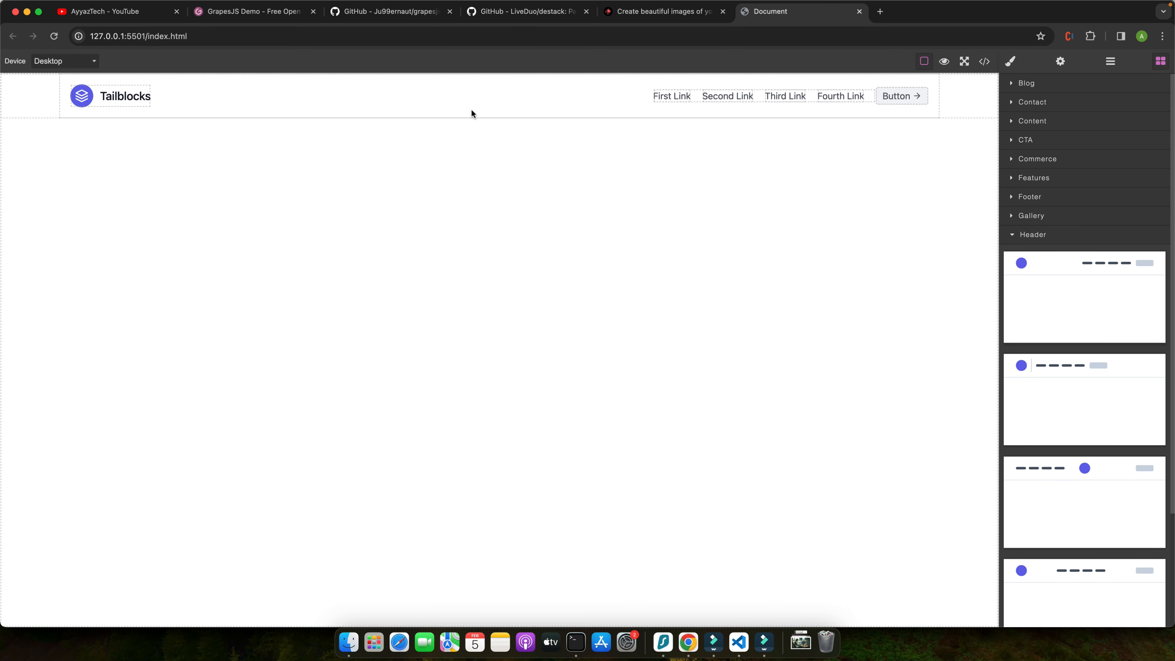
left_click(923, 61)
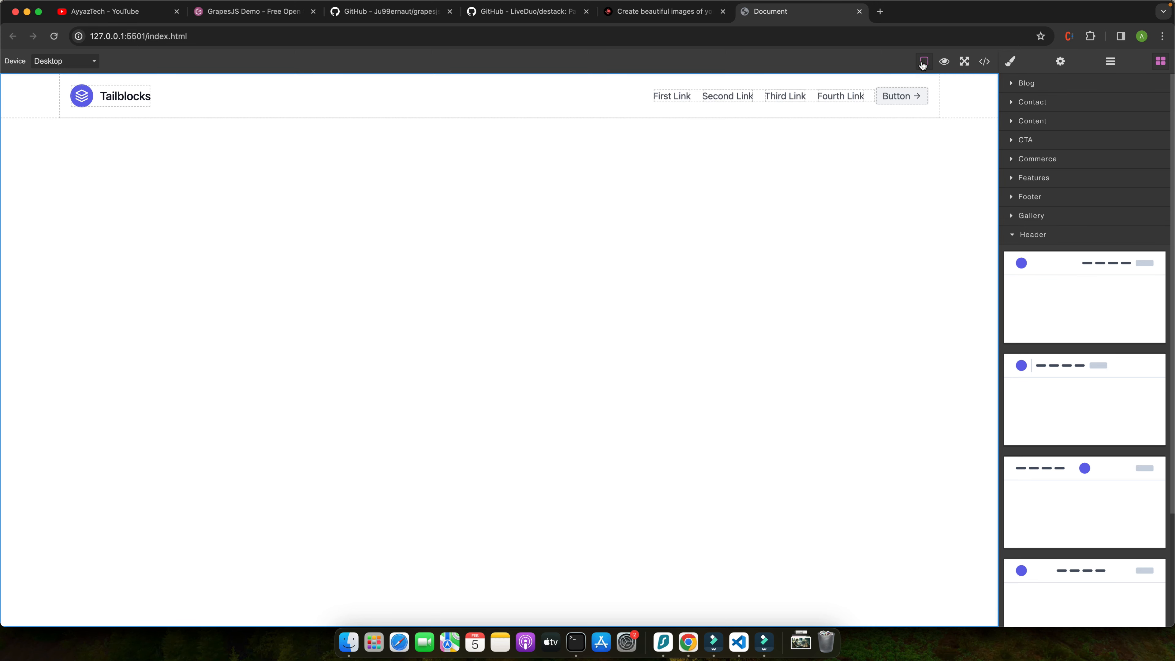
left_click(923, 61)
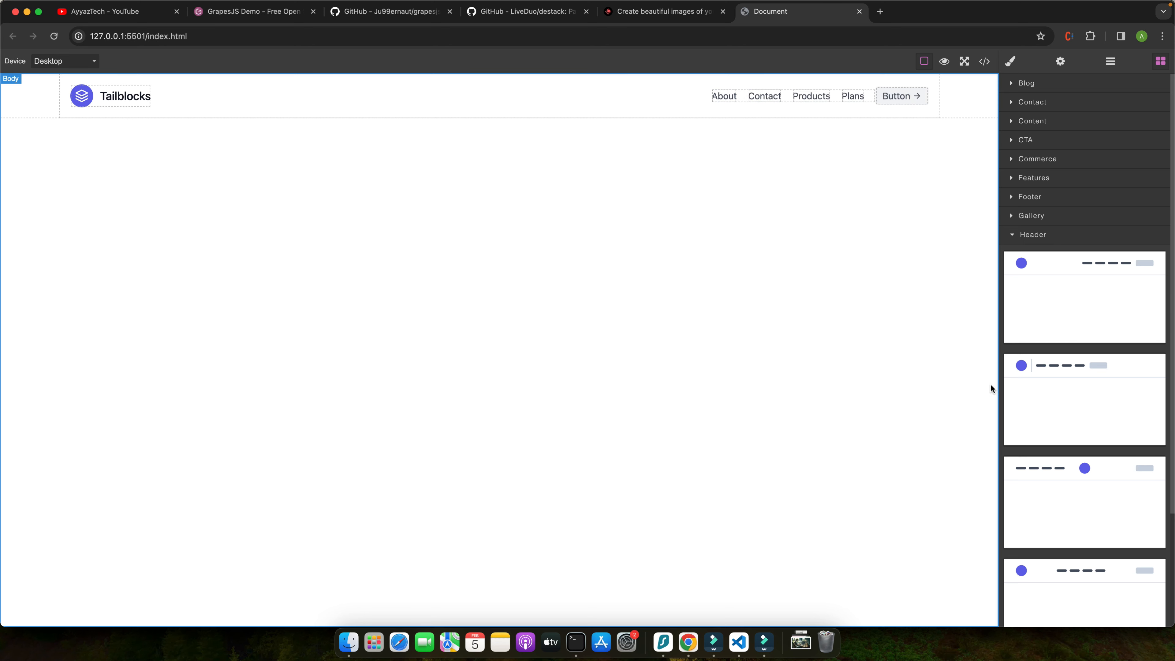
Add hero, pricing, statistics and team sections from their block categories below the header
left_click(1031, 233)
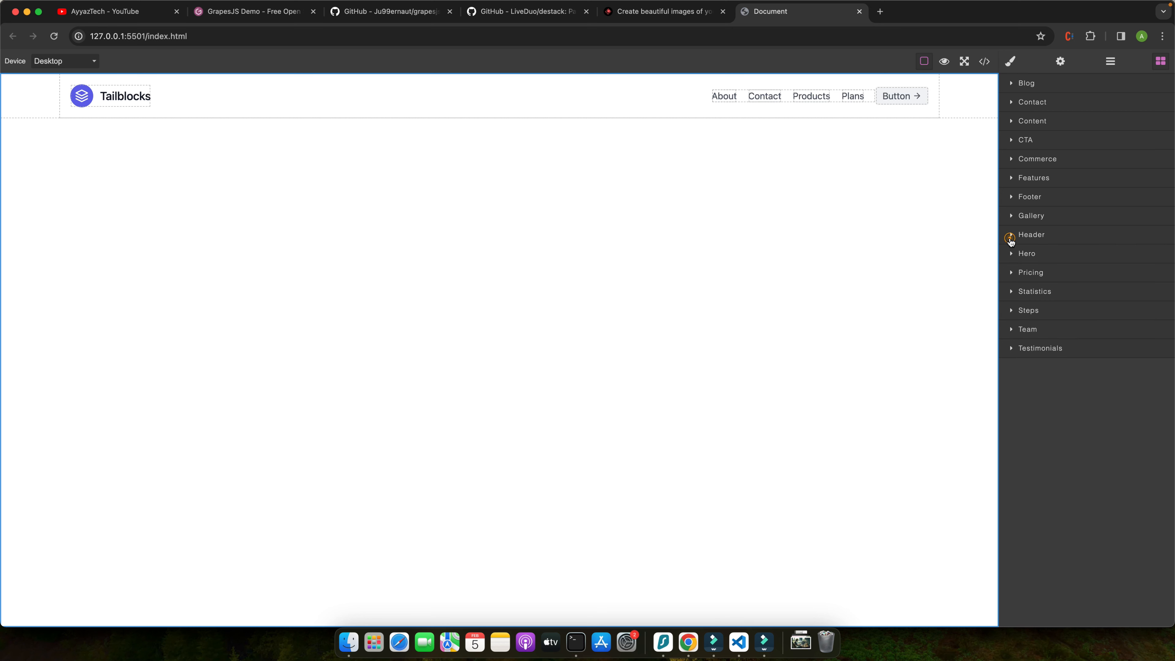
left_click(1031, 234)
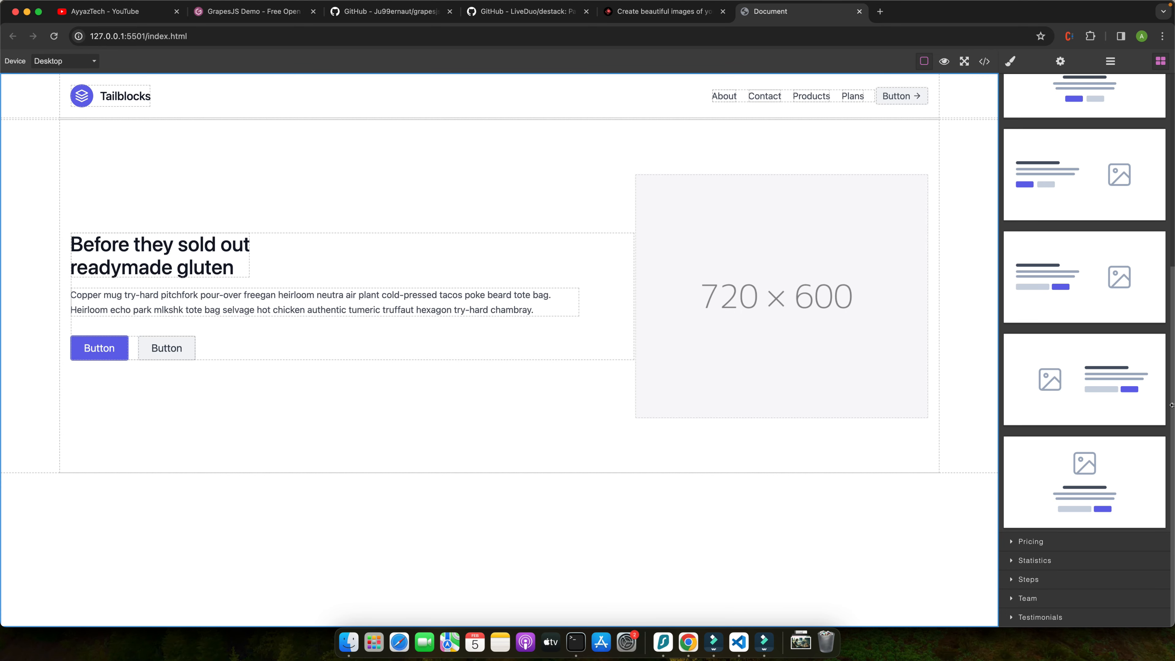
scroll("down", 3)
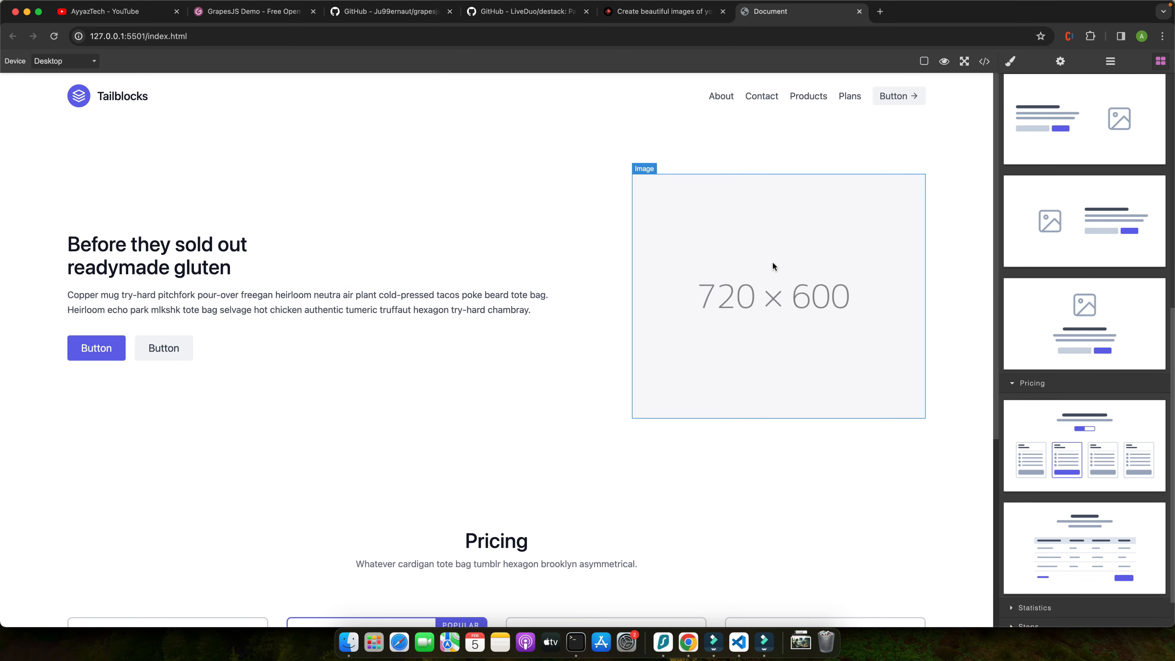
scroll("down", 3)
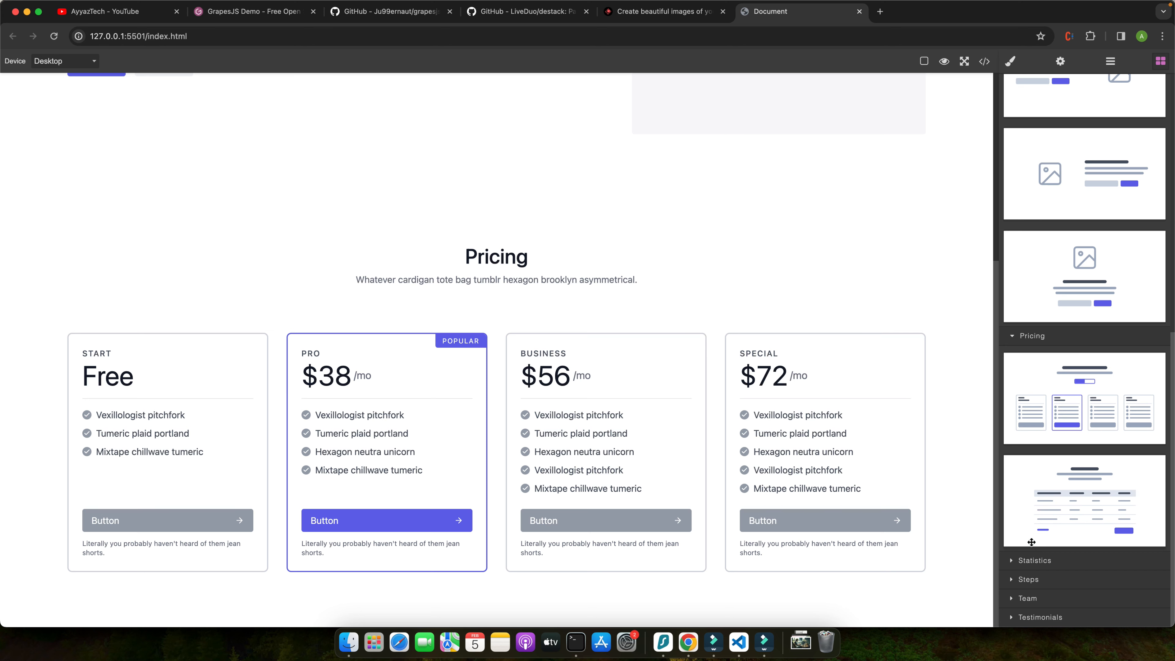
scroll("down", 3)
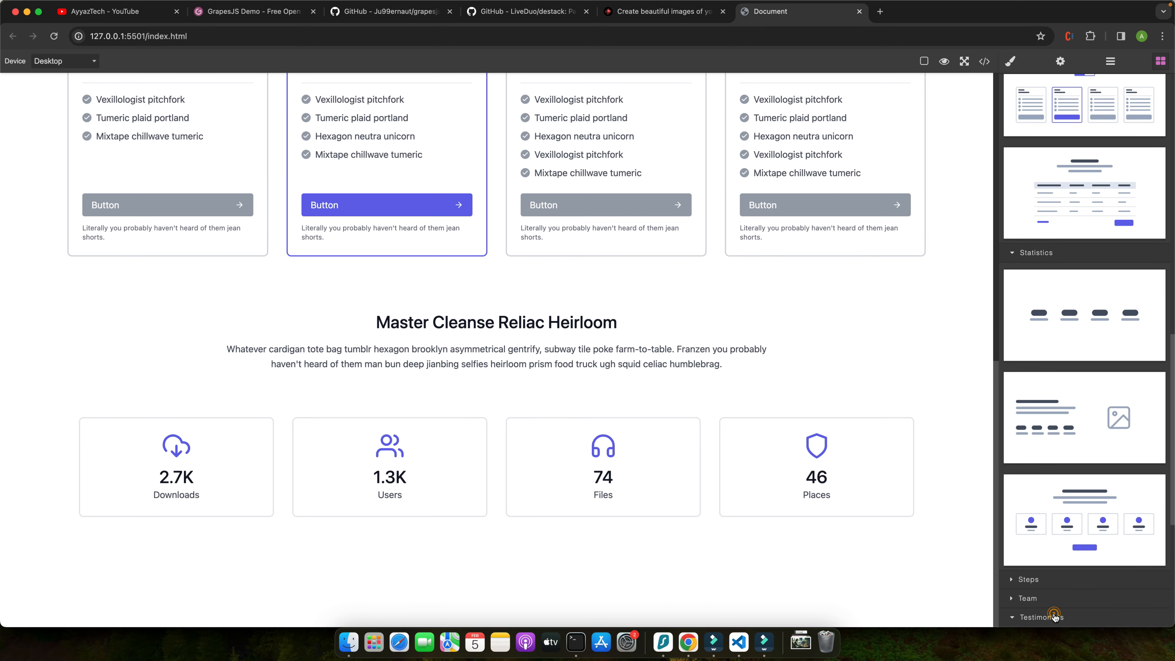
scroll("down", 3)
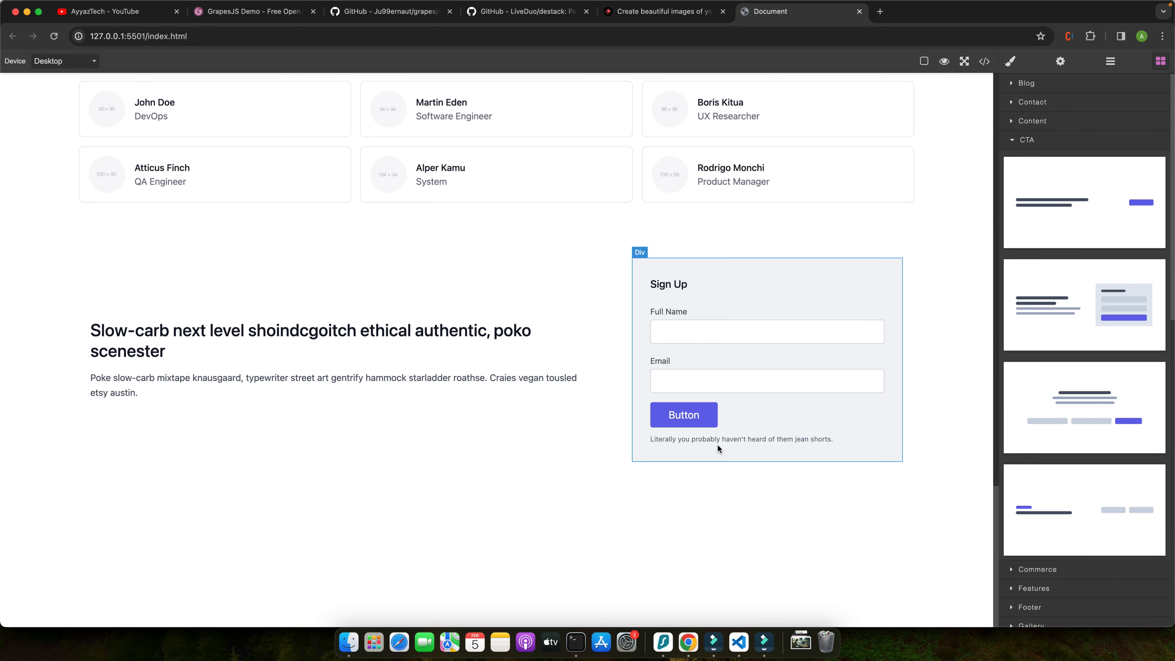
Add the sign-up CTA, blog and footer sections to complete the page
left_click(1032, 103)
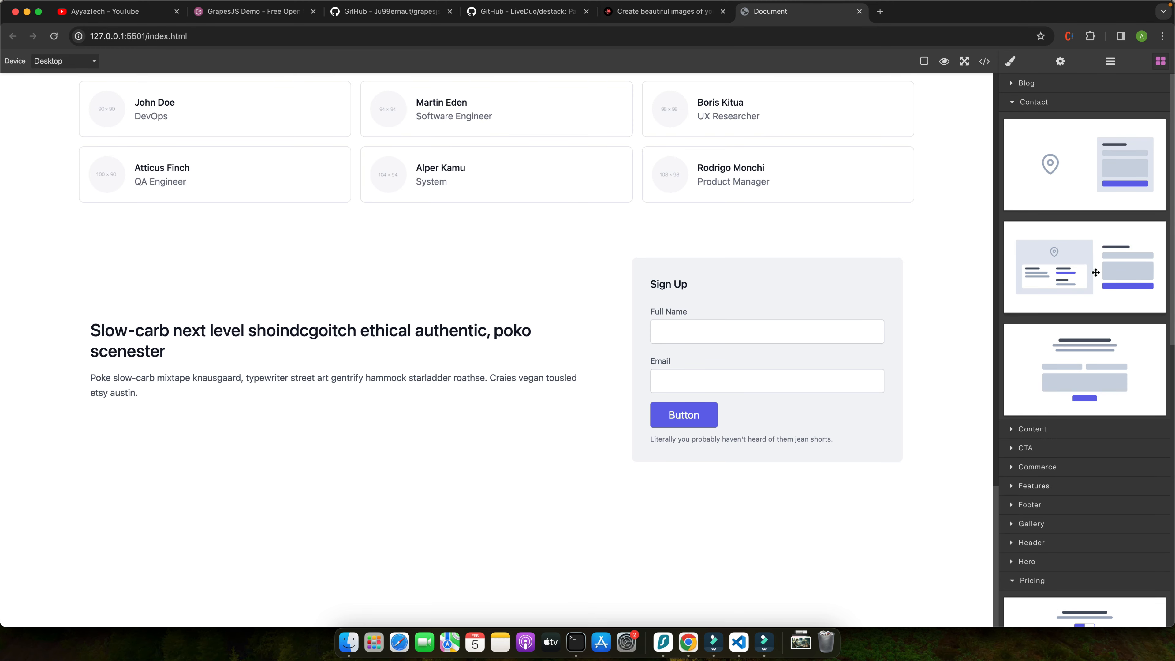
mouse_move(1091, 266)
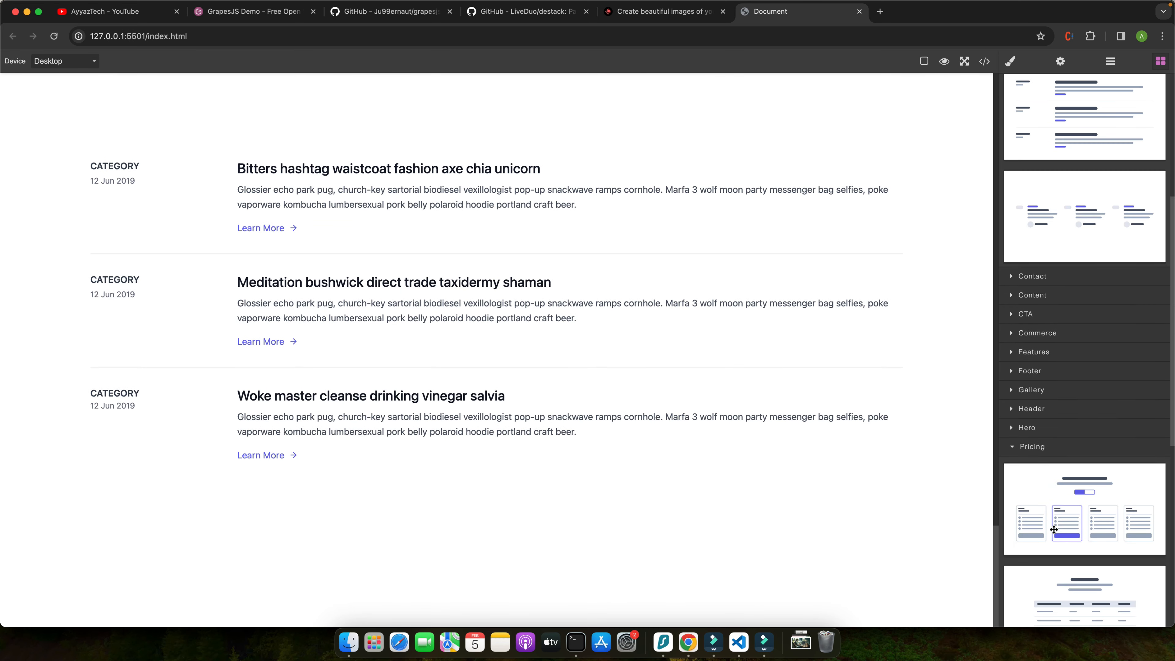
mouse_move(1082, 431)
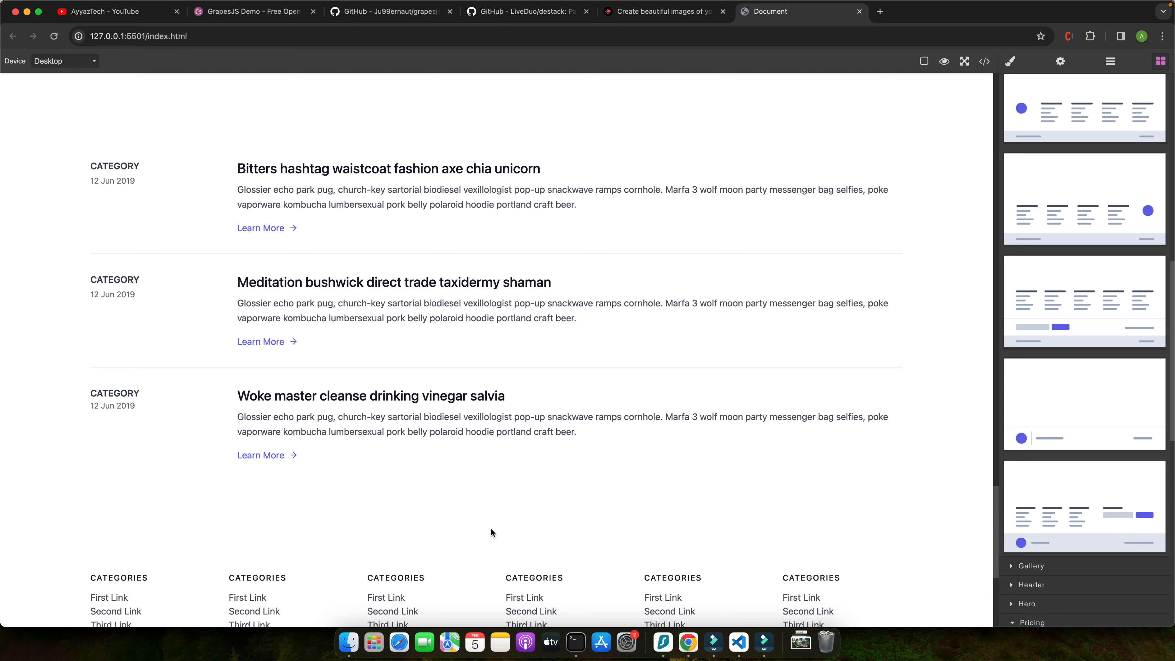
scroll("down", 3)
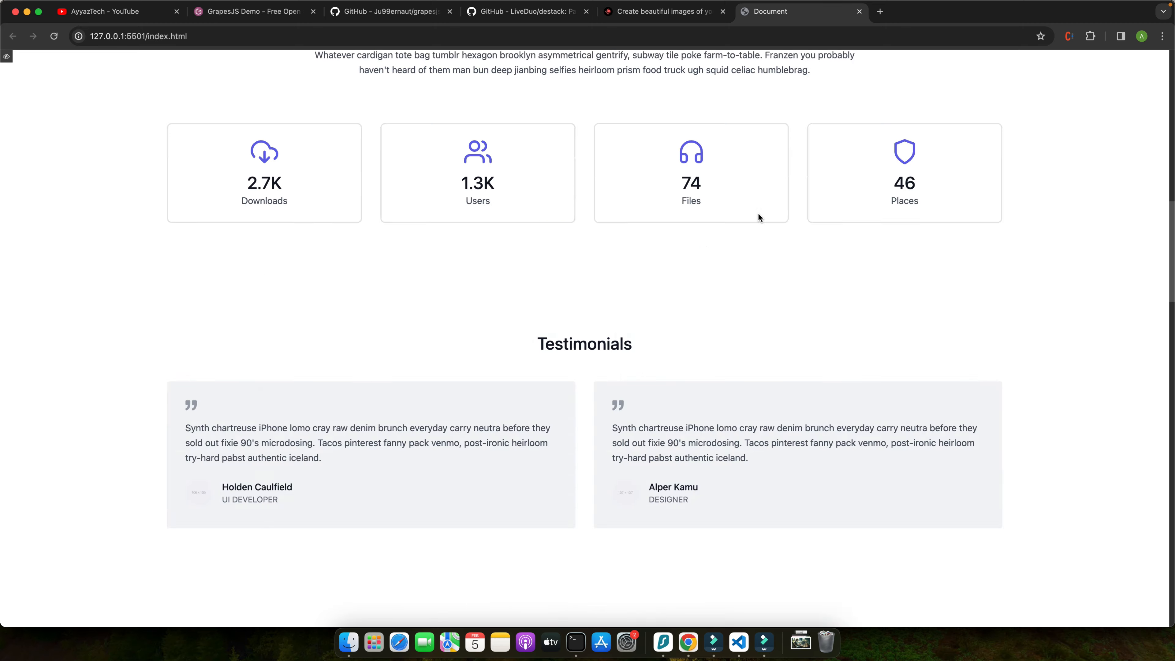
scroll("up", 3)
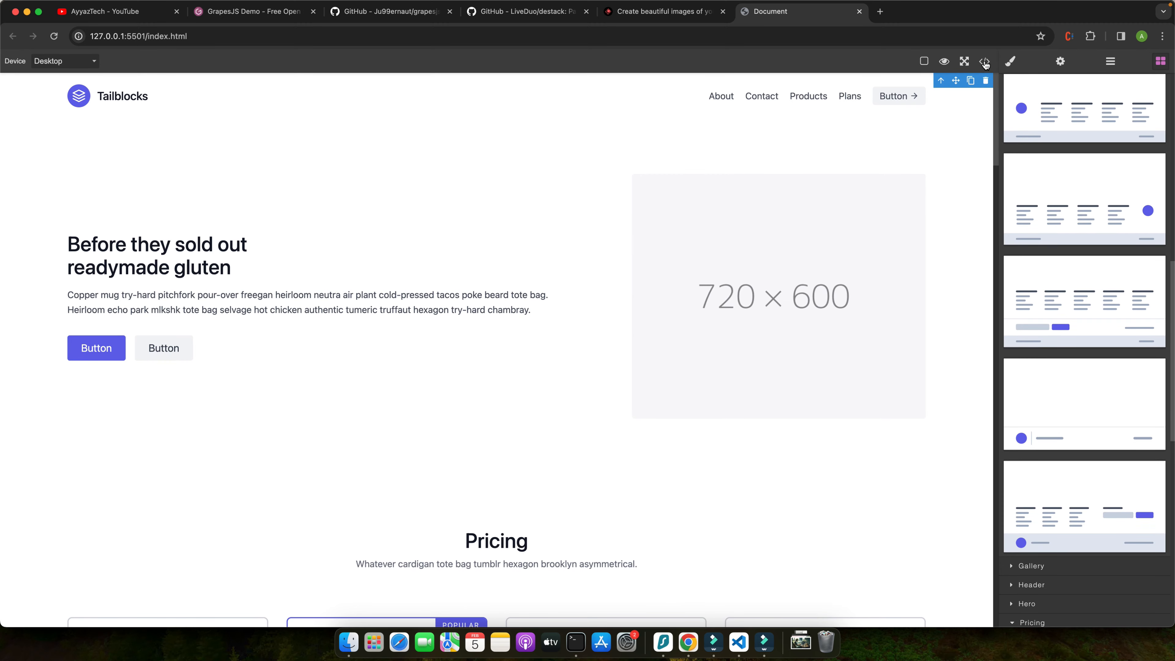
left_click(984, 62)
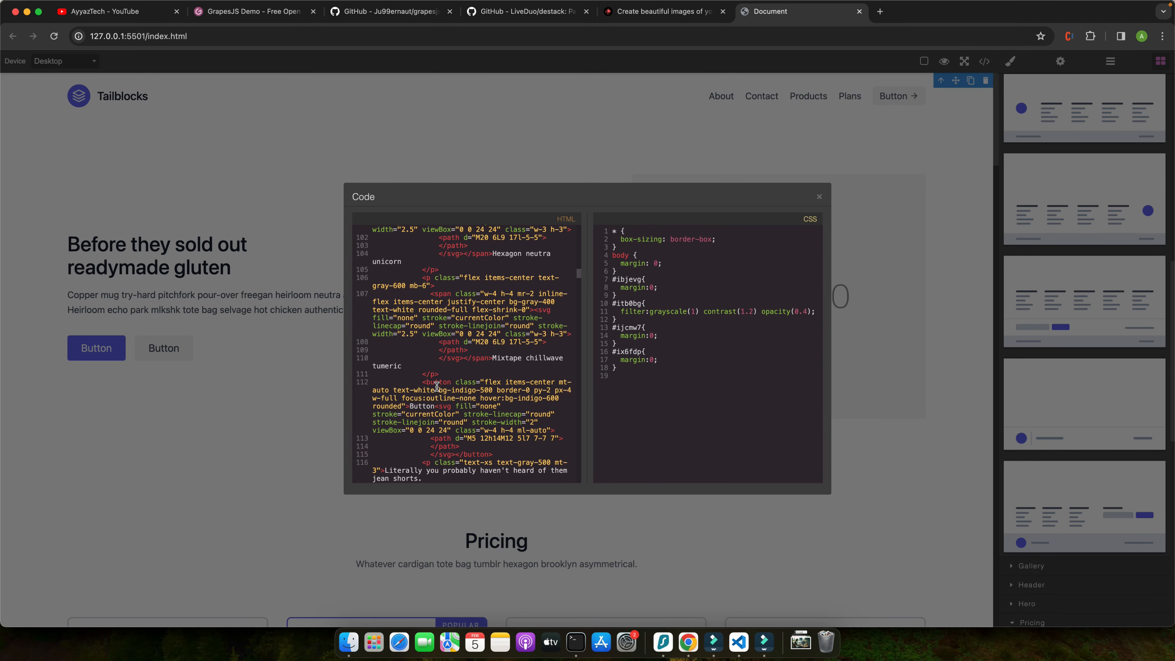
scroll("down", 3)
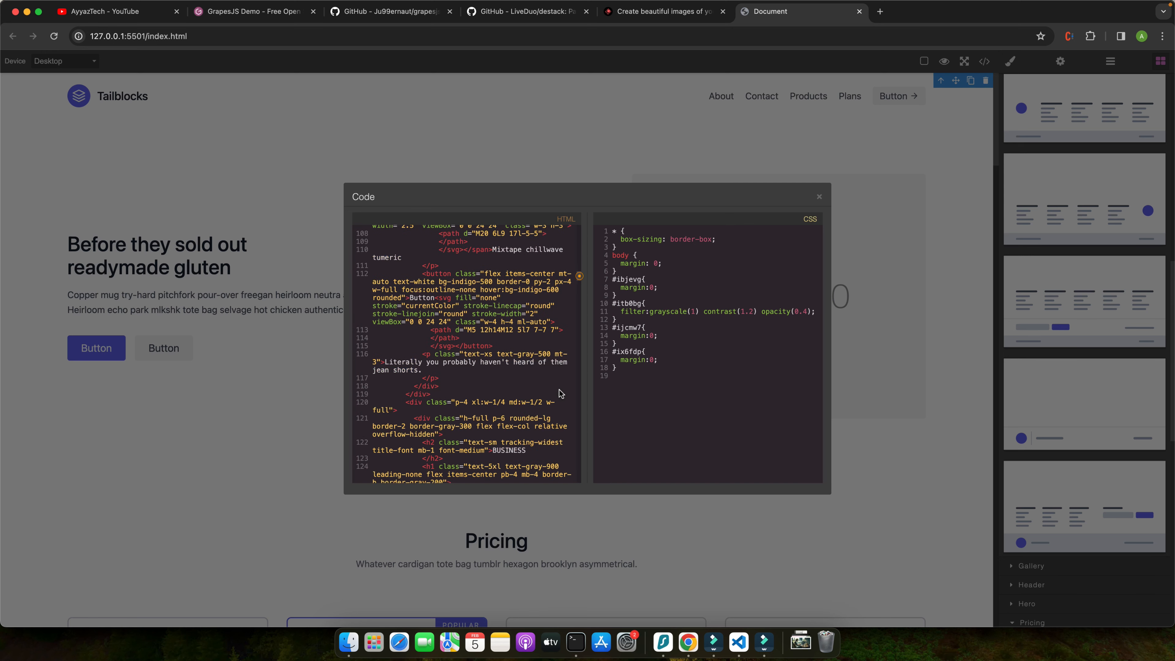
scroll("down", 3)
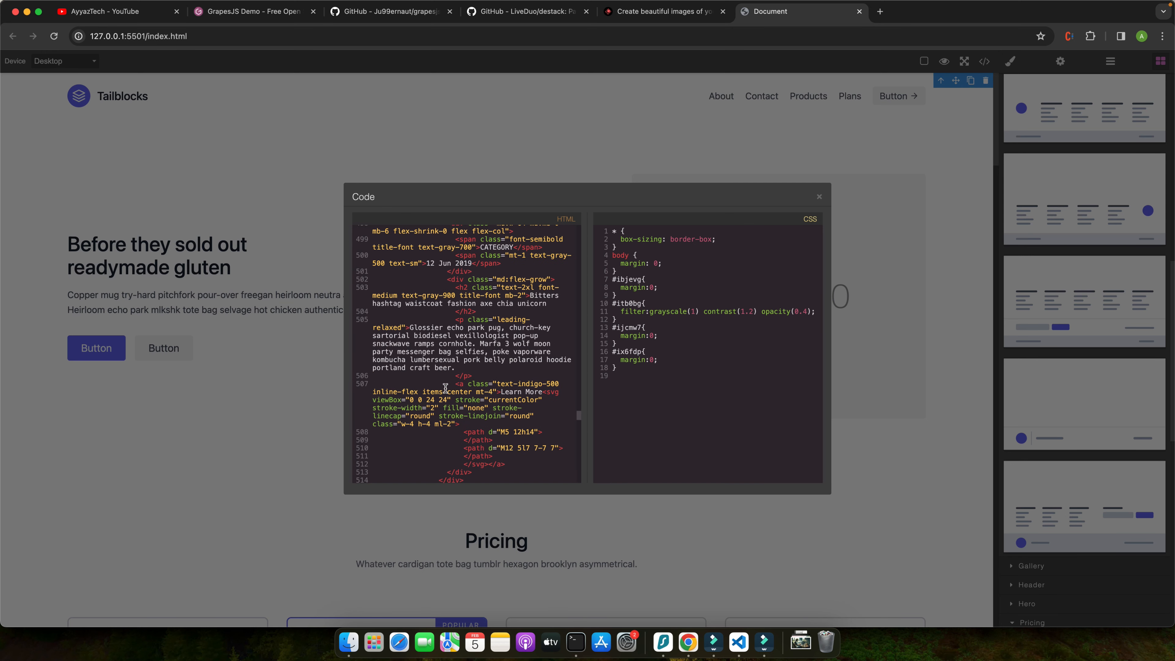
left_click(674, 413)
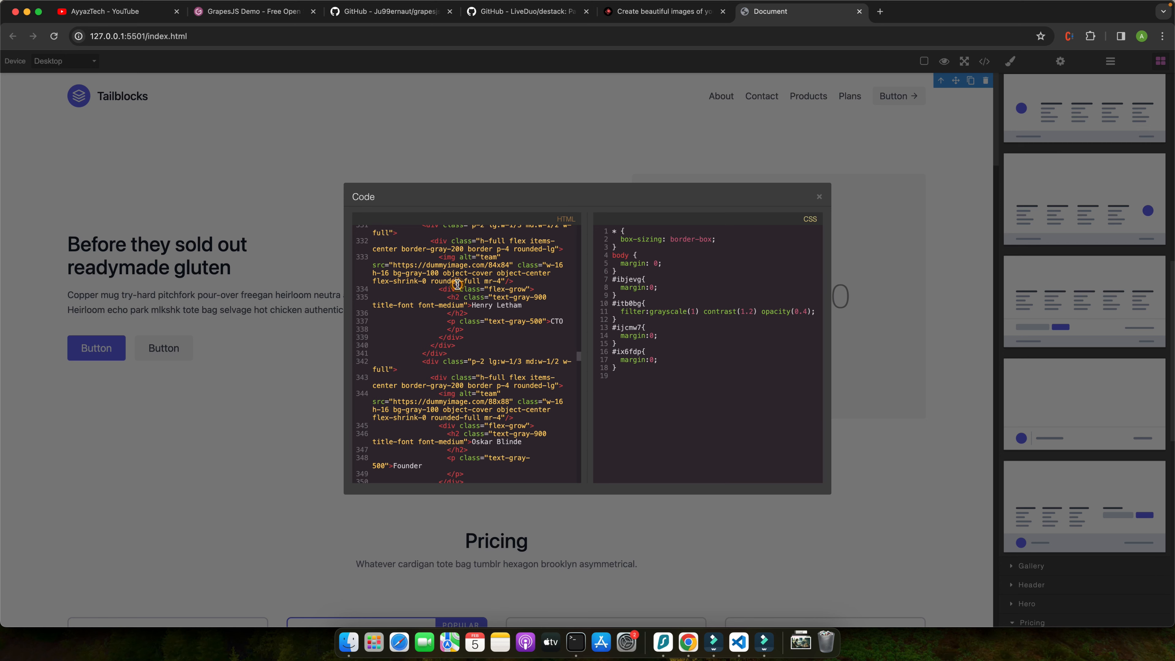
mouse_move(348, 643)
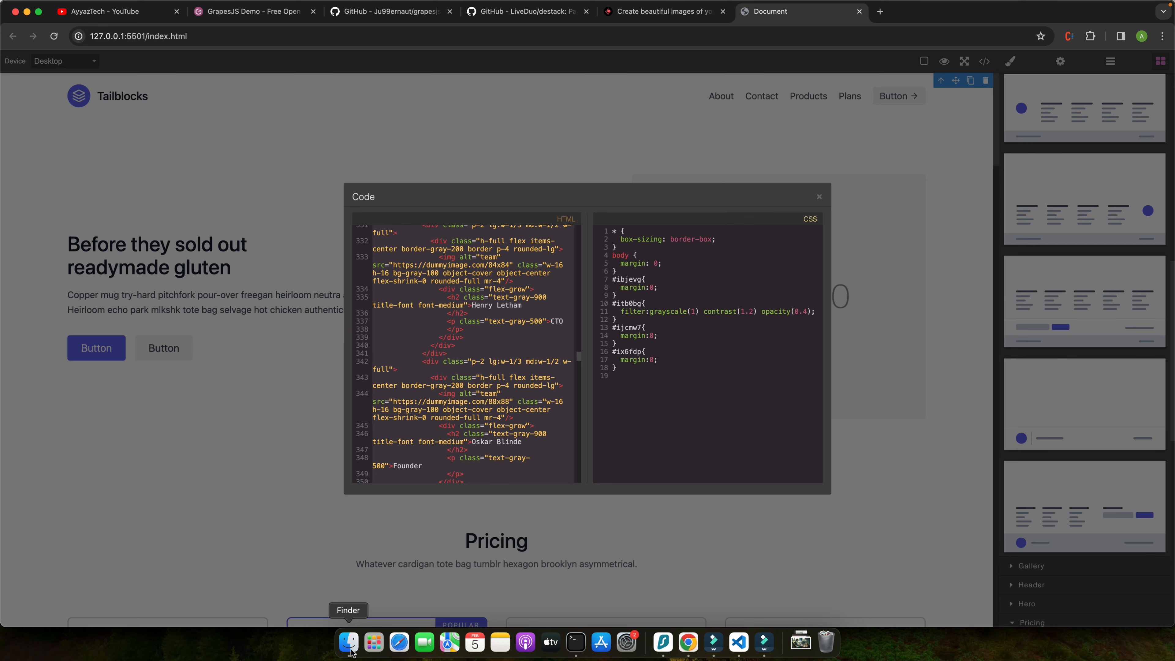
mouse_move(686, 643)
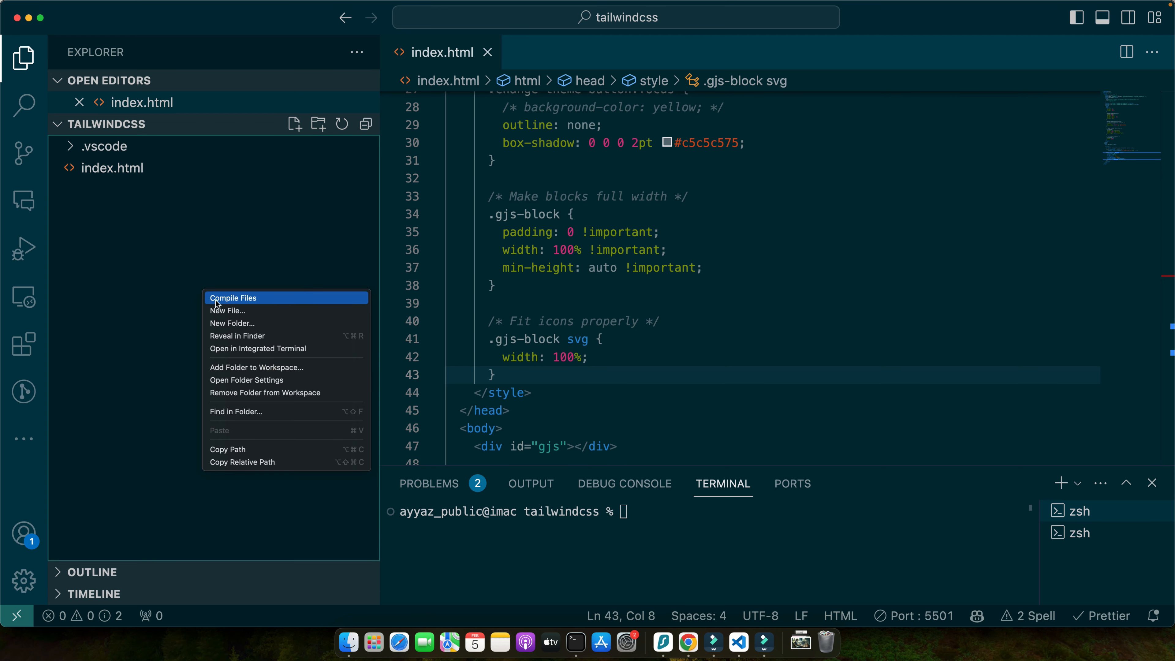
Create test.html with the exported page markup and serve it with Live Server
left_click(228, 310)
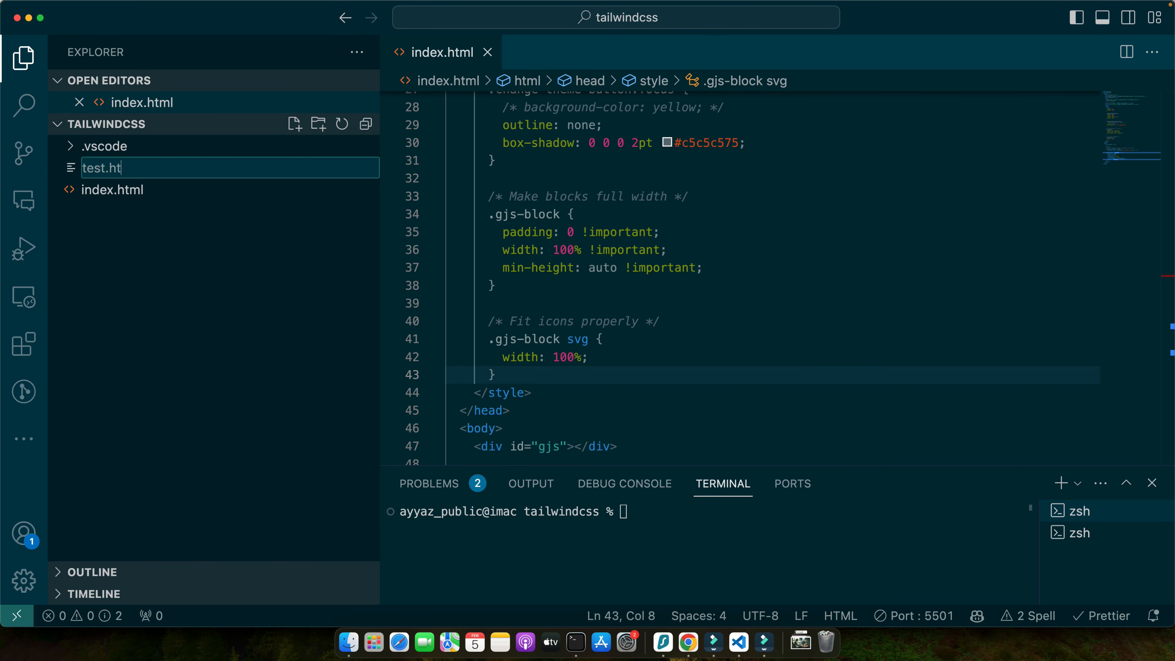
key("Enter")
type("~")
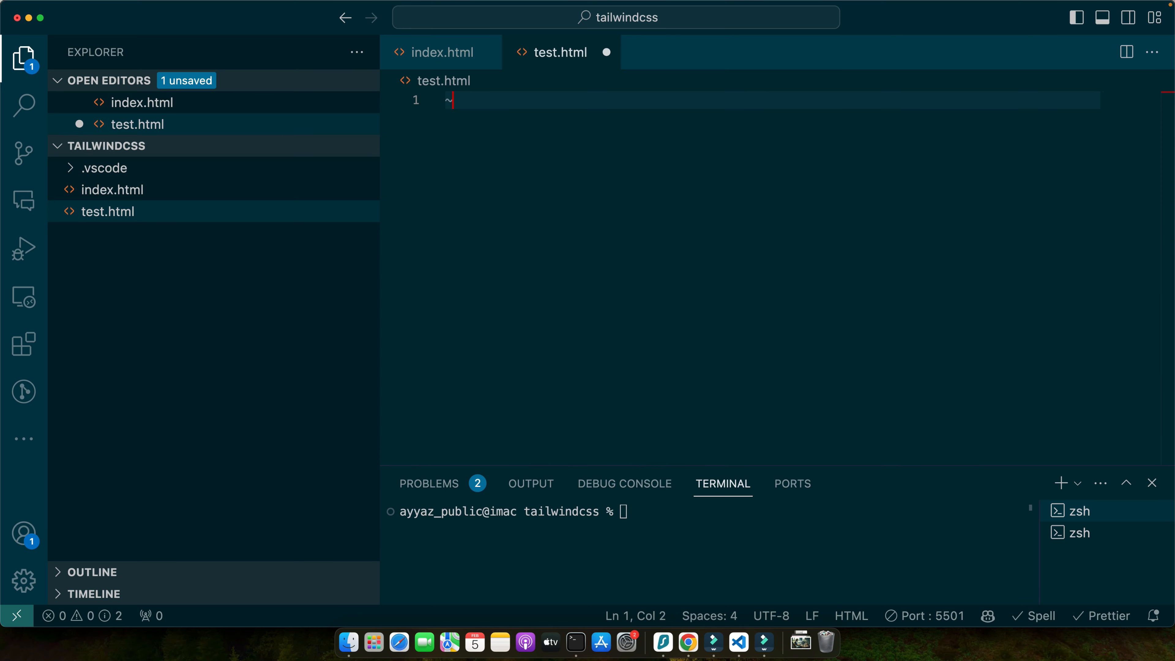
type("!DOCTYPE html>")
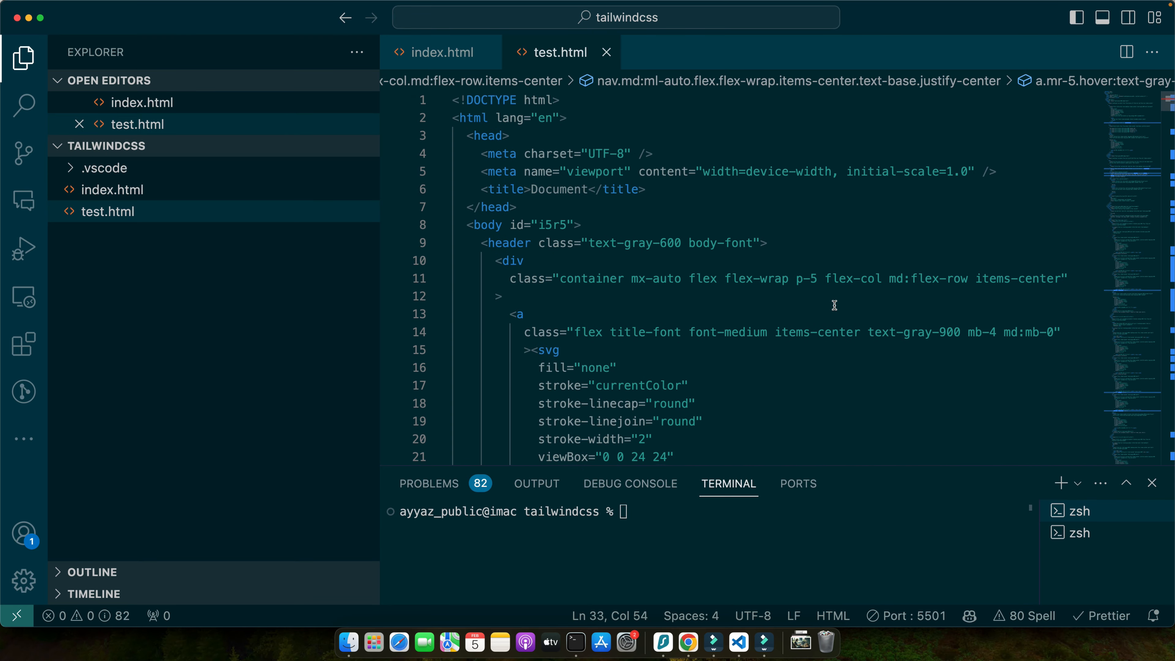
right_click(109, 211)
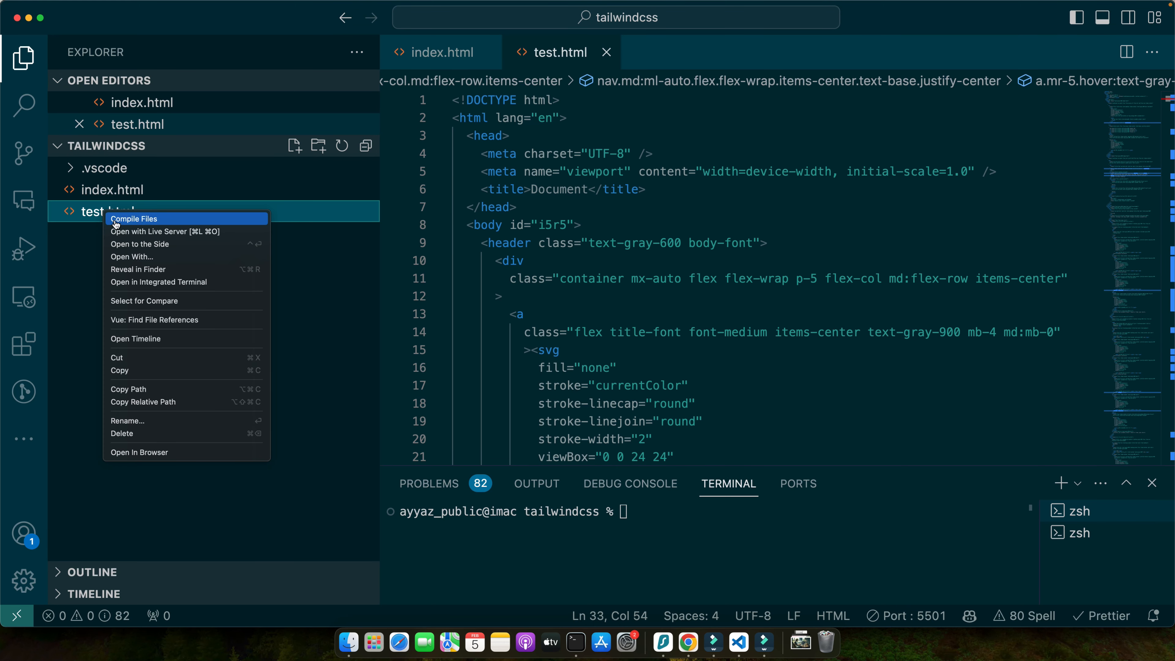
left_click(139, 452)
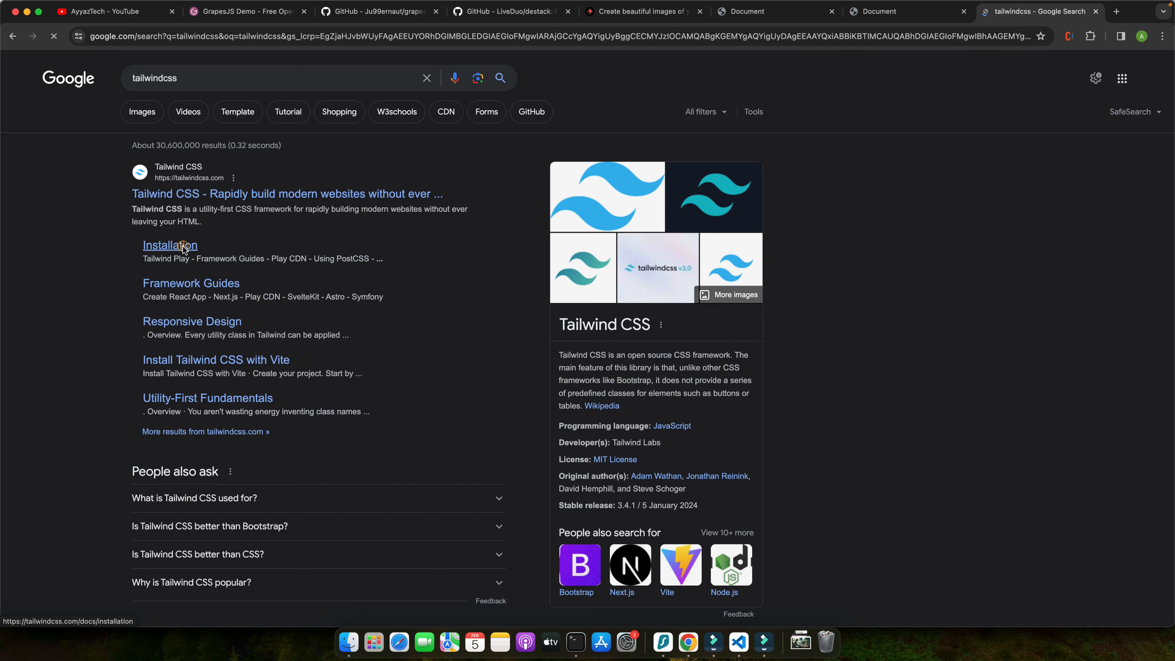
Open the Tailwind CSS Installation docs from Google and view the Play CDN snippet
left_click(170, 245)
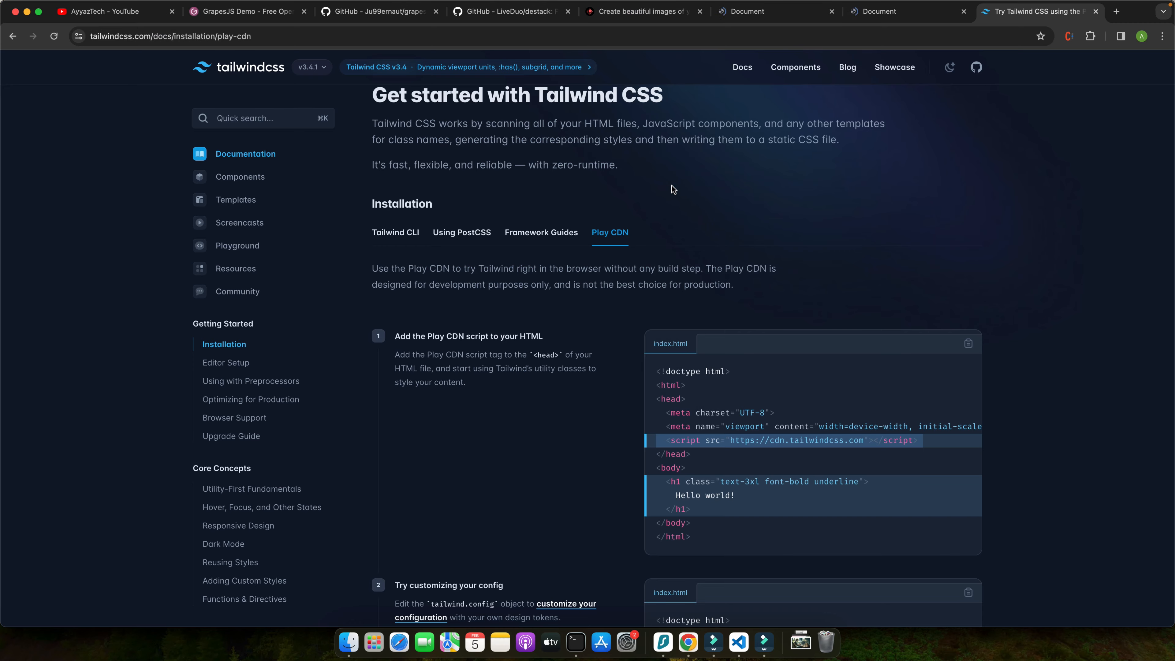
Review the rendered test.html page down to the footer and back up
left_click(876, 11)
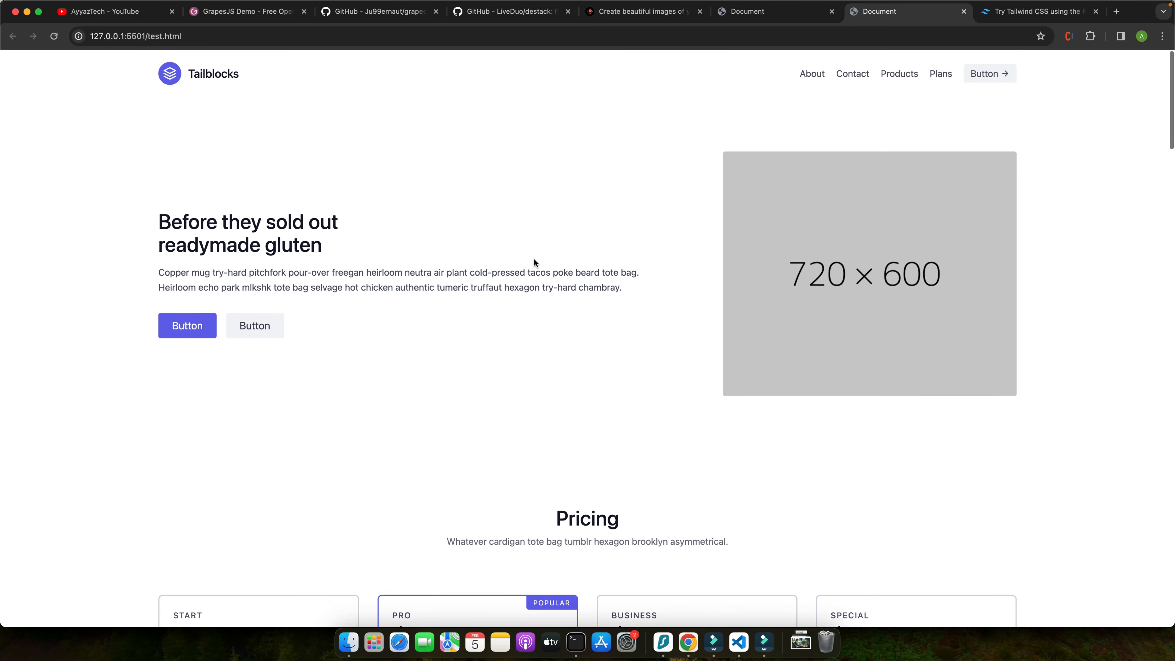
scroll("down", 3)
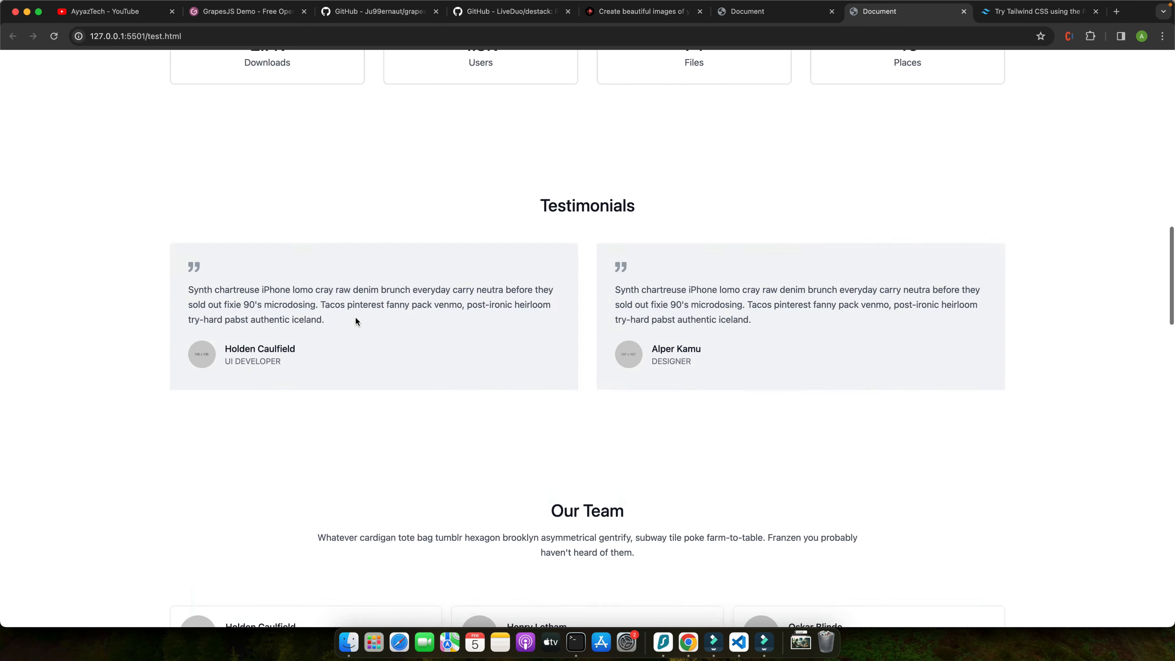
scroll("down", 3)
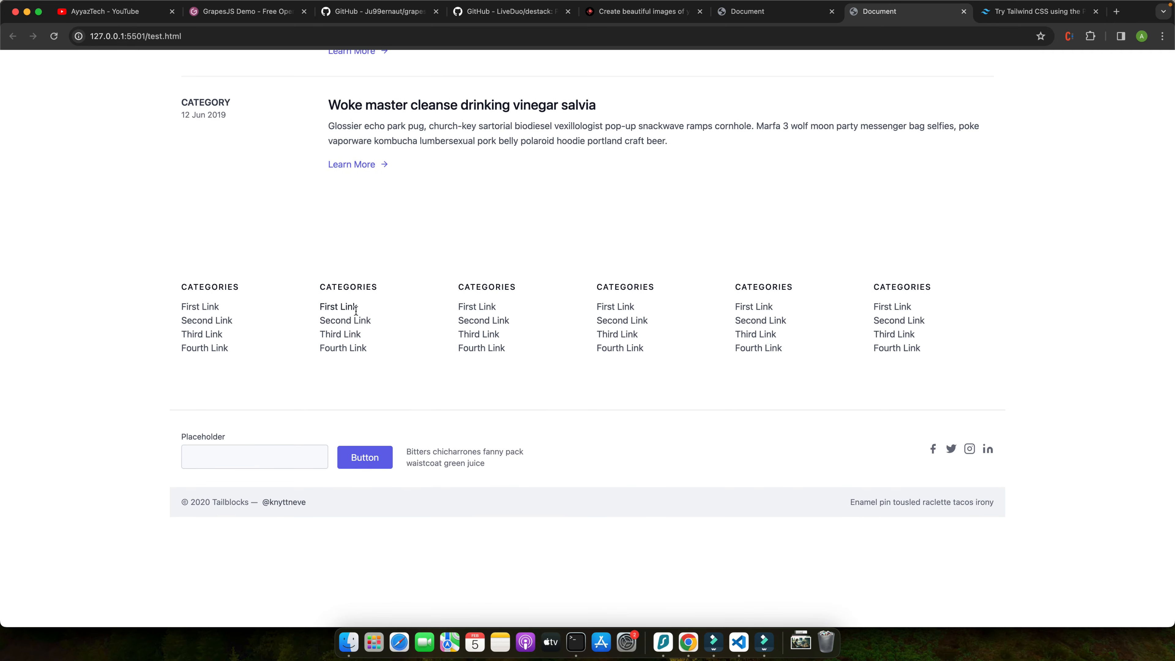
scroll("up", 3)
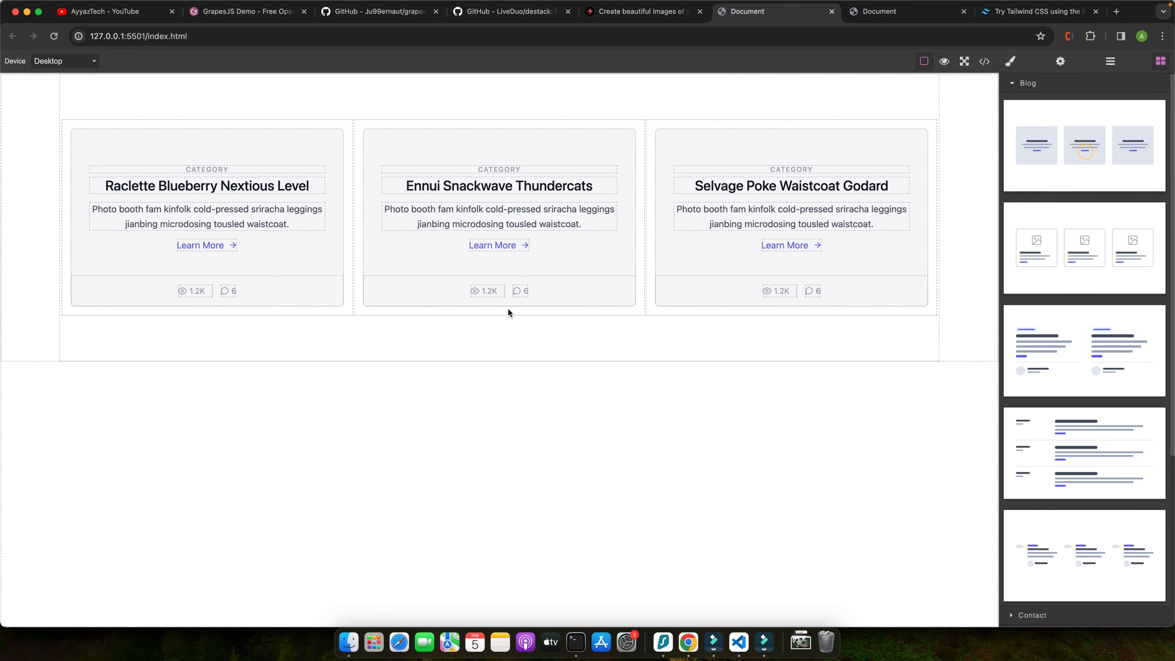
Select the middle blog card's CATEGORY label and show its style properties with Tailwind classes
left_click(498, 186)
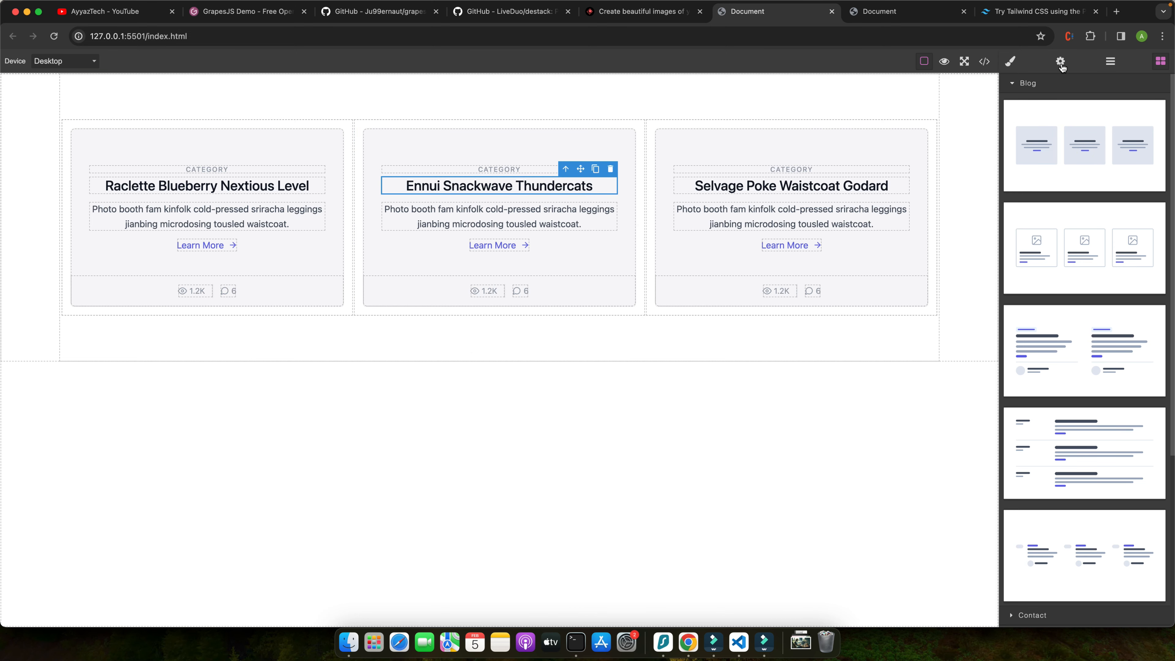
left_click(1109, 61)
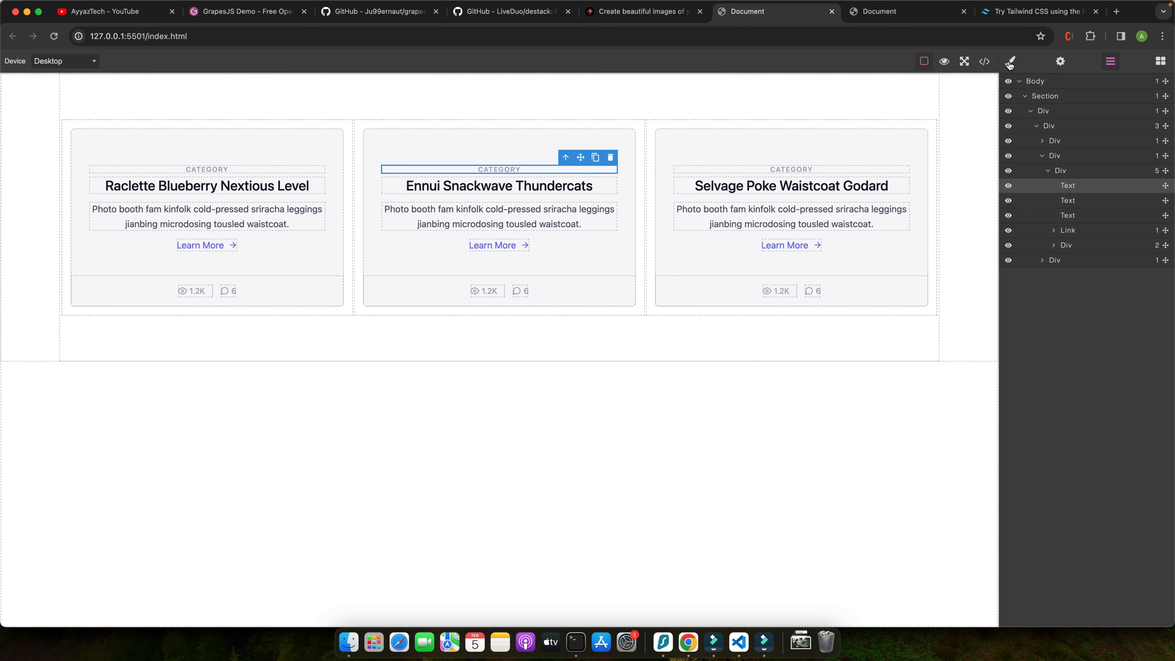
left_click(1009, 61)
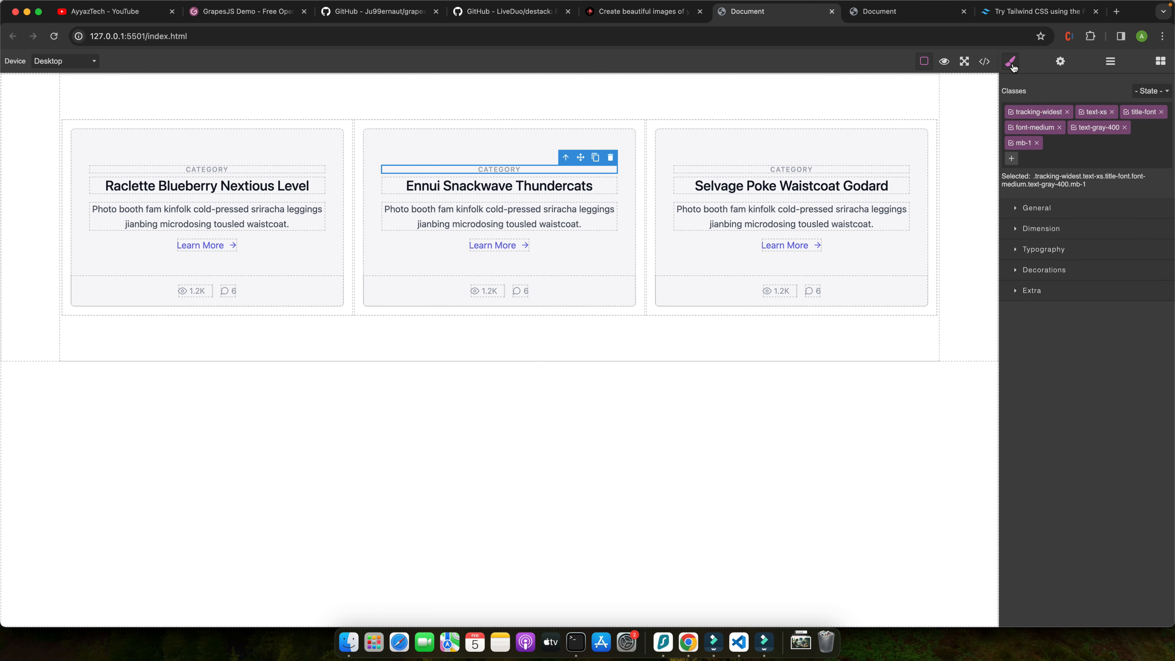
mouse_move(1060, 93)
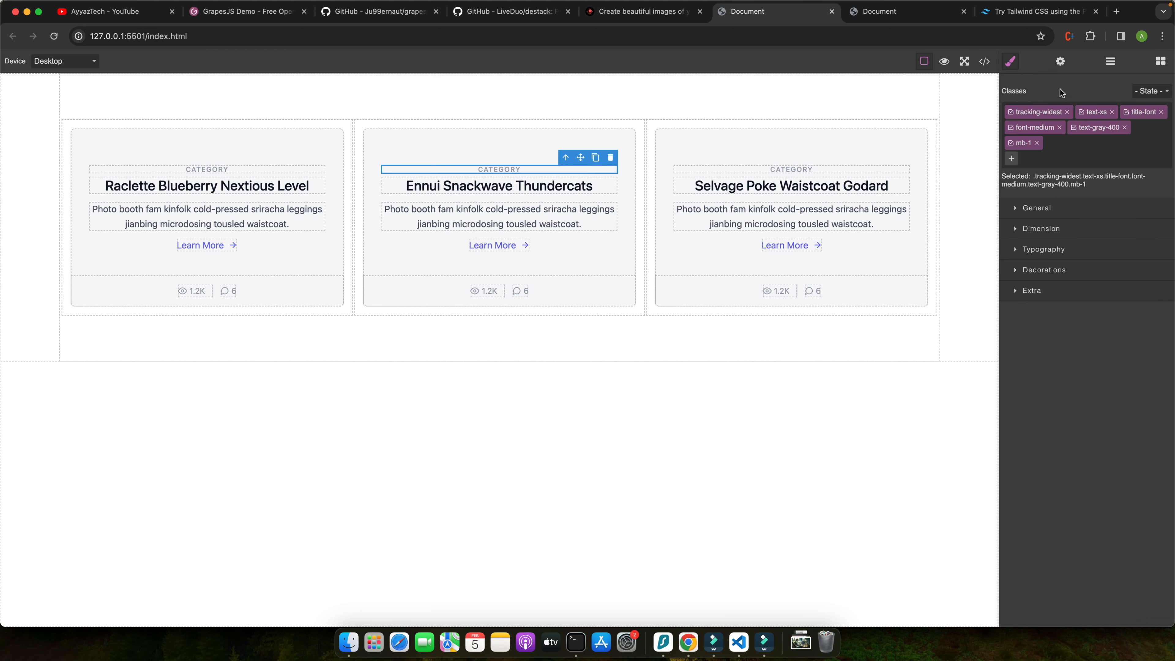
mouse_move(1039, 161)
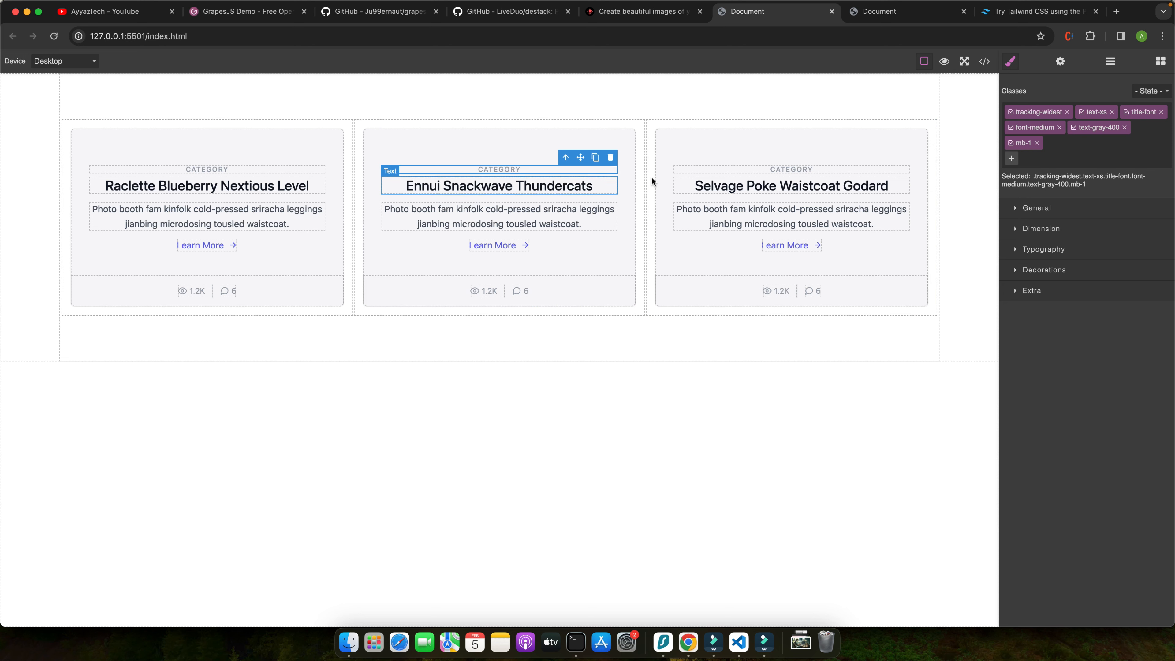
Expand the General, Dimension and Typography style sections for the label
left_click(1037, 207)
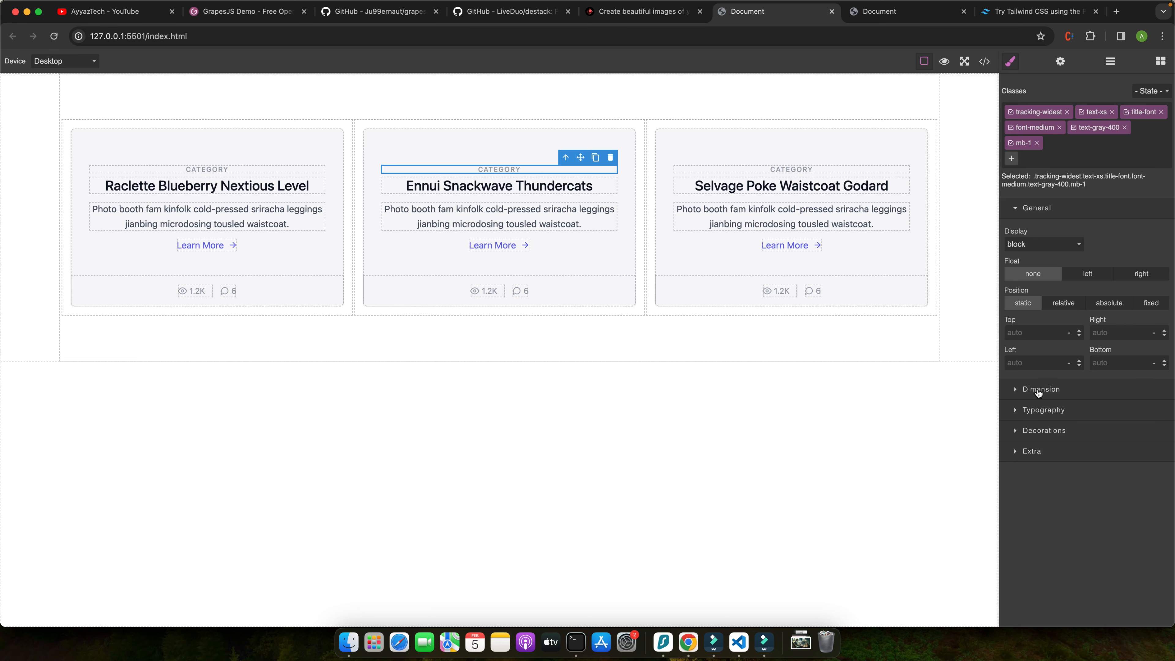
left_click(1040, 389)
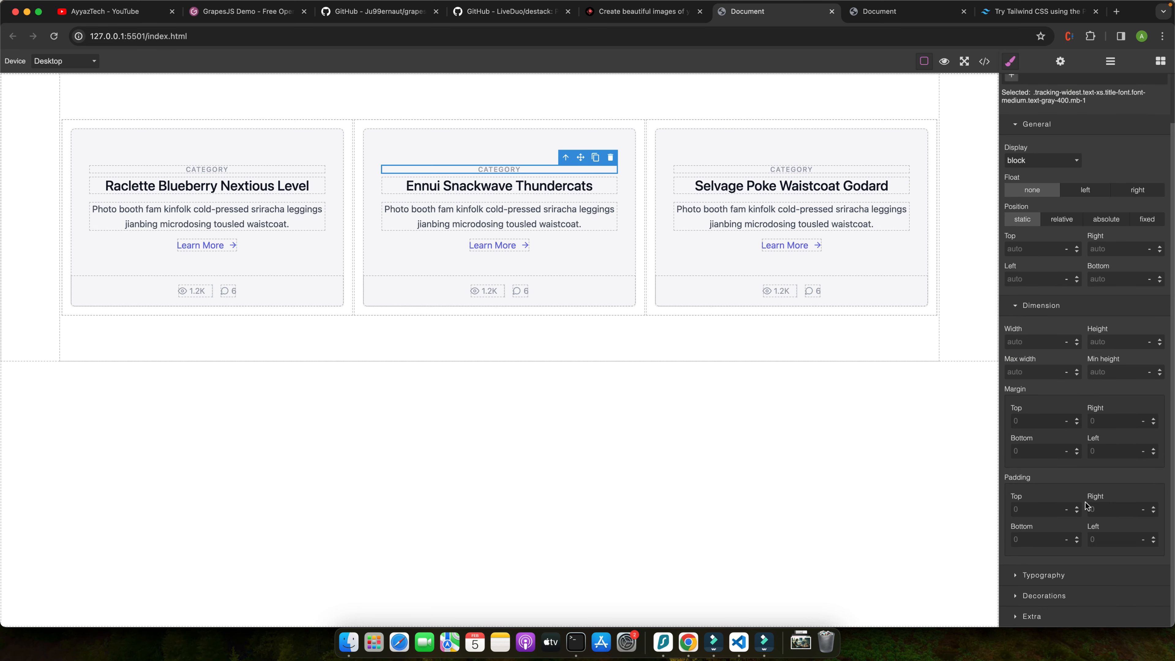
mouse_move(1084, 474)
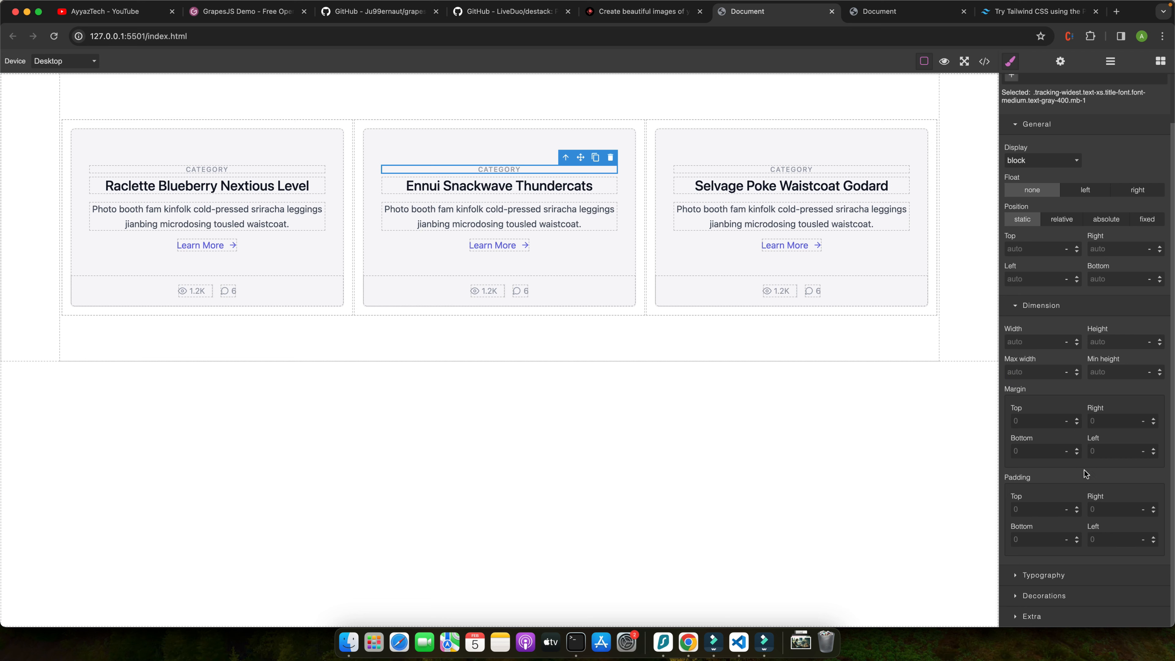
scroll("down", 3)
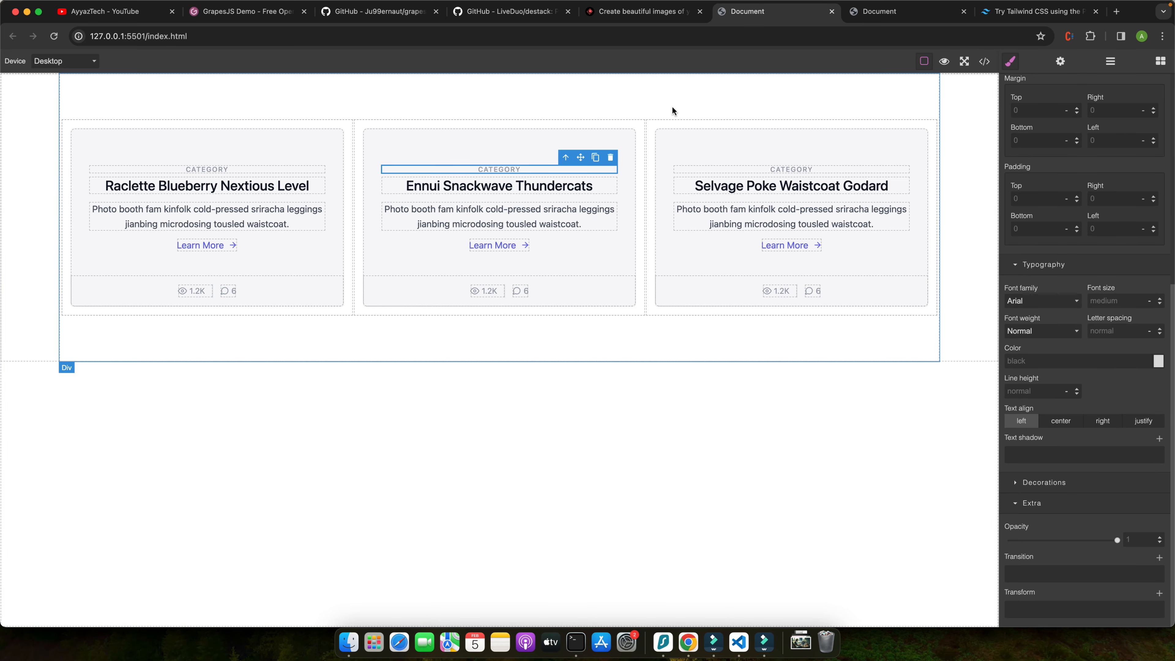
Go from the GrapesJS demo to the grapesjs.com home page and into the documentation
left_click(247, 11)
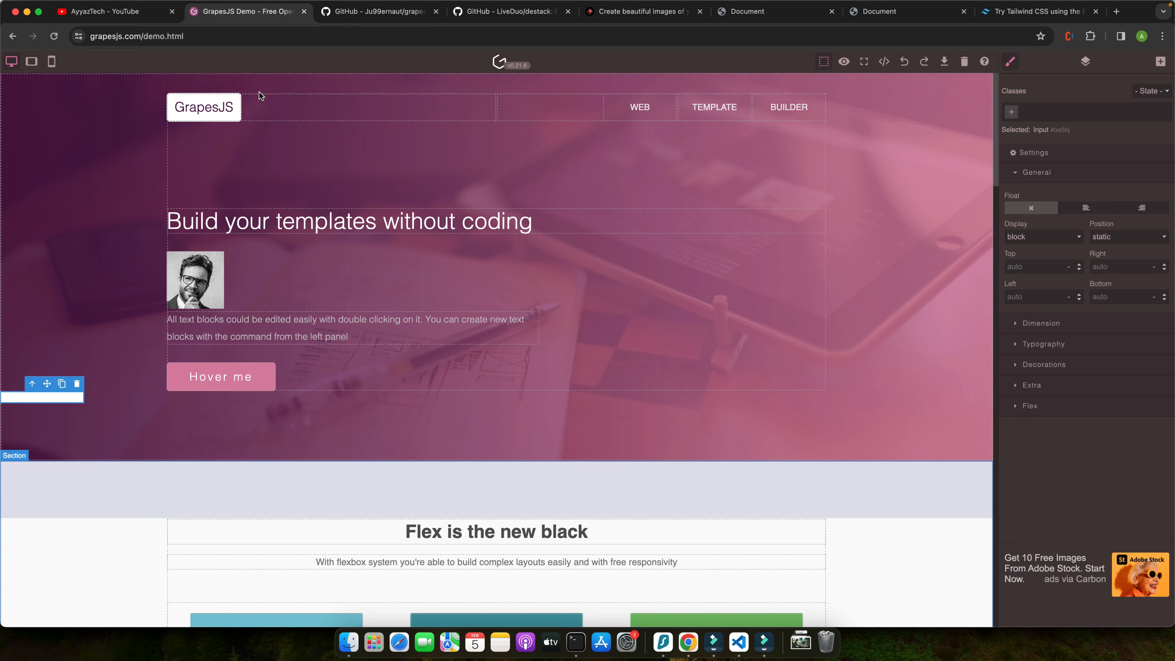
left_click(13, 36)
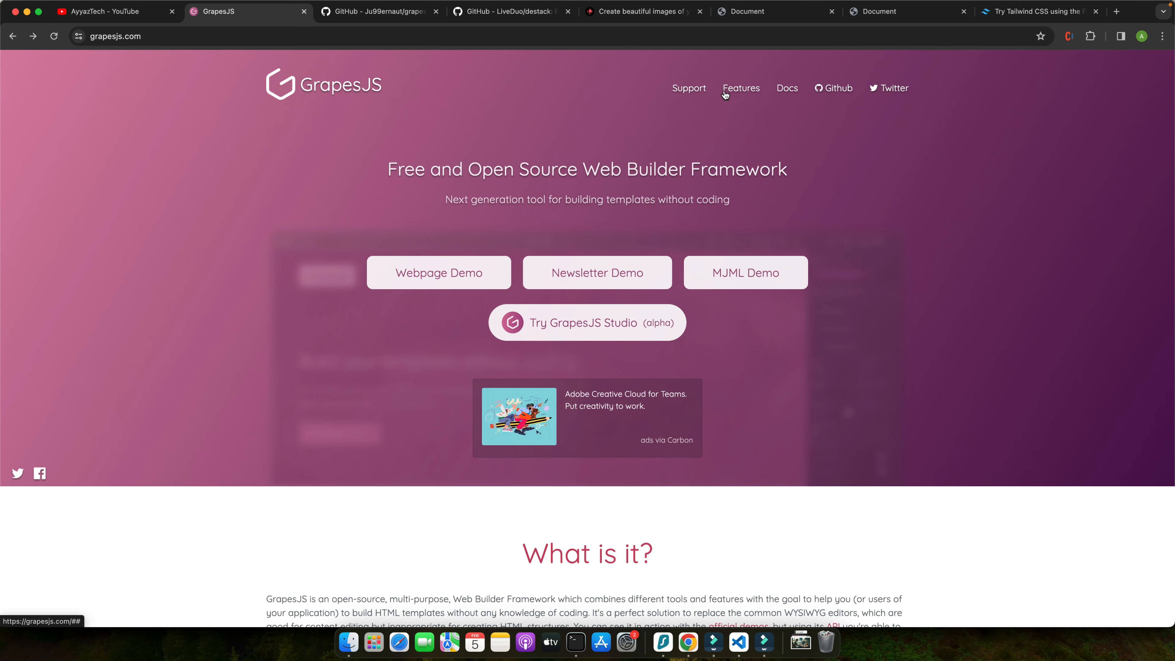
left_click(785, 88)
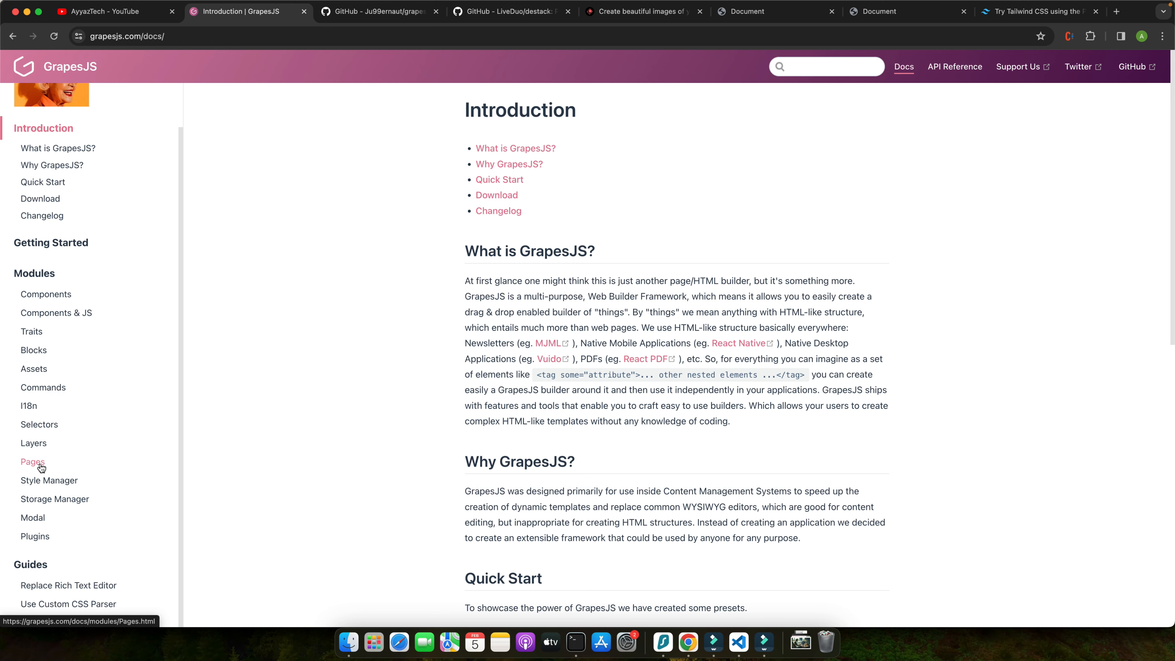
Navigate the Pages module docs to the page manager Customization example
left_click(33, 462)
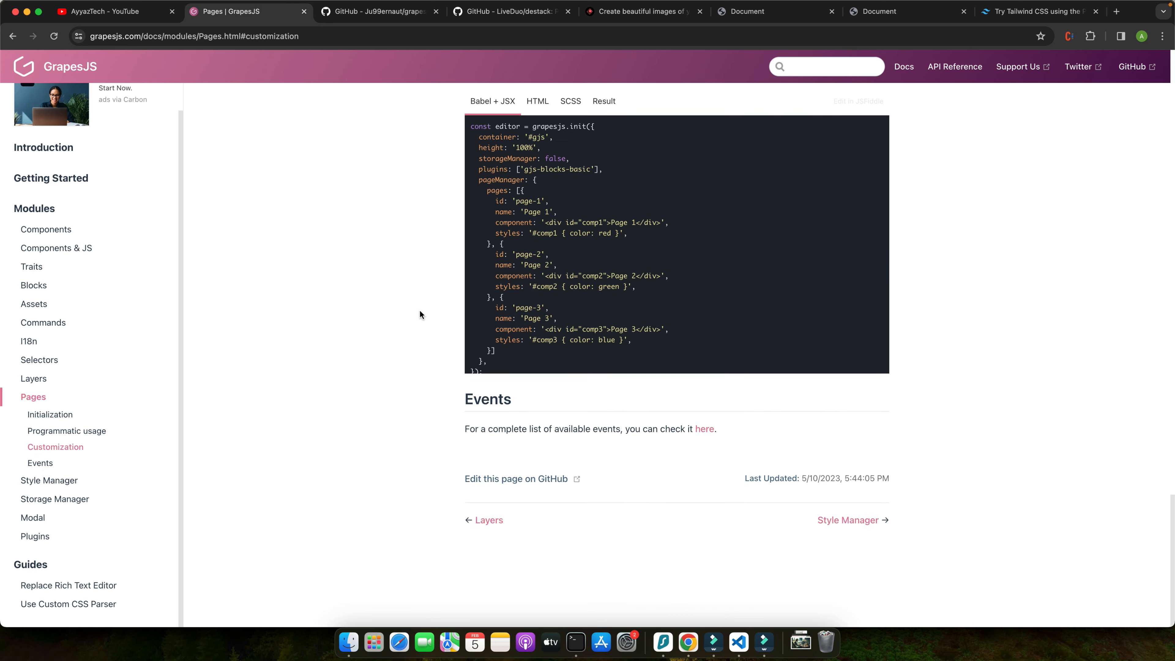
left_click(50, 414)
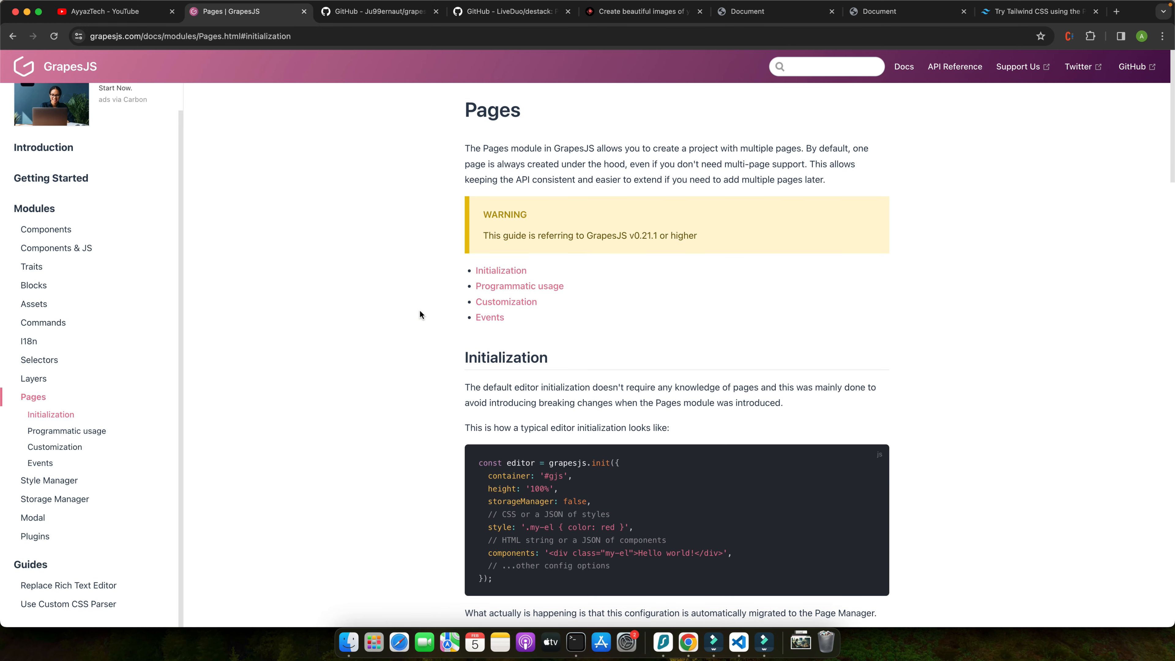
mouse_move(474, 203)
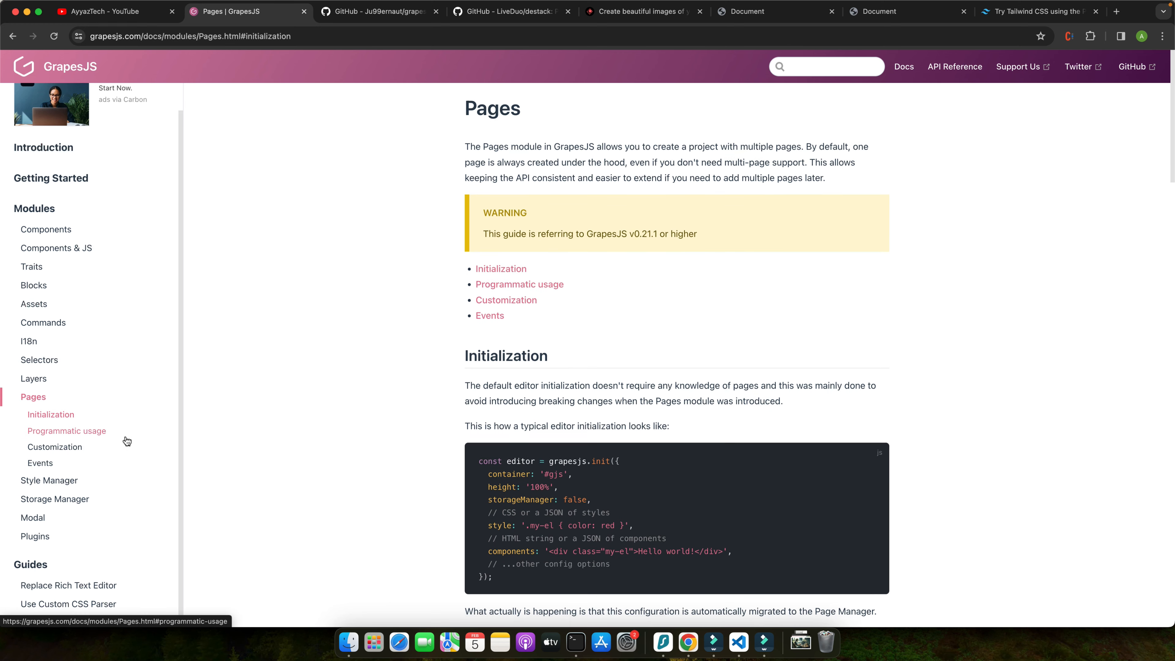
left_click(54, 446)
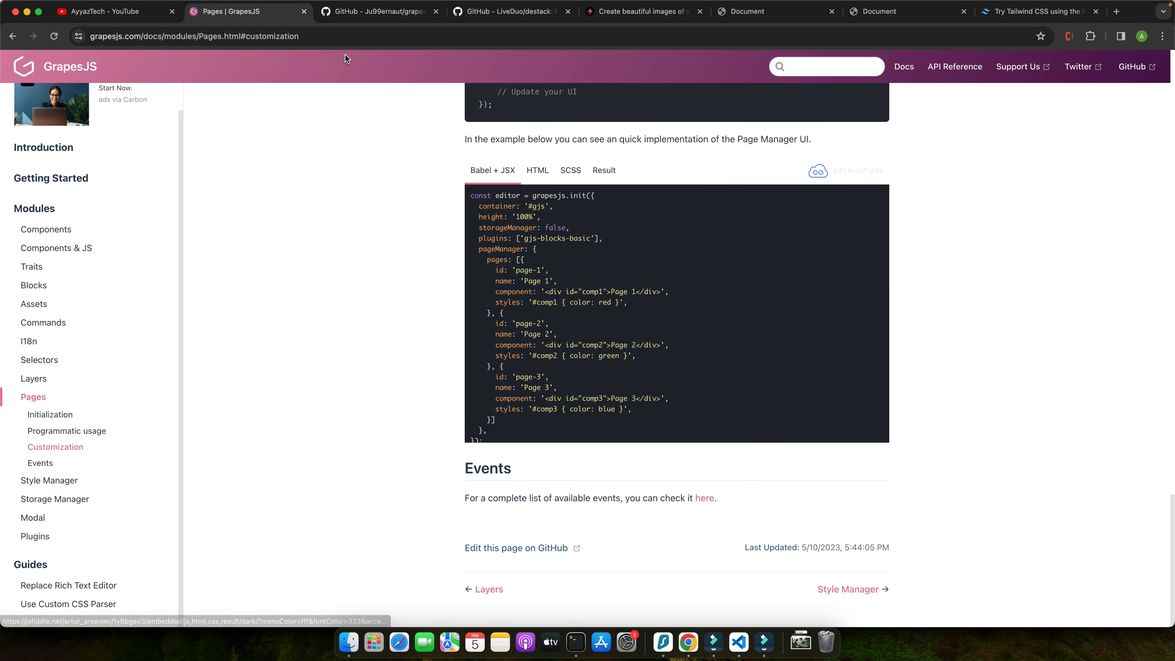
mouse_move(352, 144)
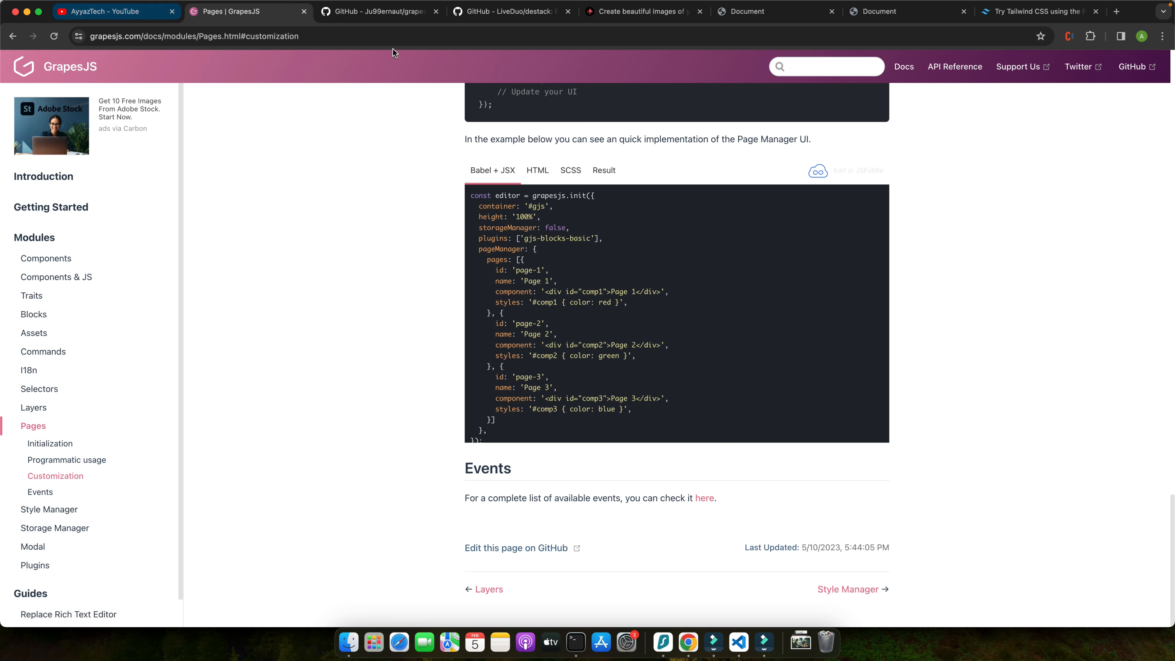
Collapse the Blog and Testimonials block groups so only category names are listed
left_click(1037, 11)
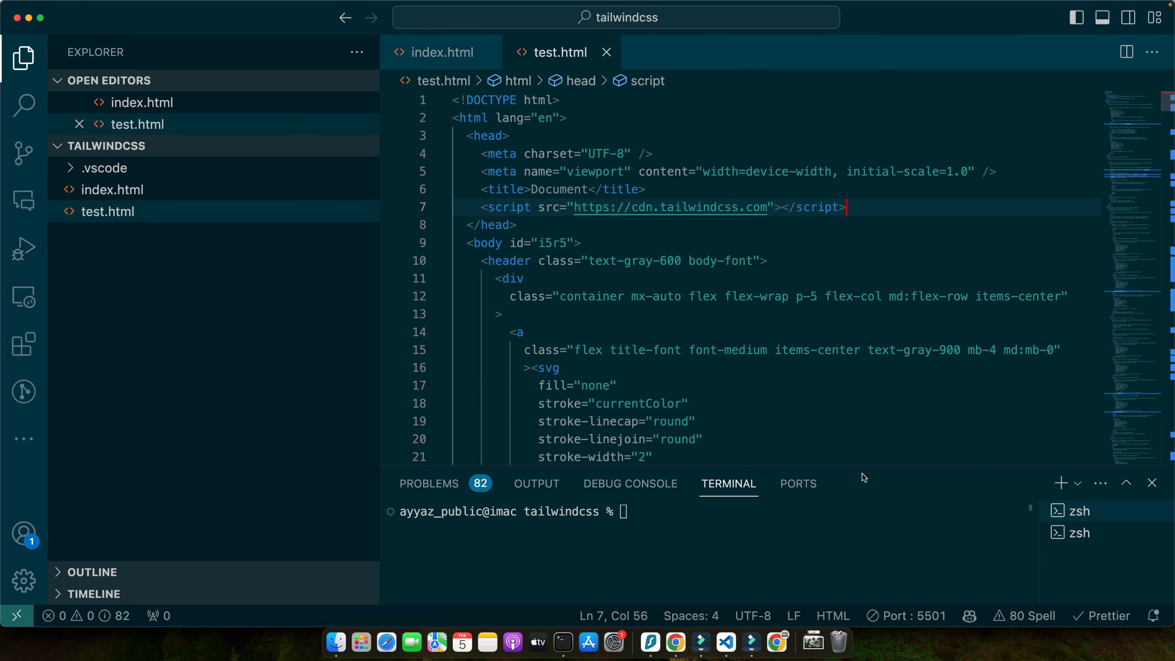
mouse_move(760, 321)
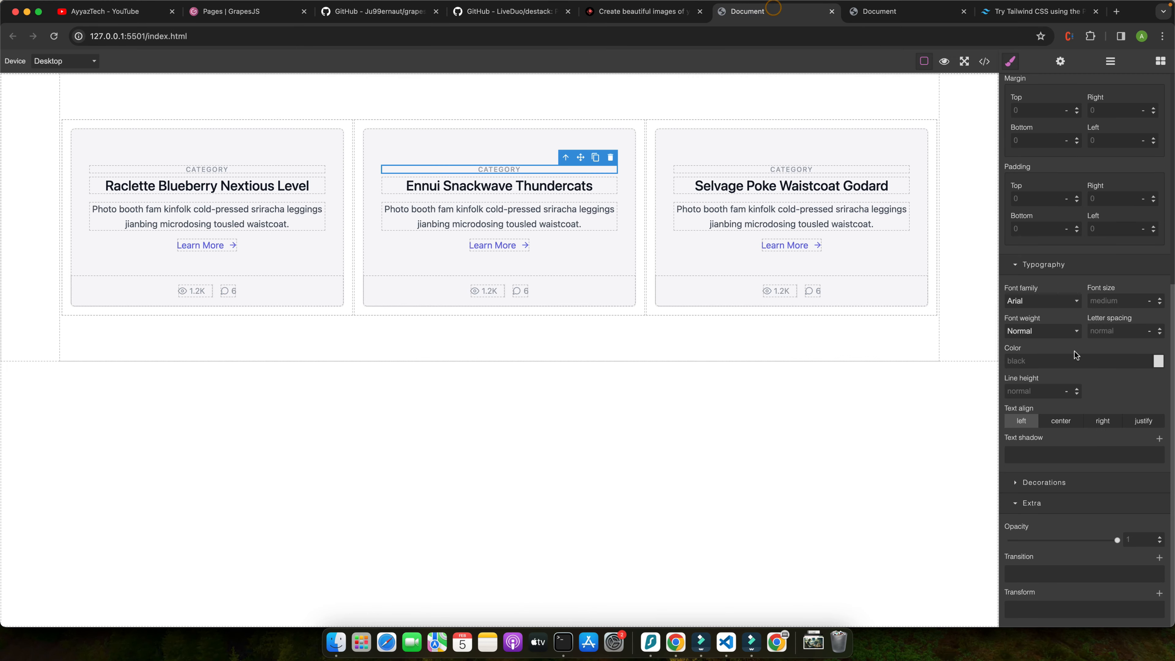
left_click(1159, 61)
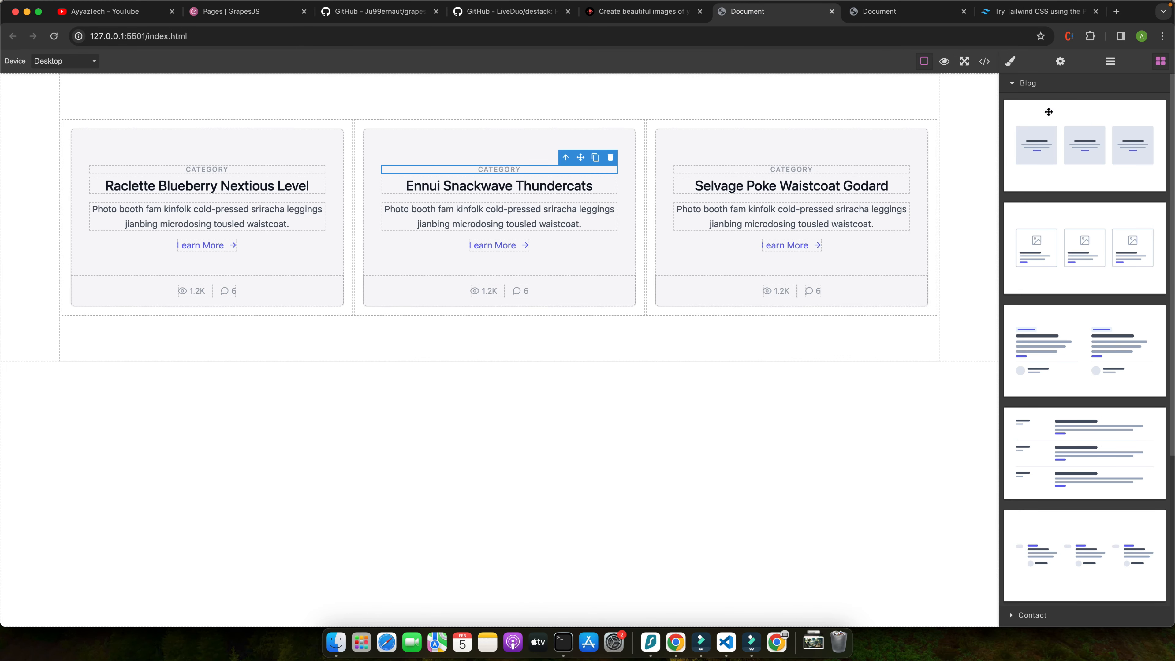
left_click(1025, 83)
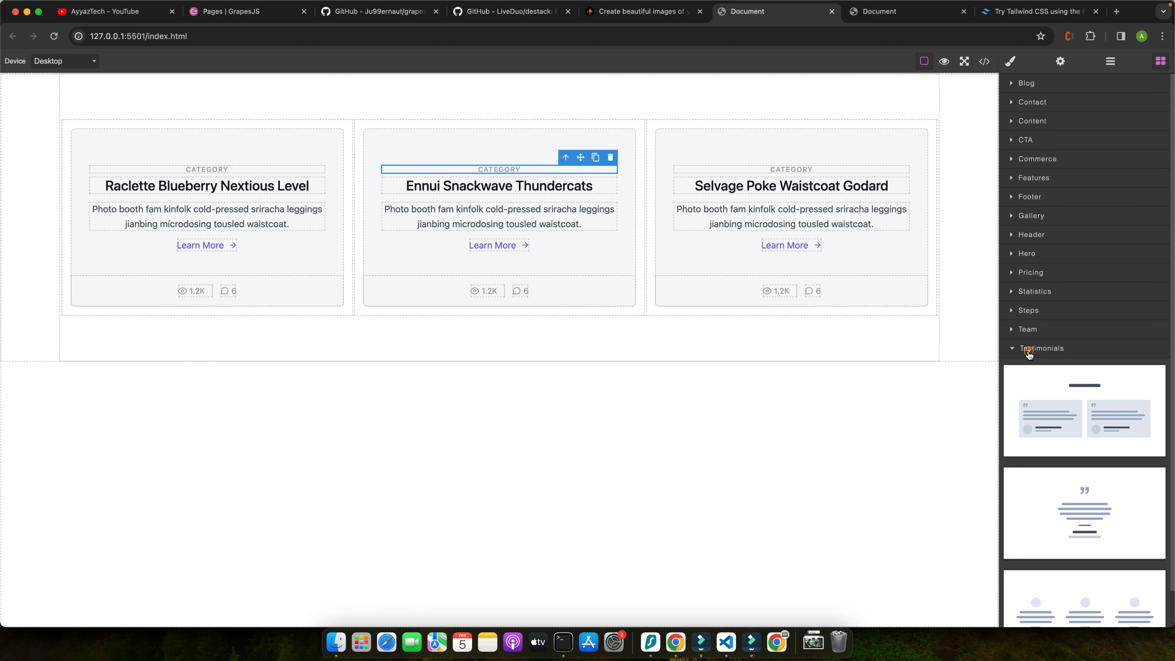
left_click(1040, 348)
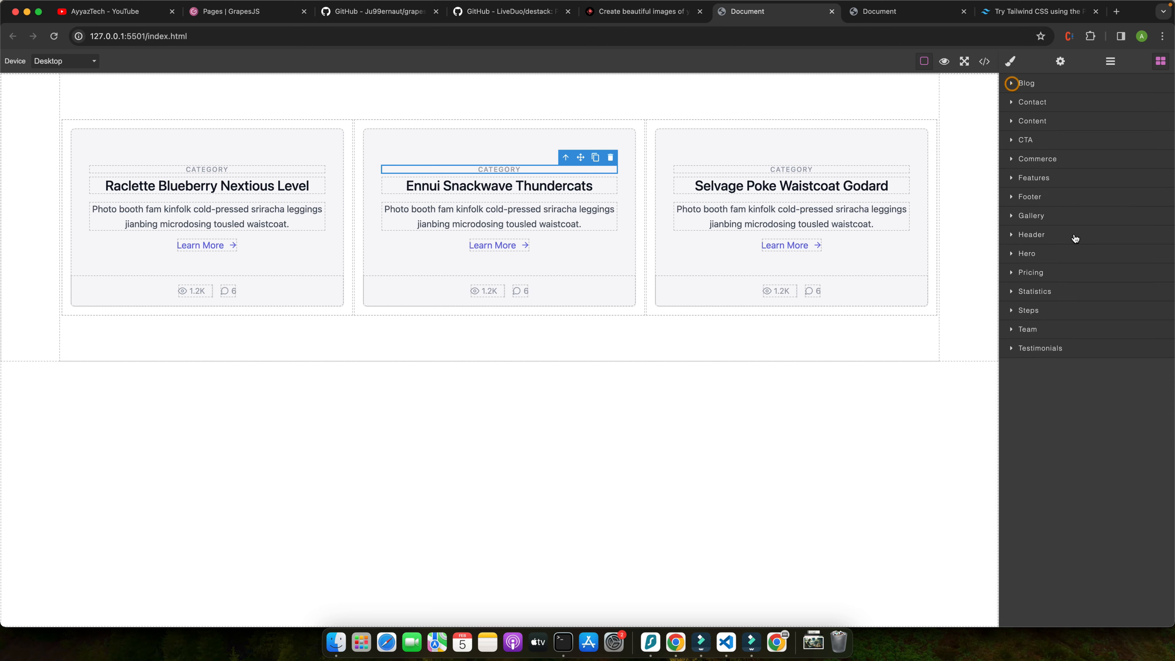
mouse_move(1015, 353)
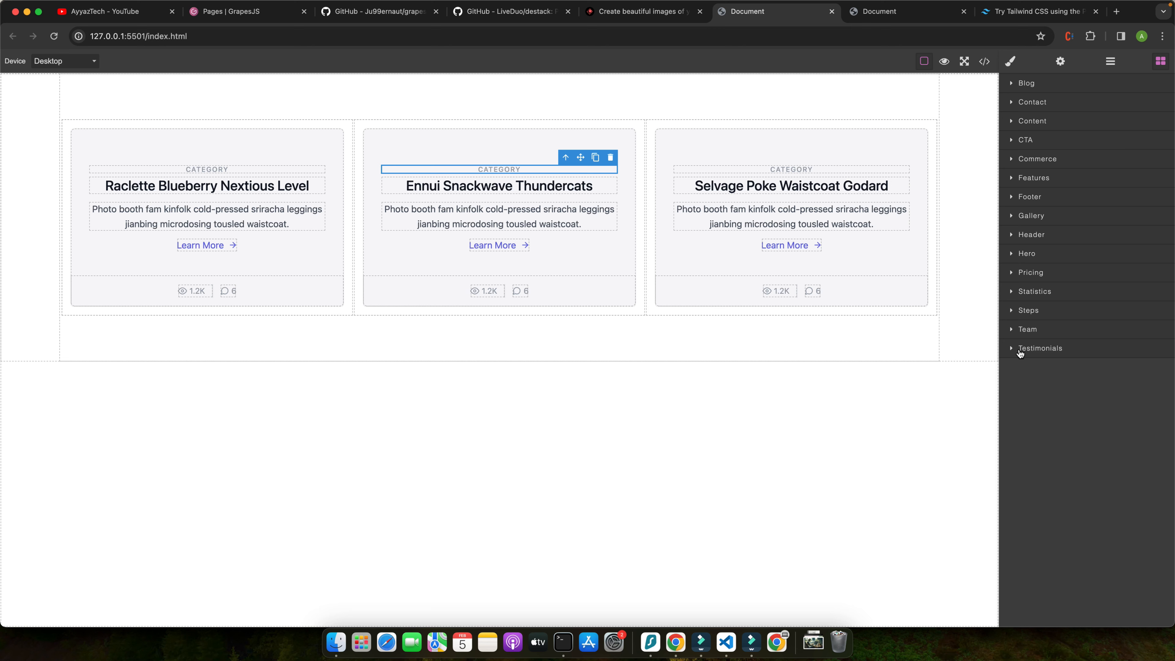
mouse_move(954, 397)
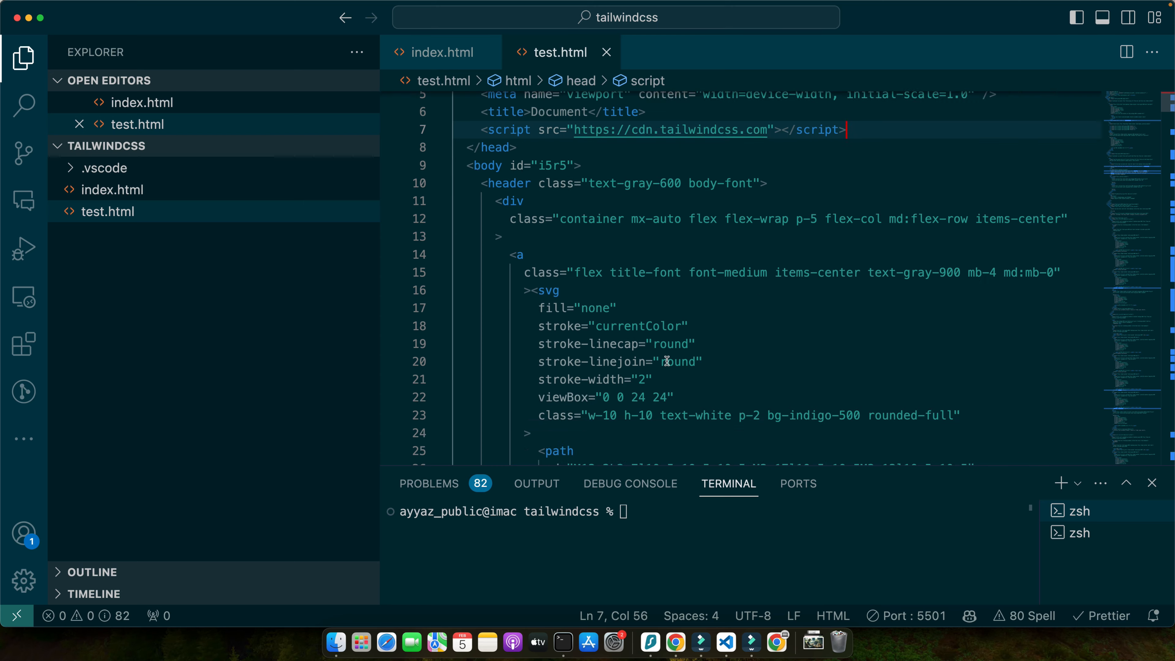
Add a category: "Buttons" property to the tailwind-button block in index.html
left_click(441, 52)
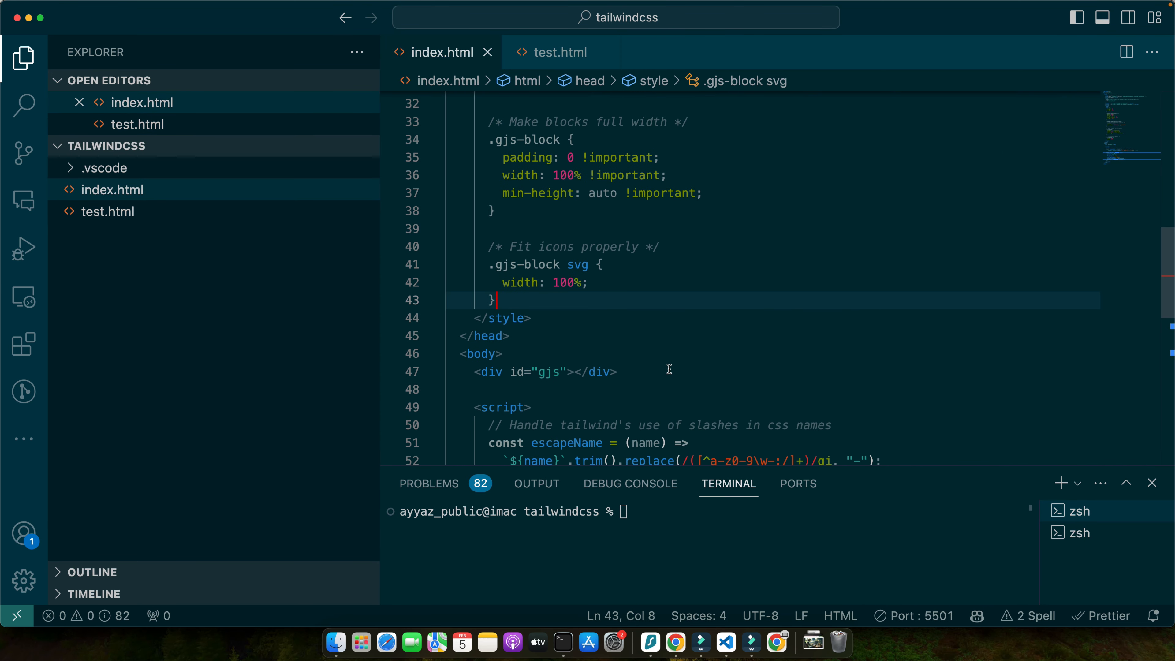
scroll("down", 3)
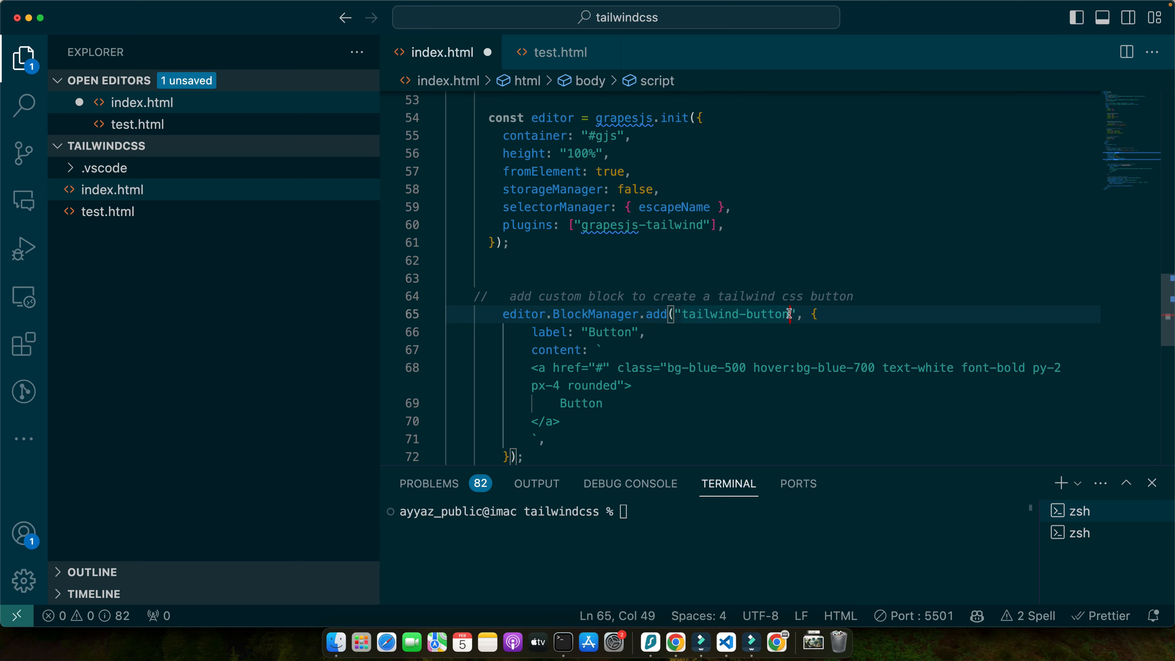
double_click(607, 331)
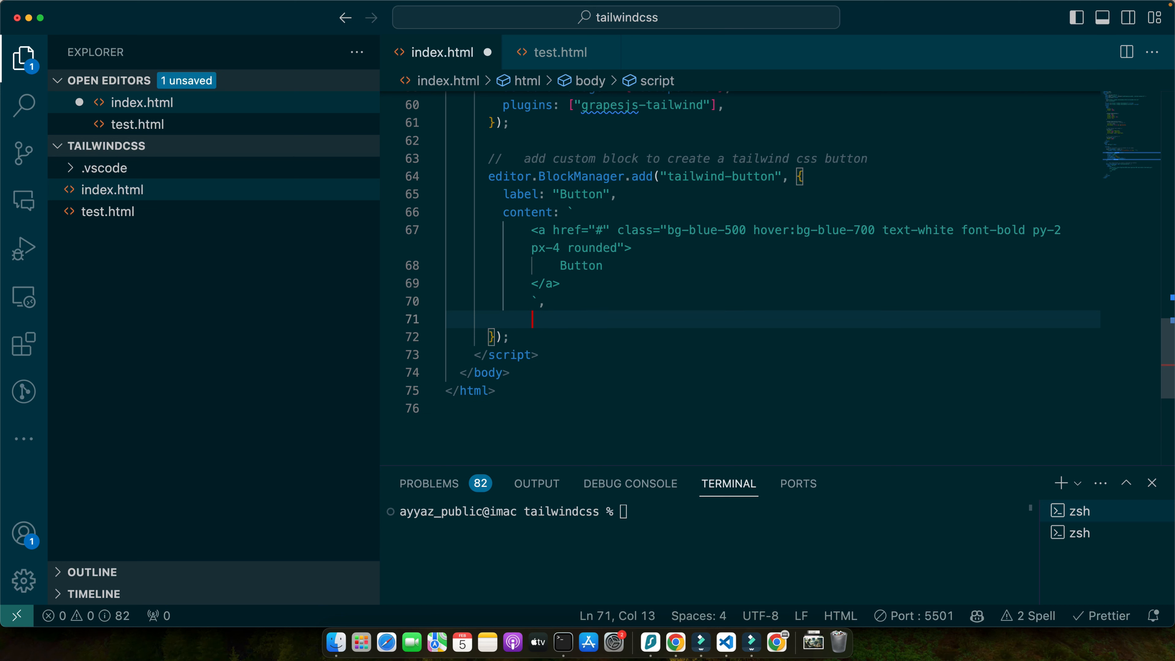
type("category: \"Tailwind\",")
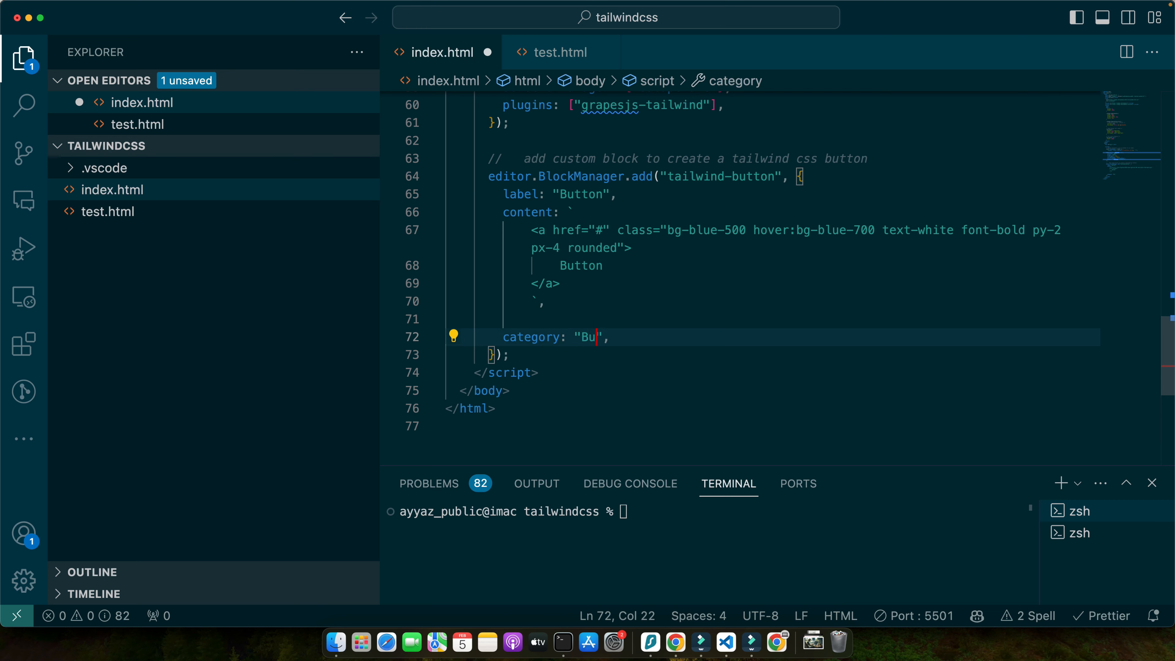
type("ttons")
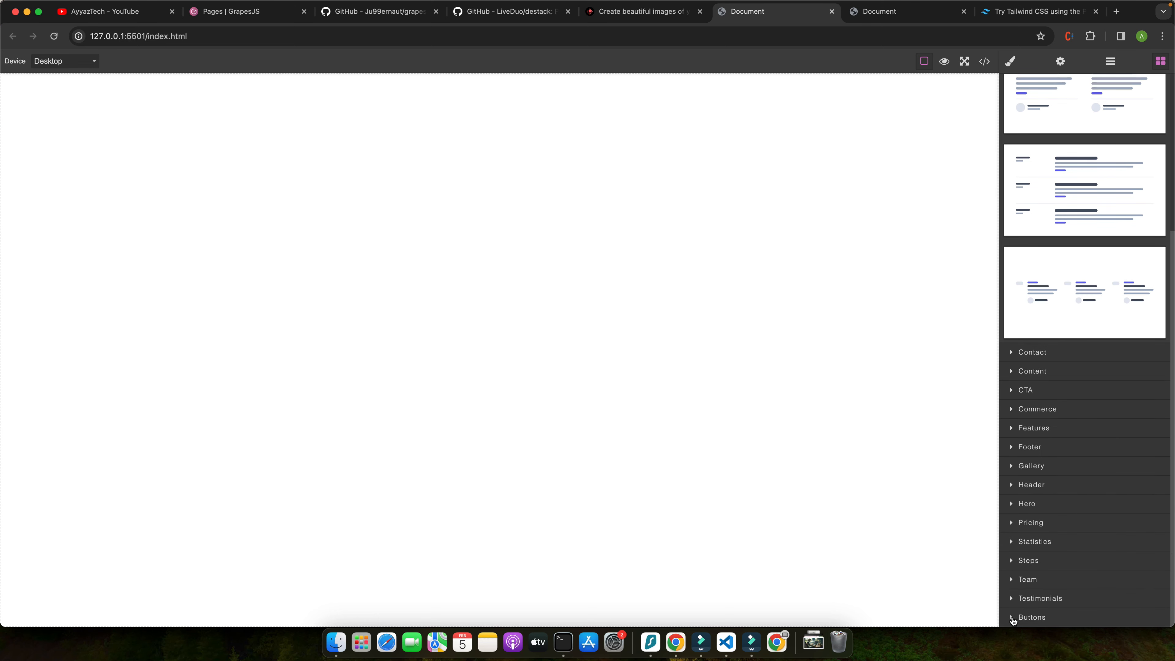
Expand the new Buttons block group and place its blue Button on the canvas
left_click(1032, 616)
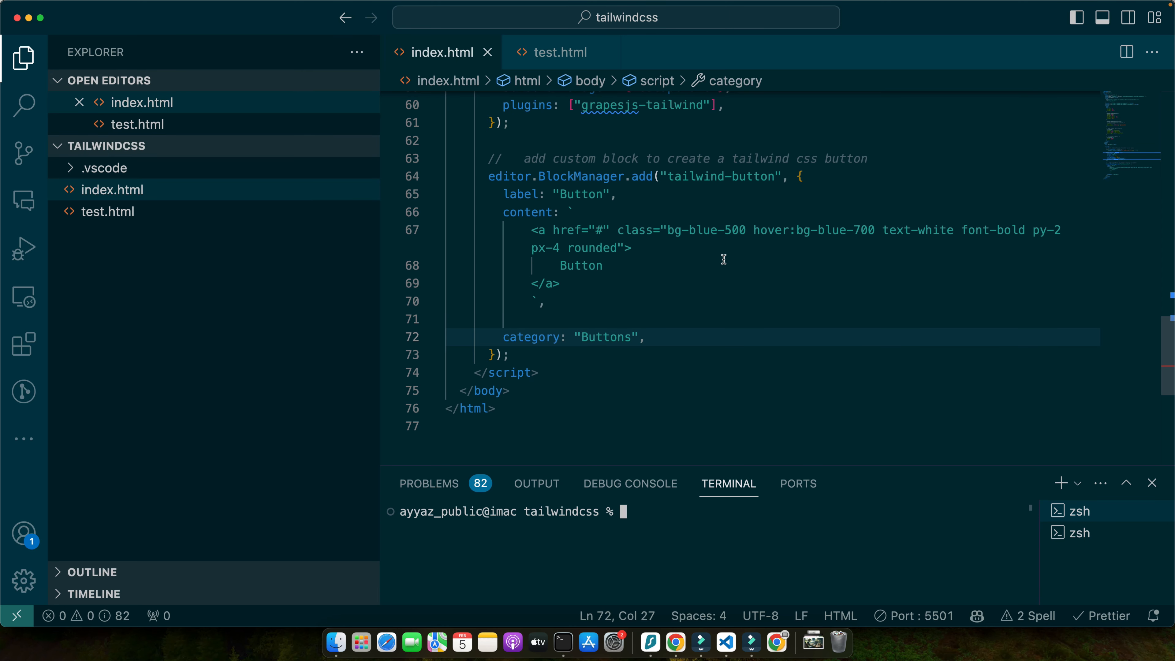
left_click(776, 11)
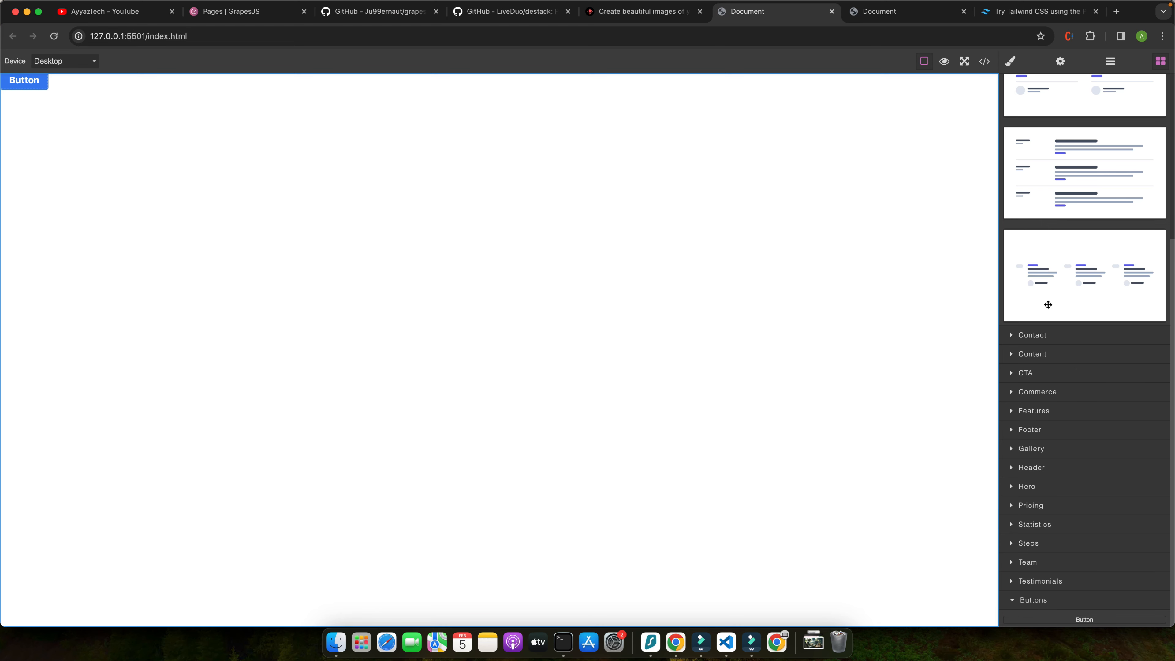
mouse_move(1101, 176)
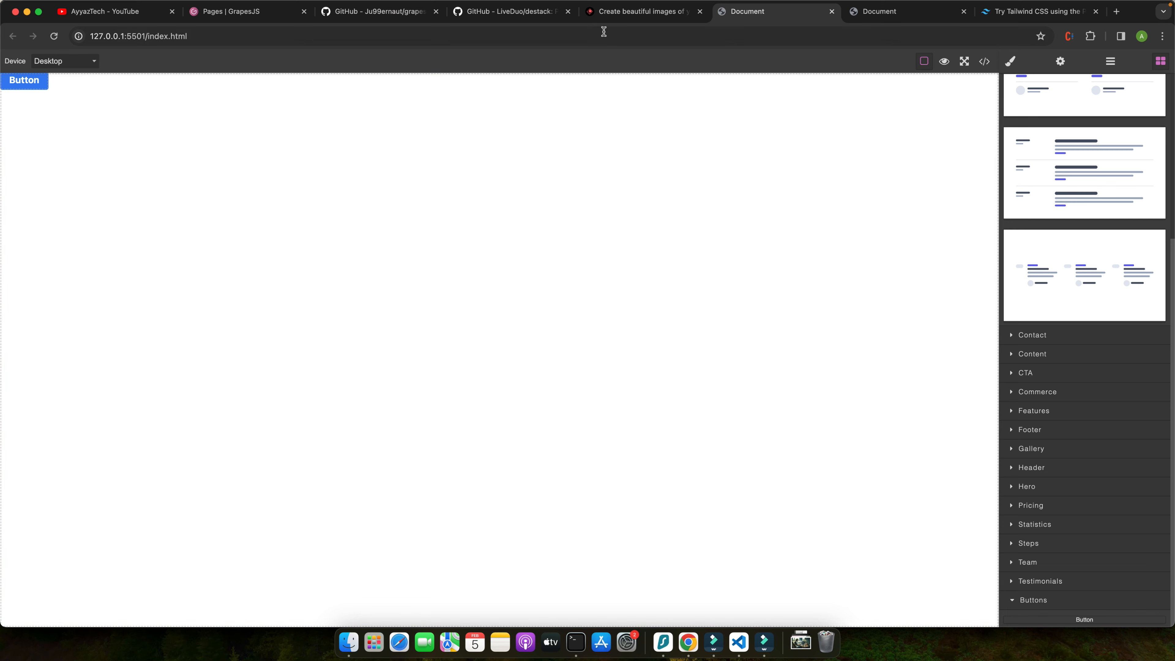
Search 'tailwind css' free components in a new tab and open the HyperUI result
left_click(375, 10)
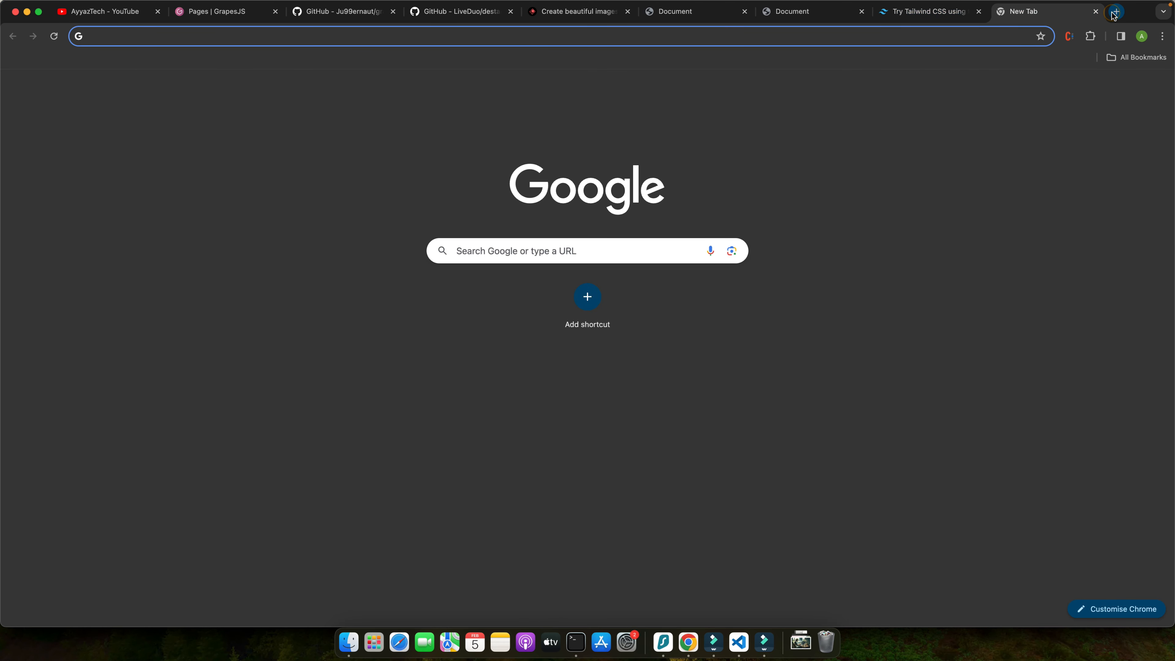
type("tailwind css")
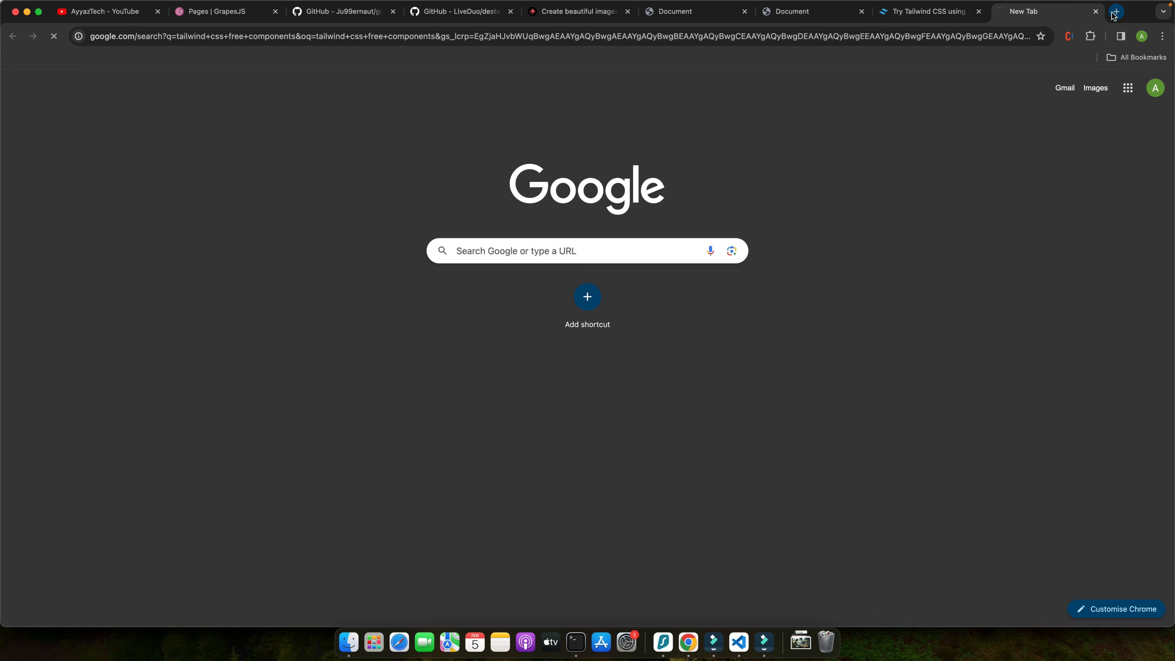
left_click(1115, 11)
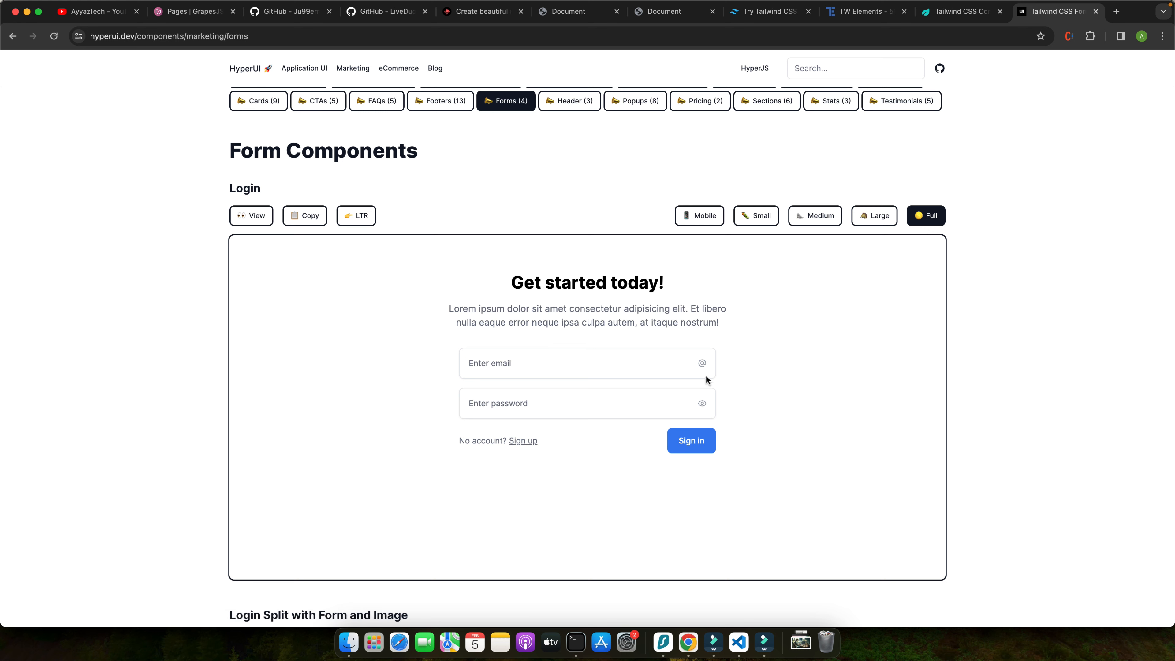
mouse_move(815, 306)
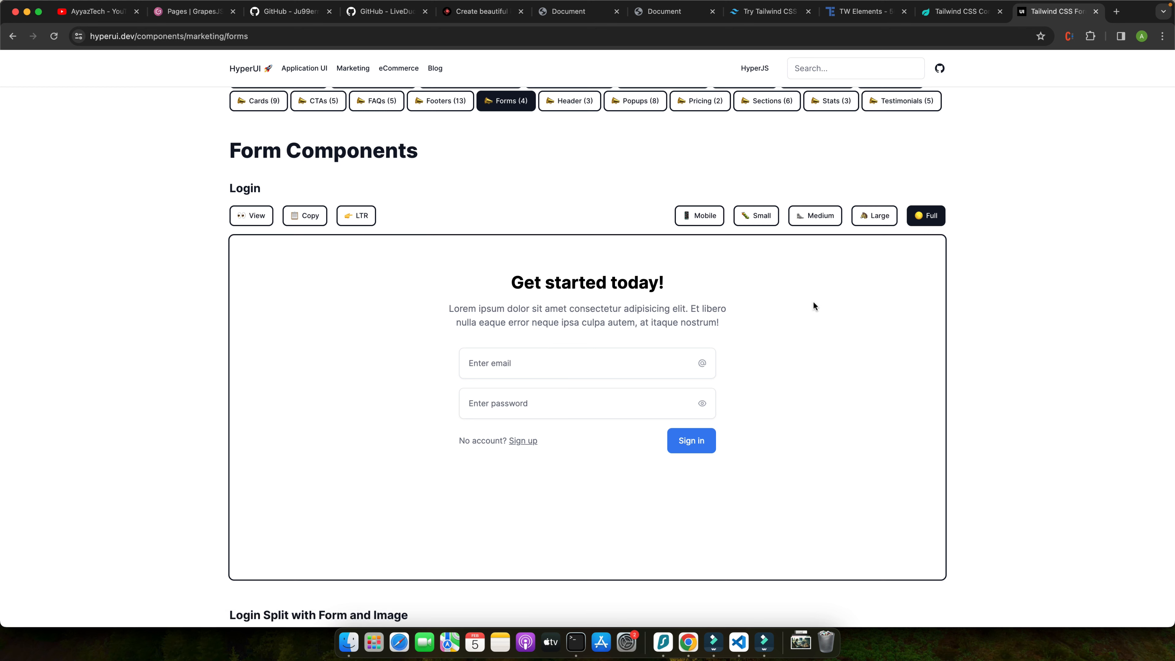
Copy the markup of HyperUI's Login form component
left_click(303, 216)
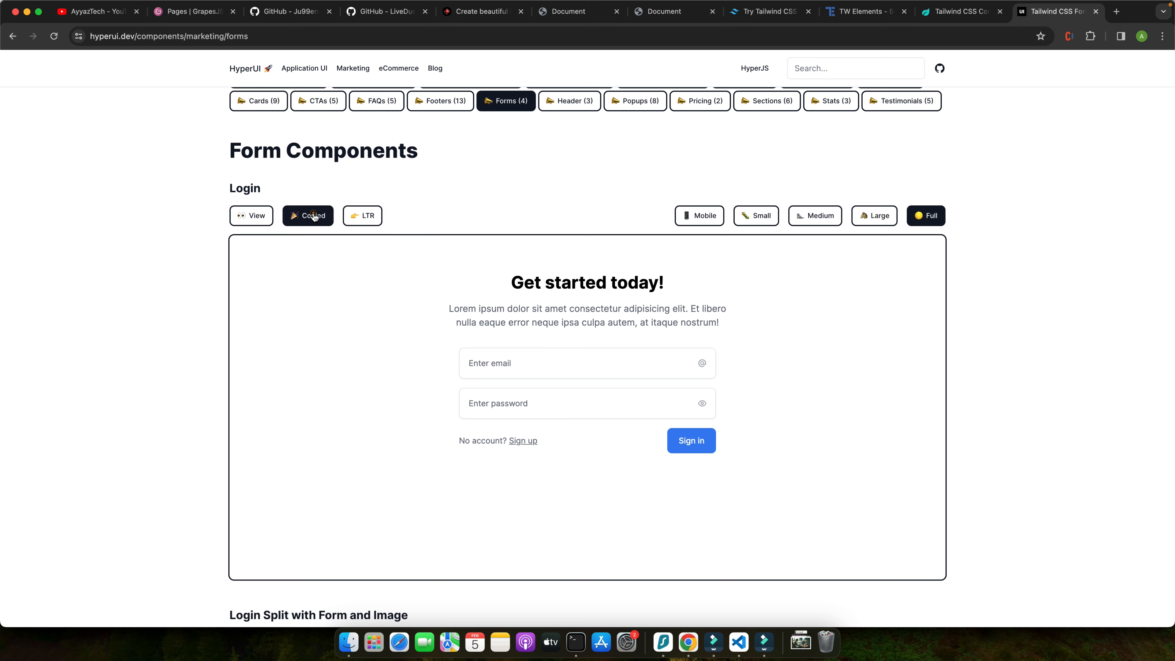
left_click(251, 215)
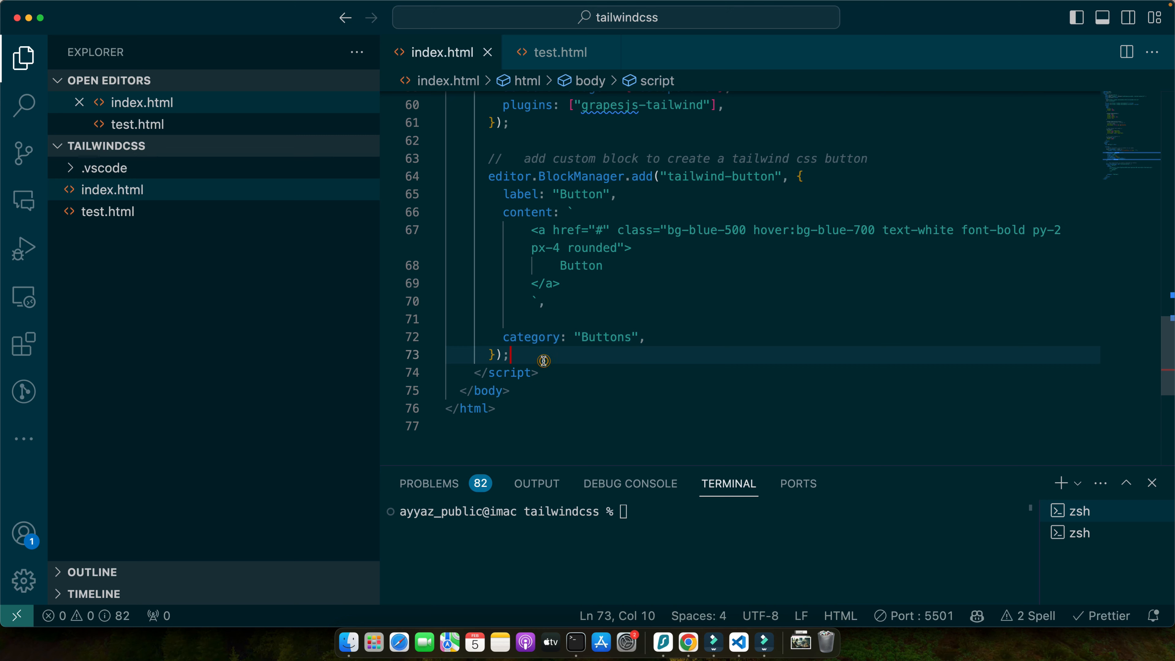
Write editor.BlockManager.add('form', { label: 'Form', content ... }) for a second block
type("editor.BlockManager.ad")
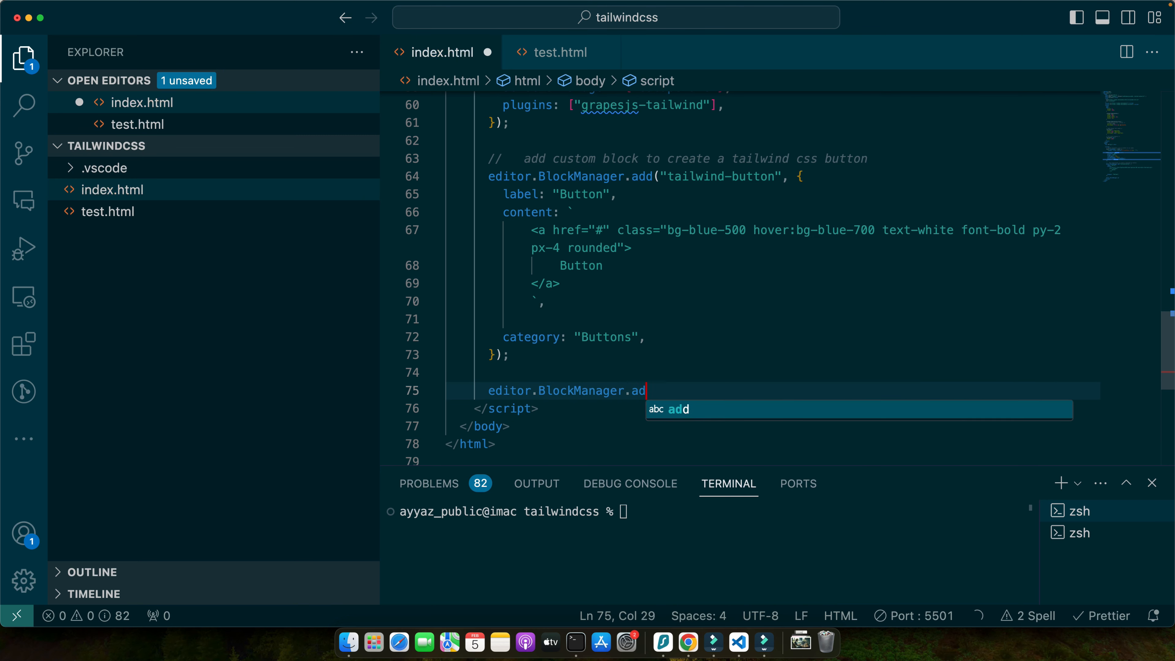
type("(")
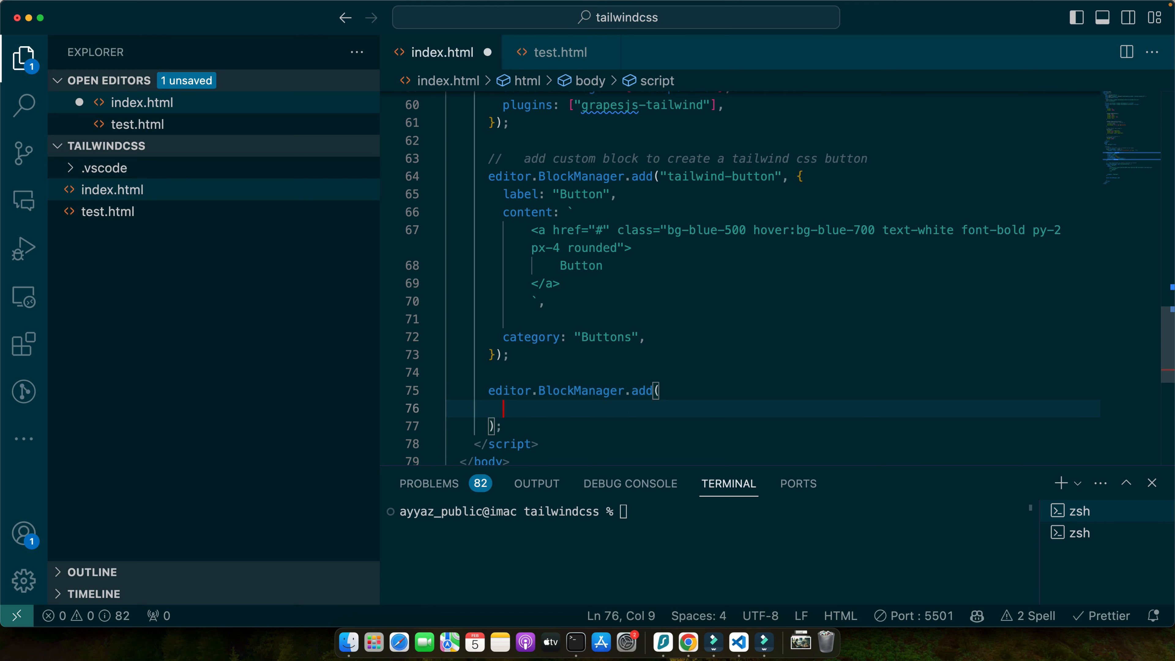
type("'form'")
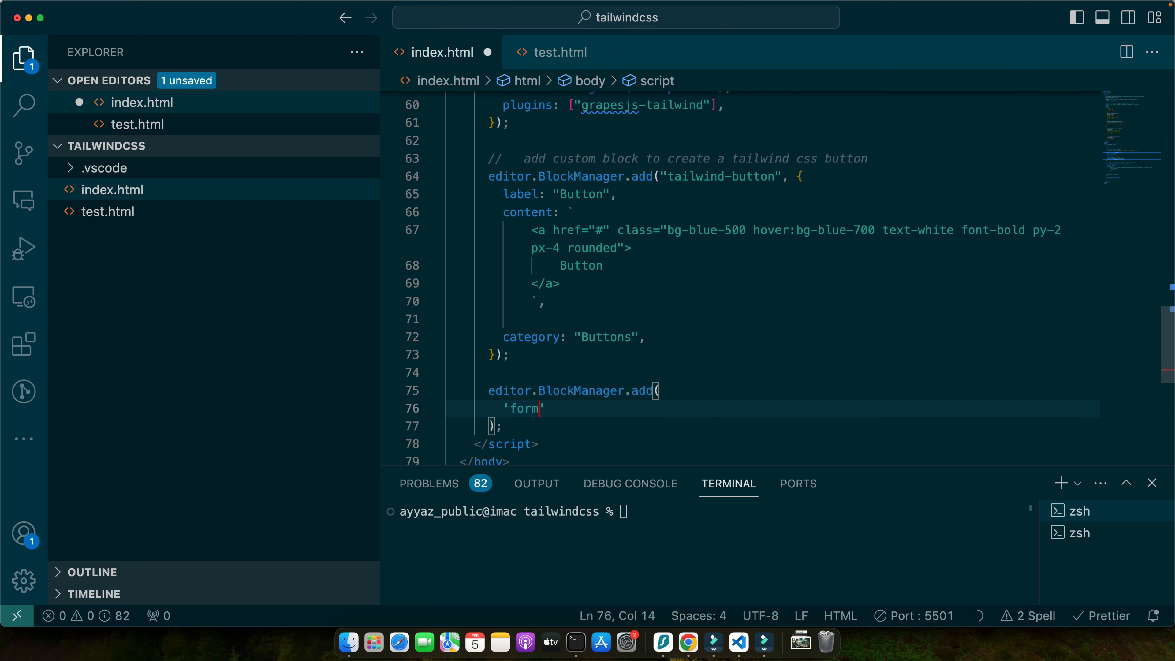
key("Enter")
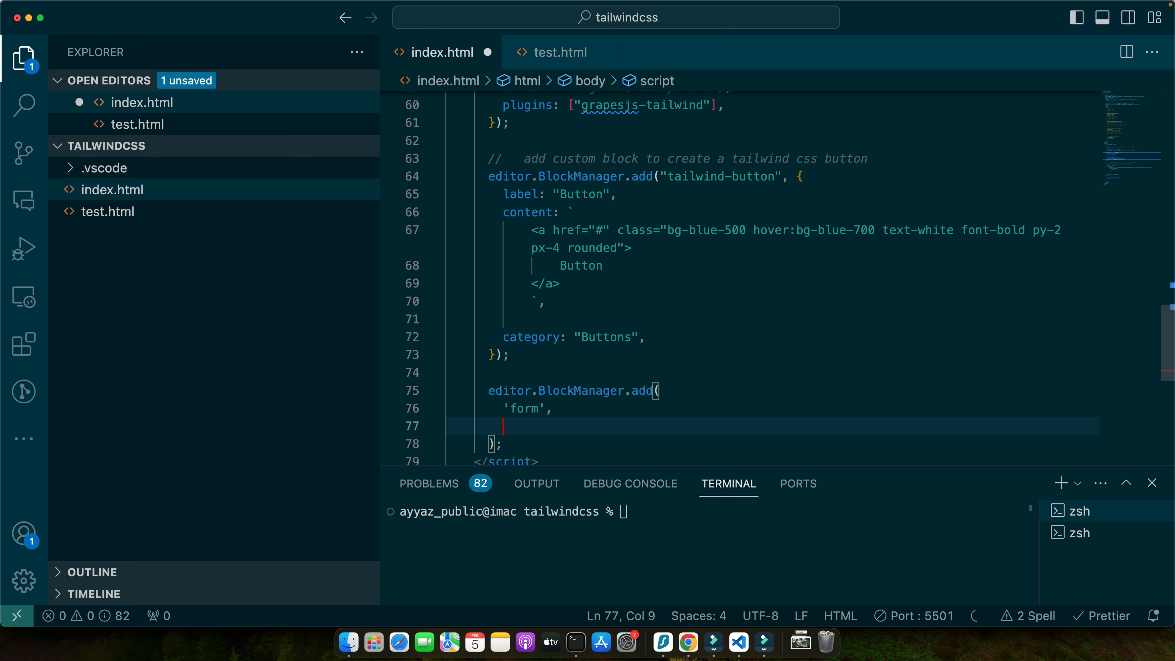
type("{")
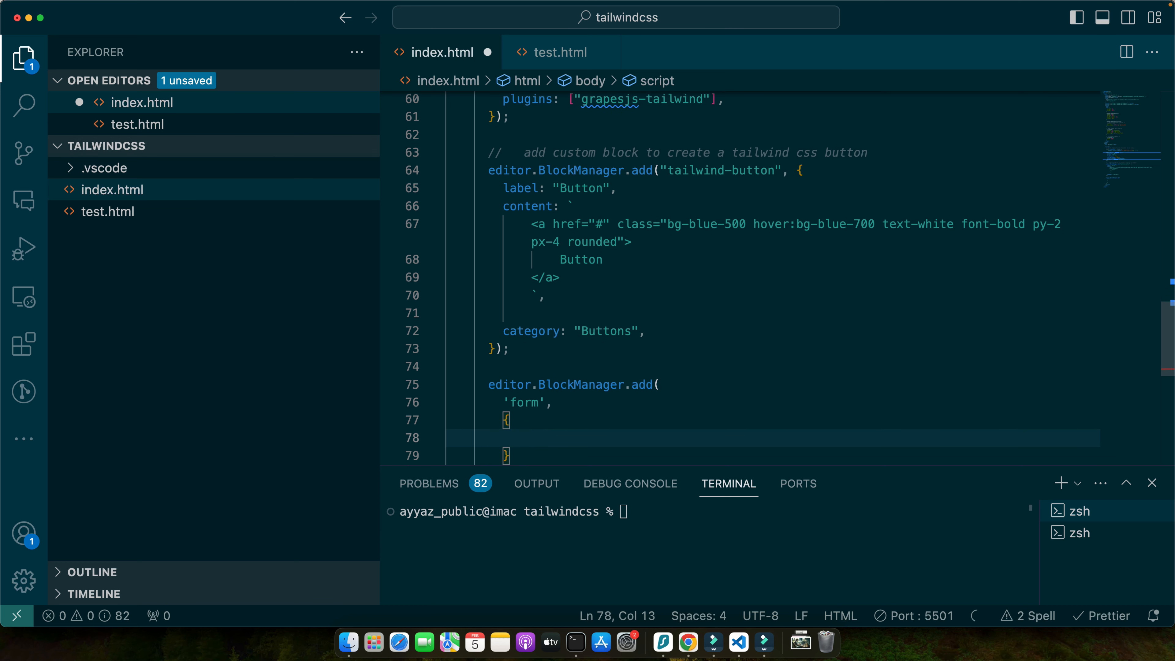
type("label: 'Form',")
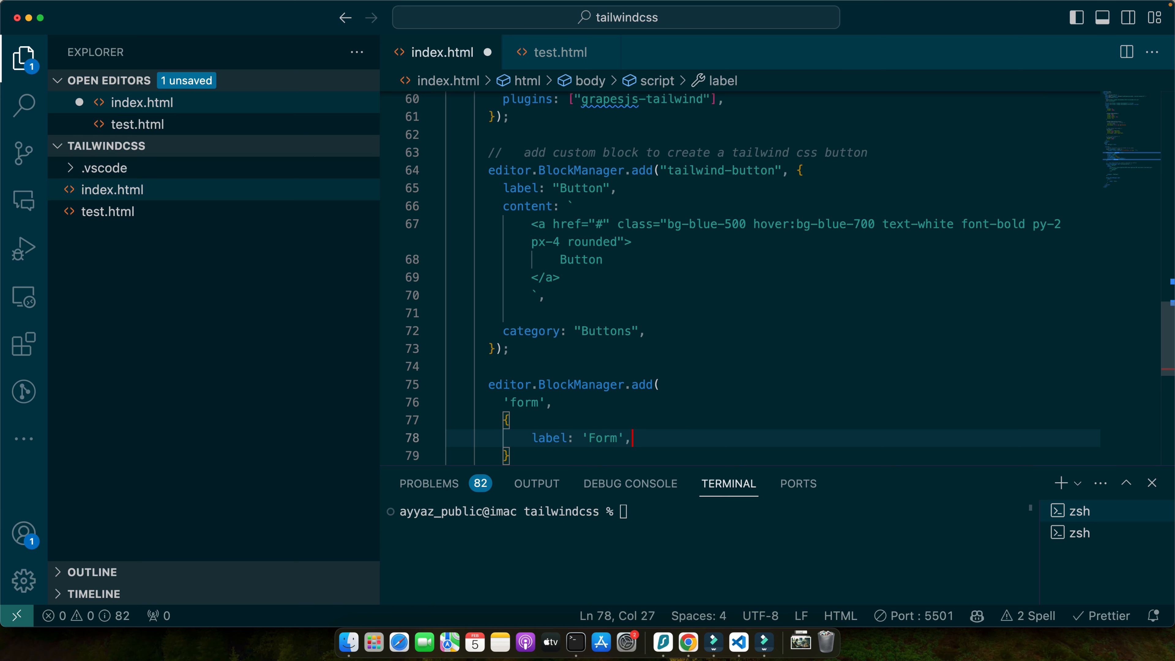
type("content")
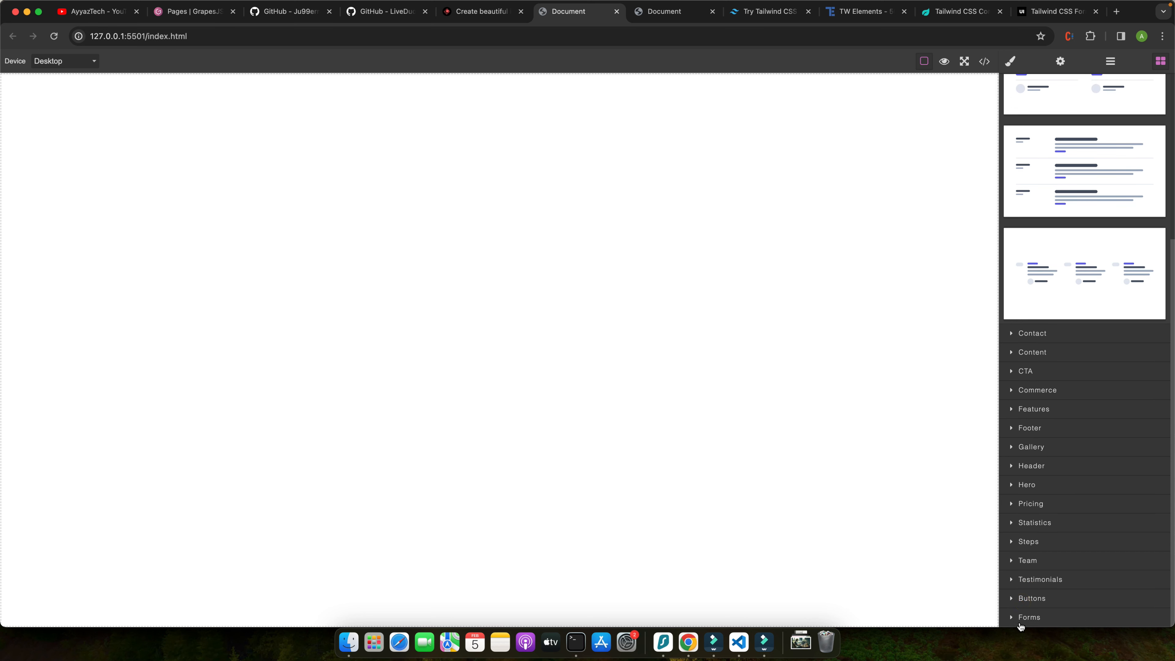
Drag the Form block from the new Forms group onto the empty canvas
left_click(1030, 617)
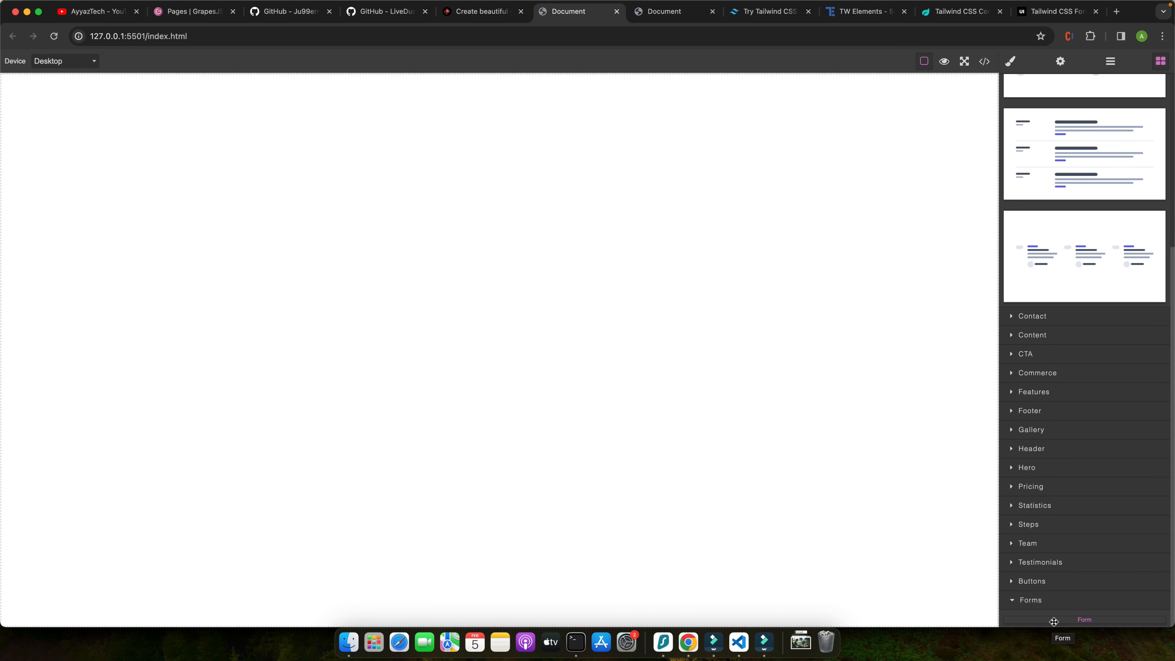
left_click_drag(1084, 620, 301, 258)
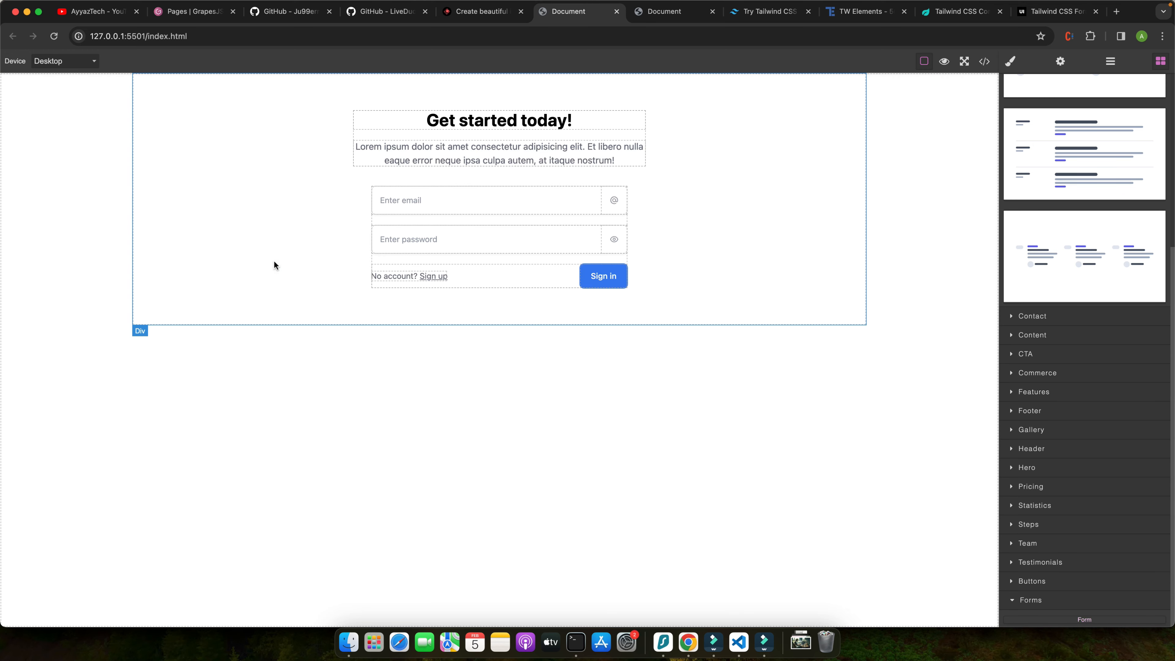
mouse_move(834, 155)
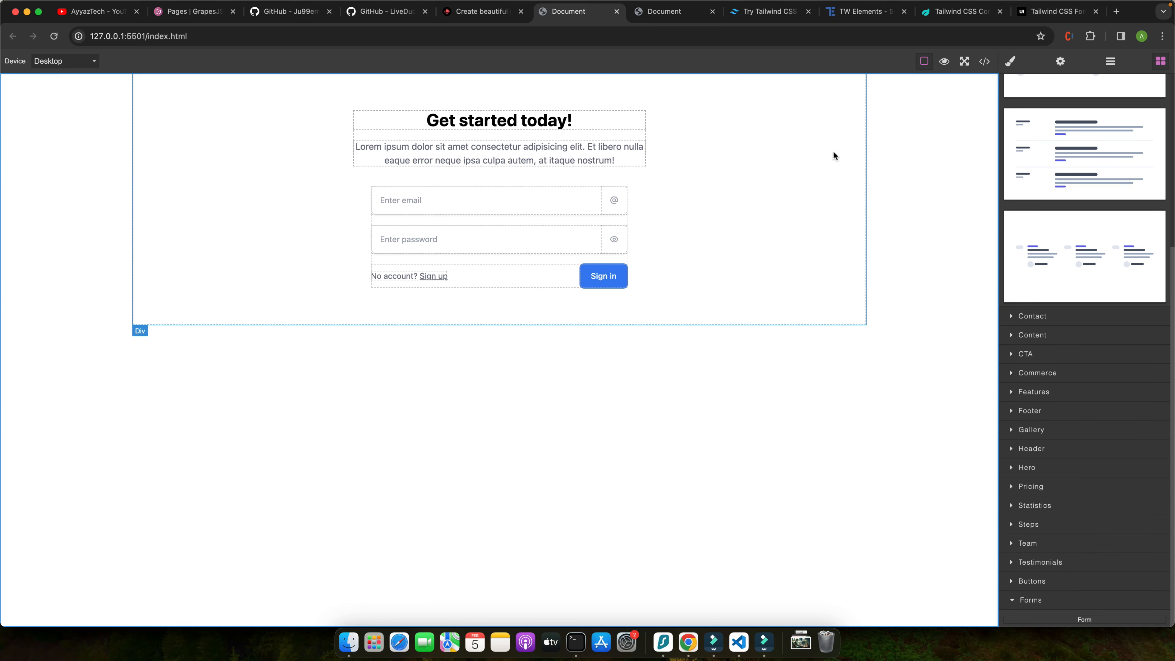